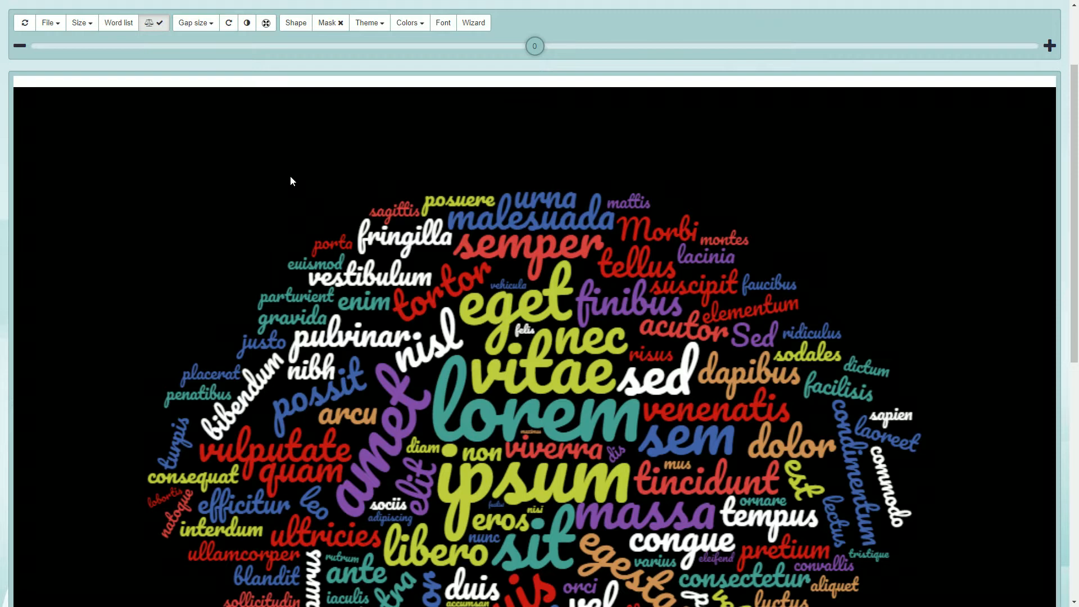
mouse_move(310, 158)
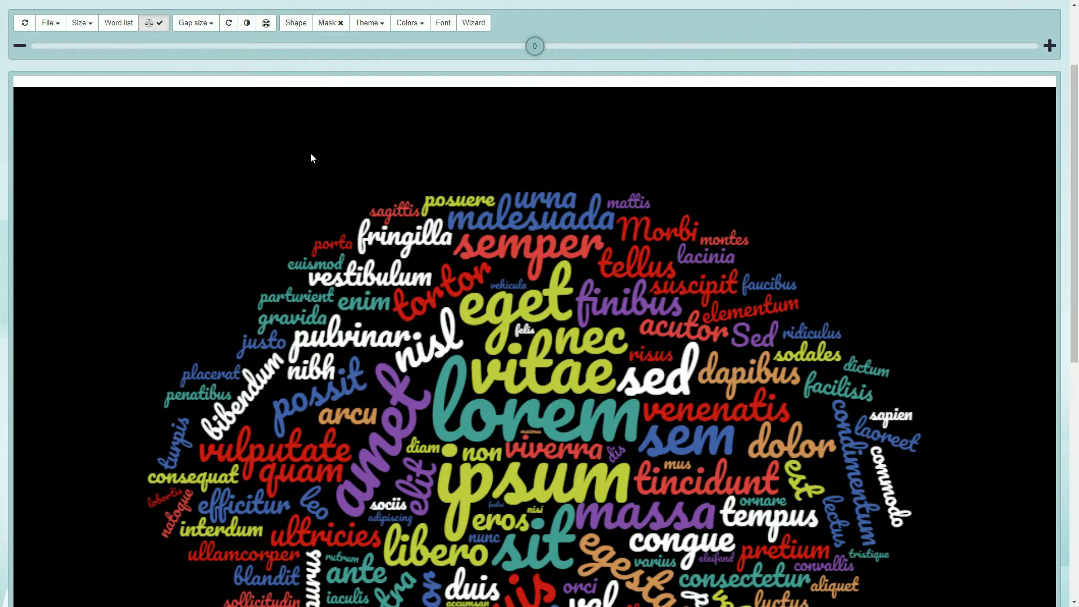
mouse_move(449, 36)
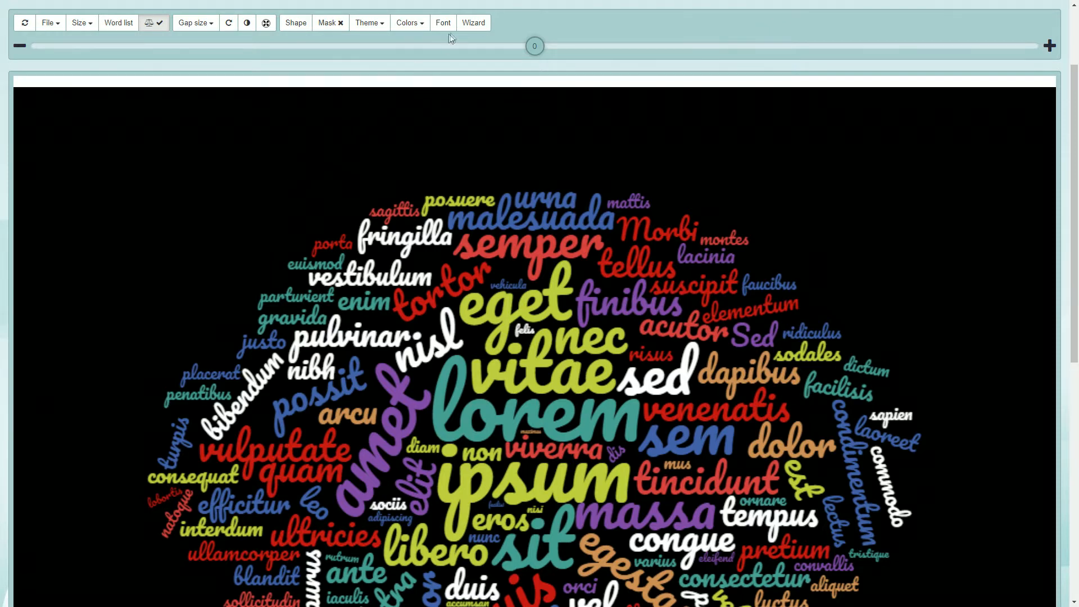
- Switch the word cloud lettering from the script font to Padauk
left_click(443, 22)
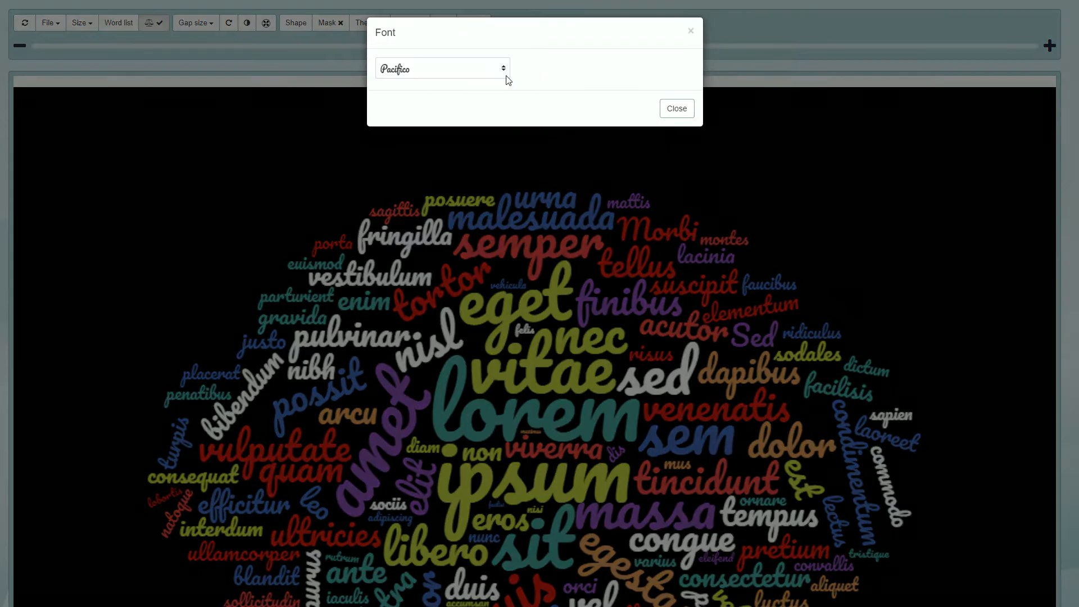
left_click(441, 68)
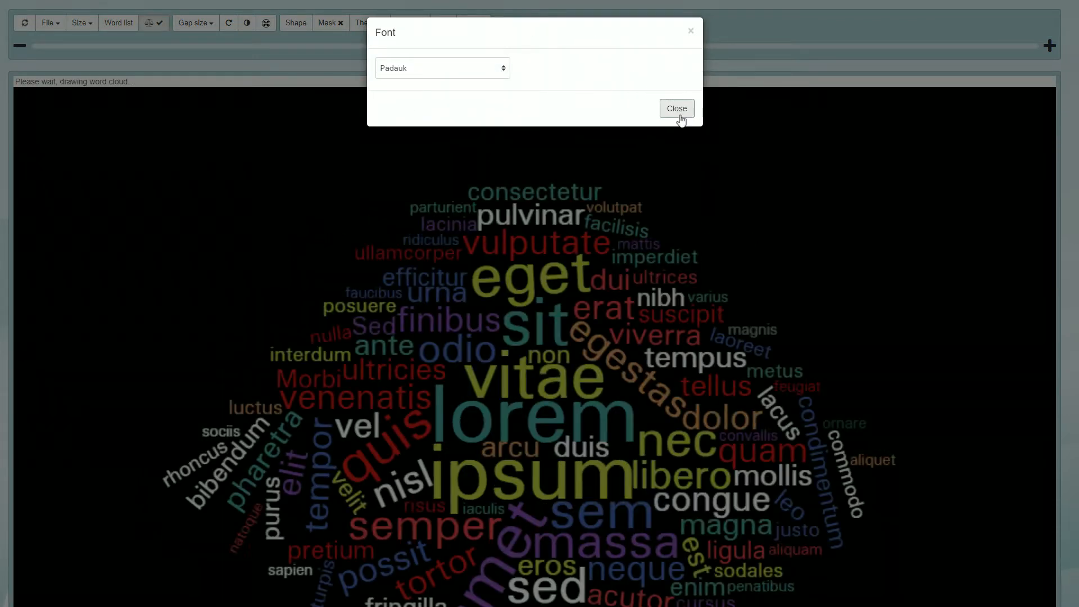
- Clear the multicolour word palette and apply so all words turn white on black
left_click(407, 23)
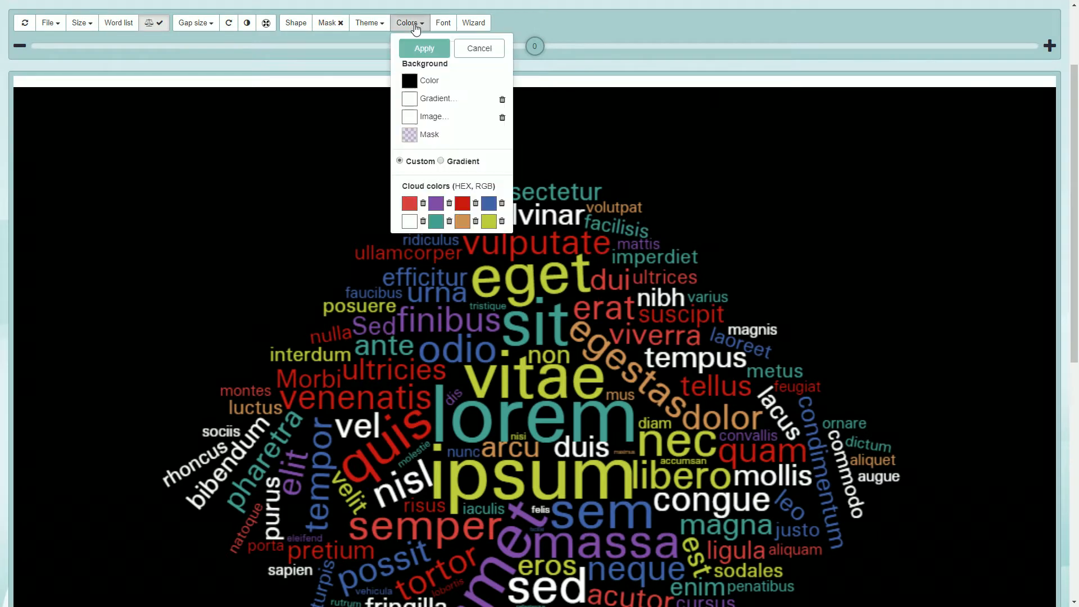
mouse_move(419, 82)
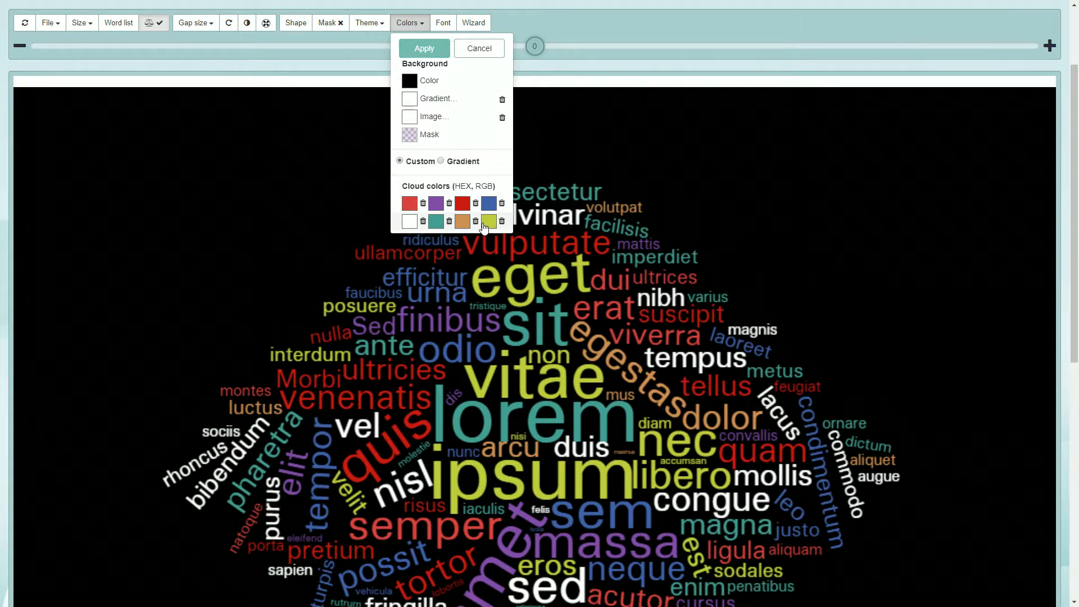
left_click(501, 222)
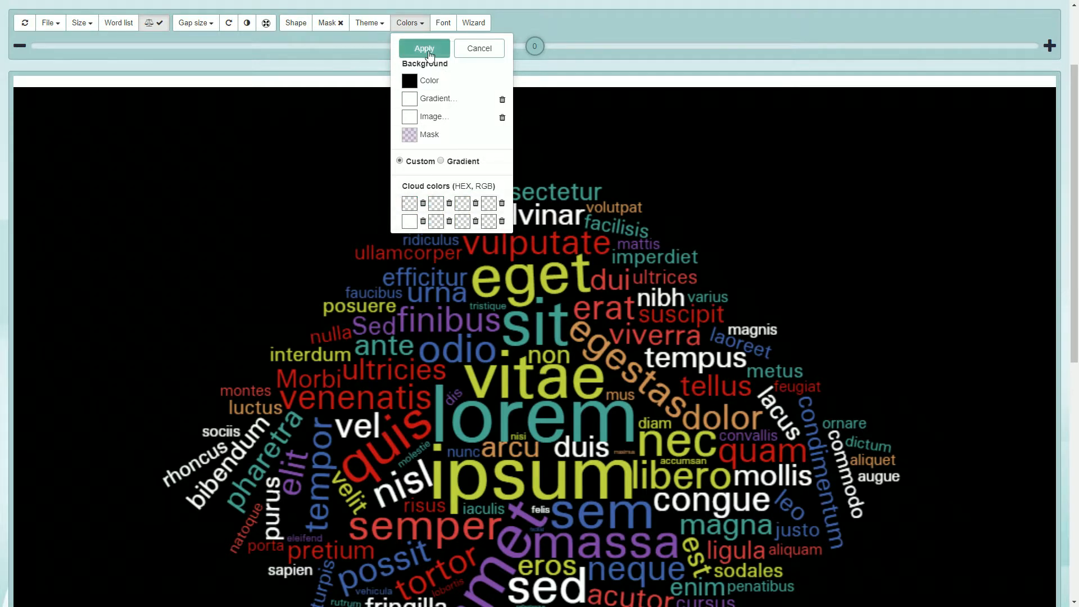
left_click(424, 48)
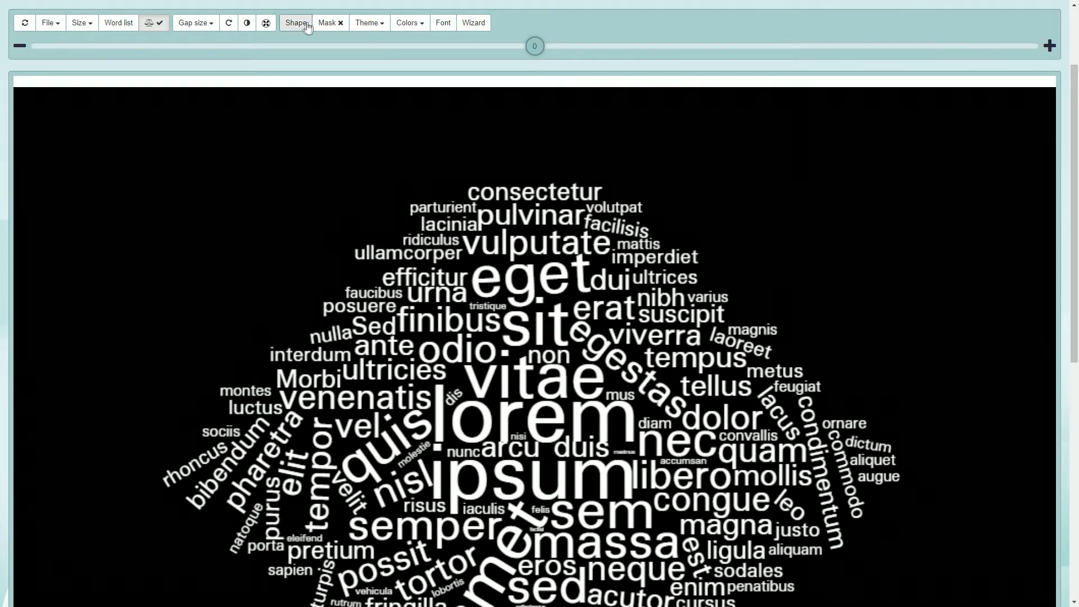
- Give the cloud a fuller round outline shape with words laid out only horizontally and vertically
left_click(295, 22)
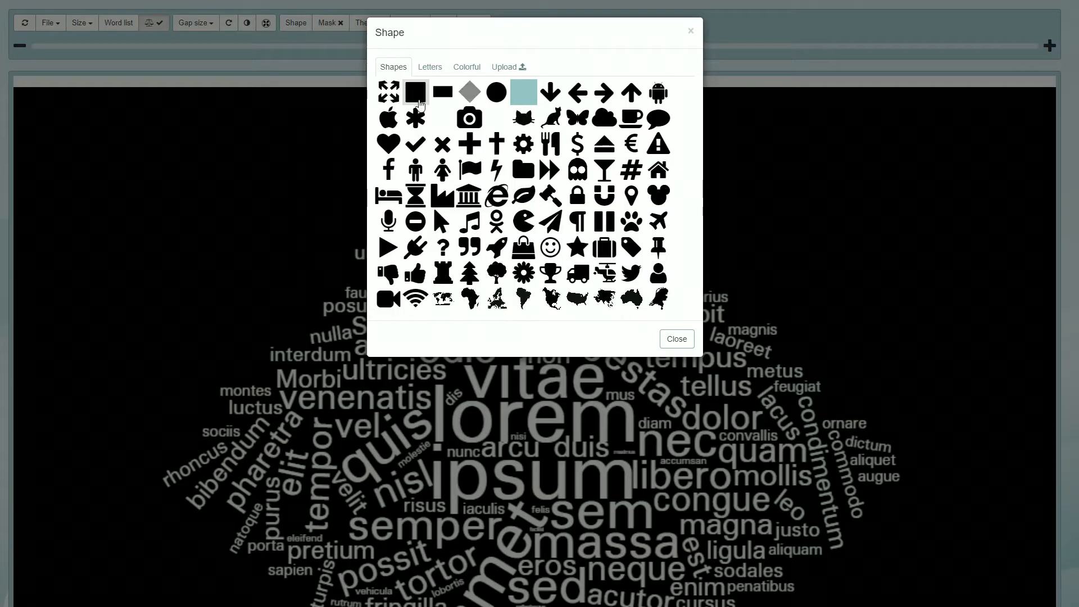
left_click(675, 338)
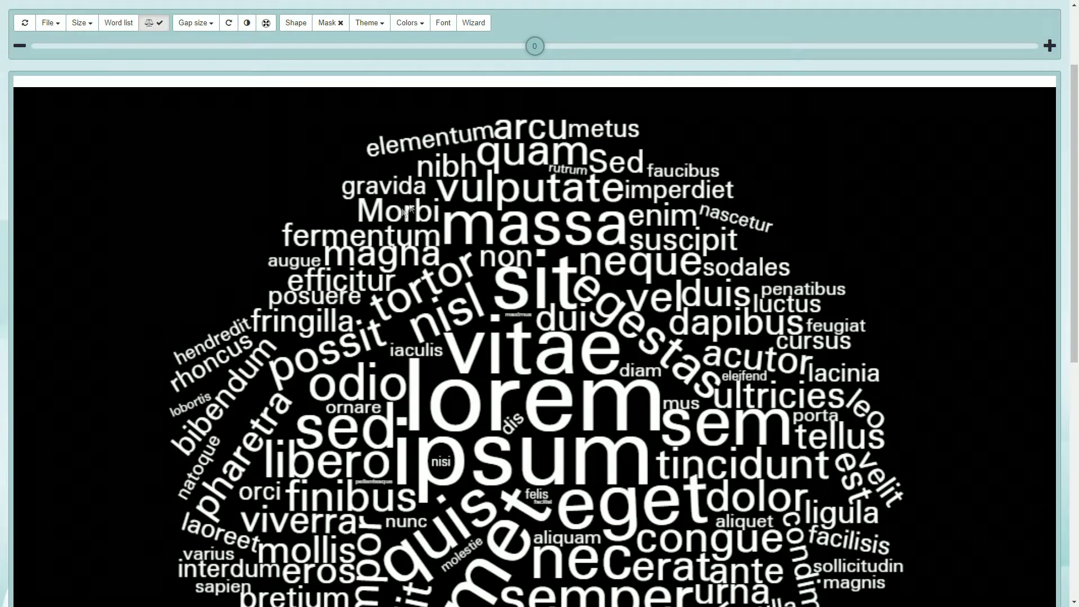
mouse_move(364, 243)
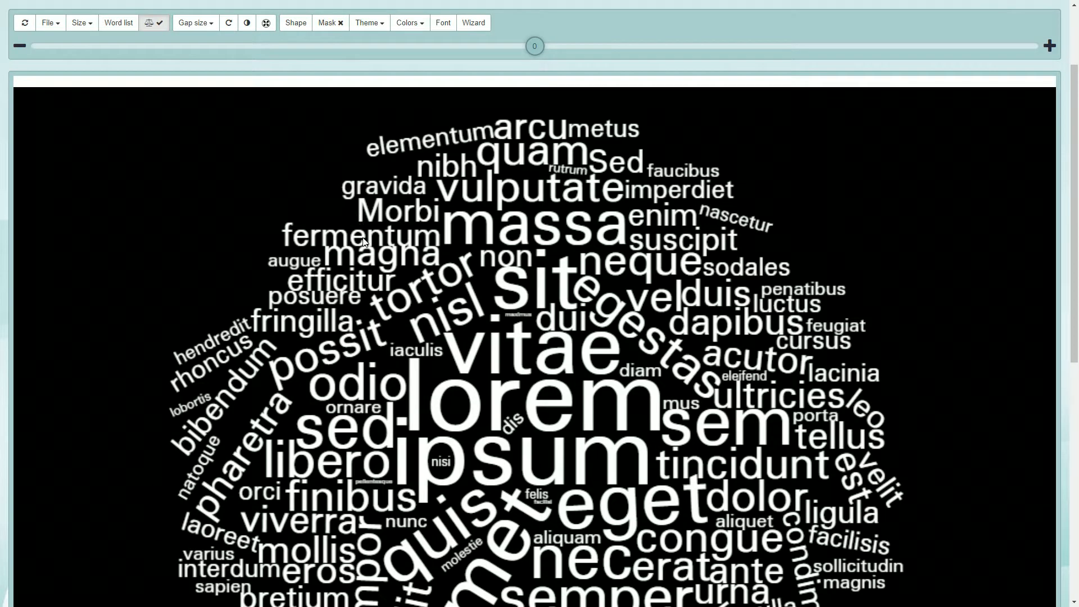
mouse_move(278, 143)
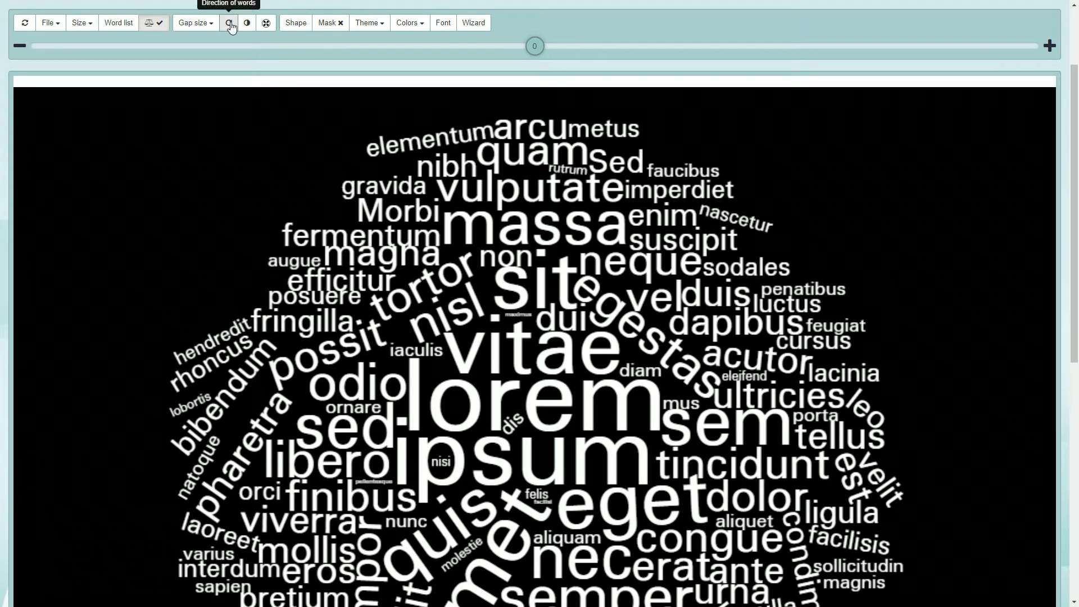
left_click(230, 23)
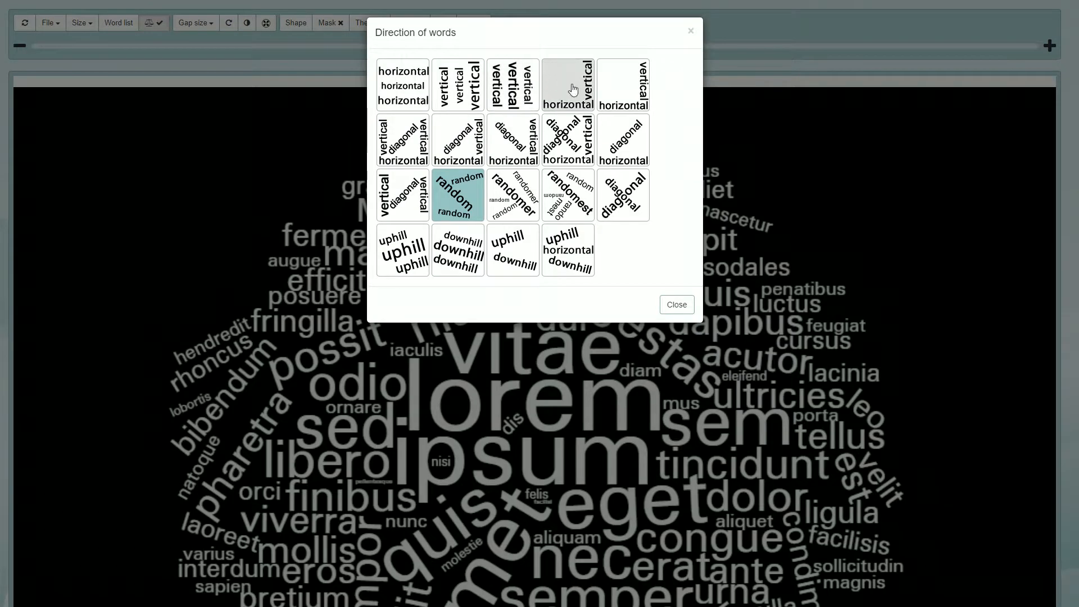
left_click(566, 85)
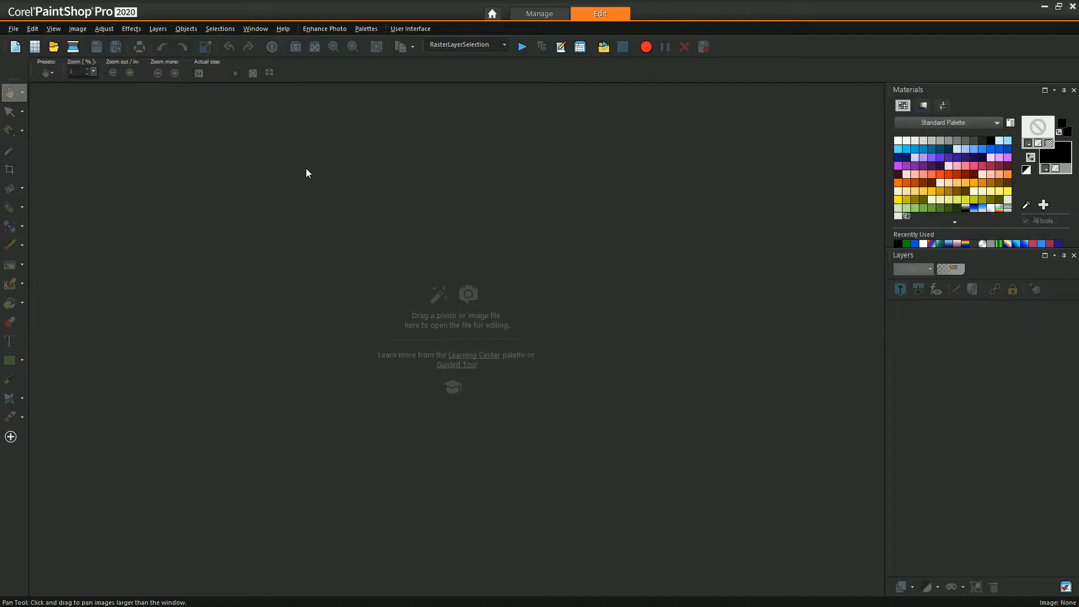
mouse_move(336, 212)
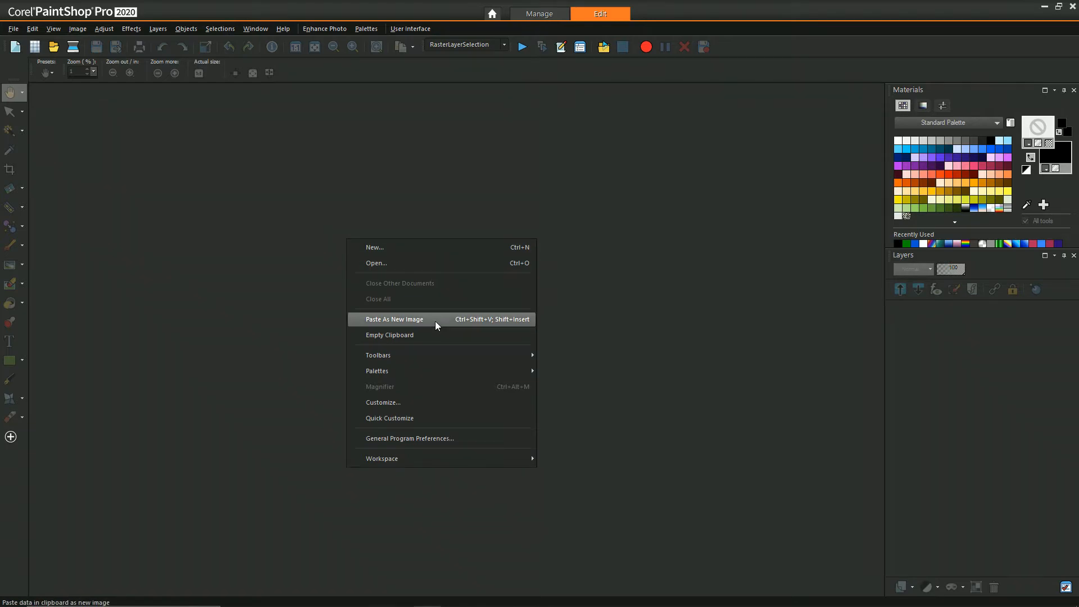
- Paste the copied word cloud as a new image in PaintShop Pro
left_click(394, 319)
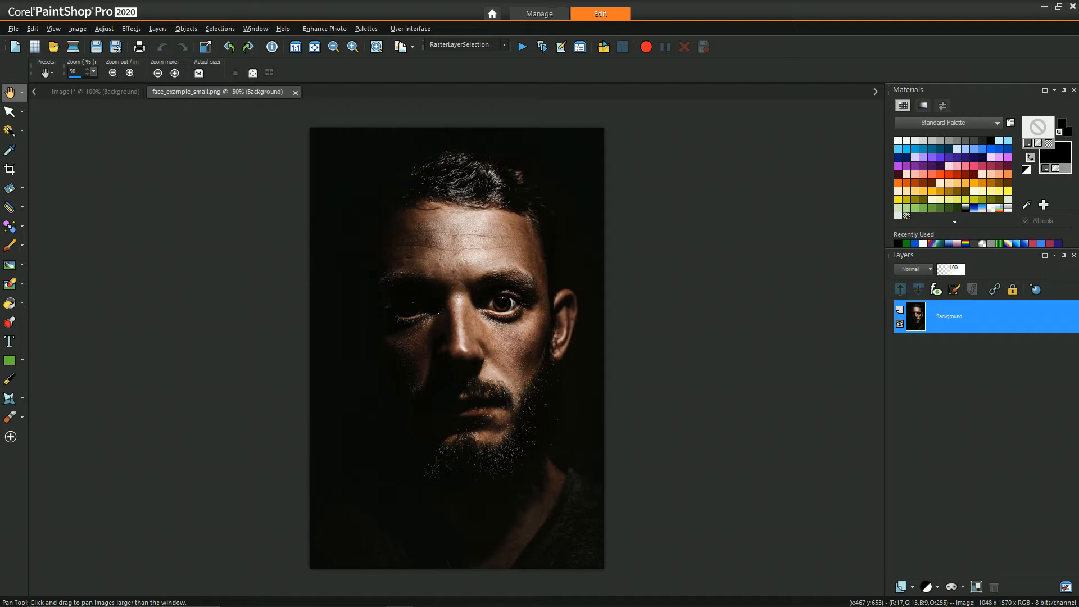
mouse_move(388, 297)
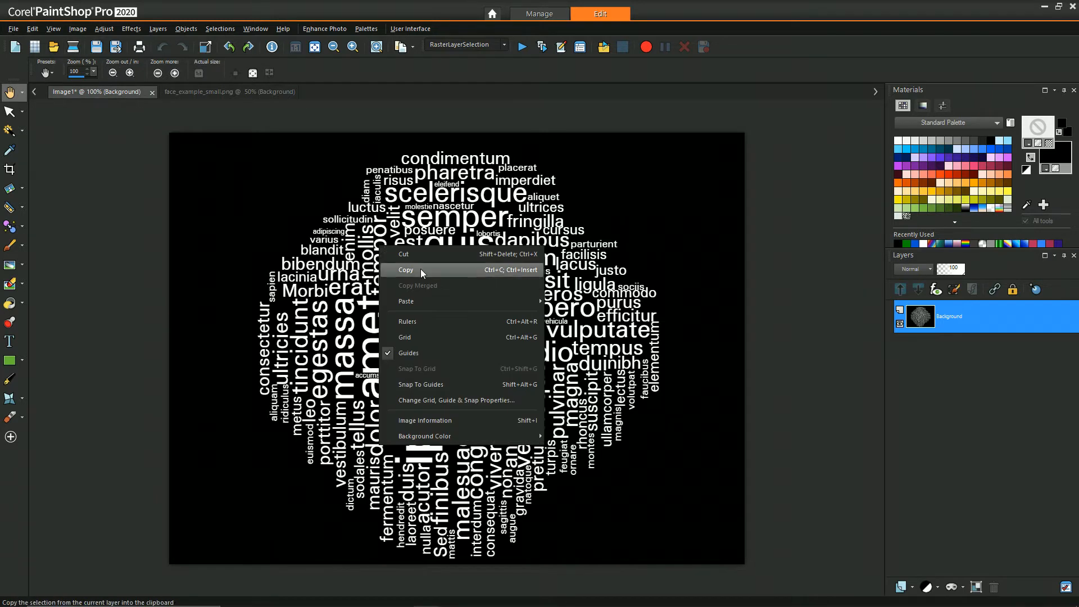
- Paste the word cloud as a new layer on the portrait and scale it to about 120 percent
left_click(200, 91)
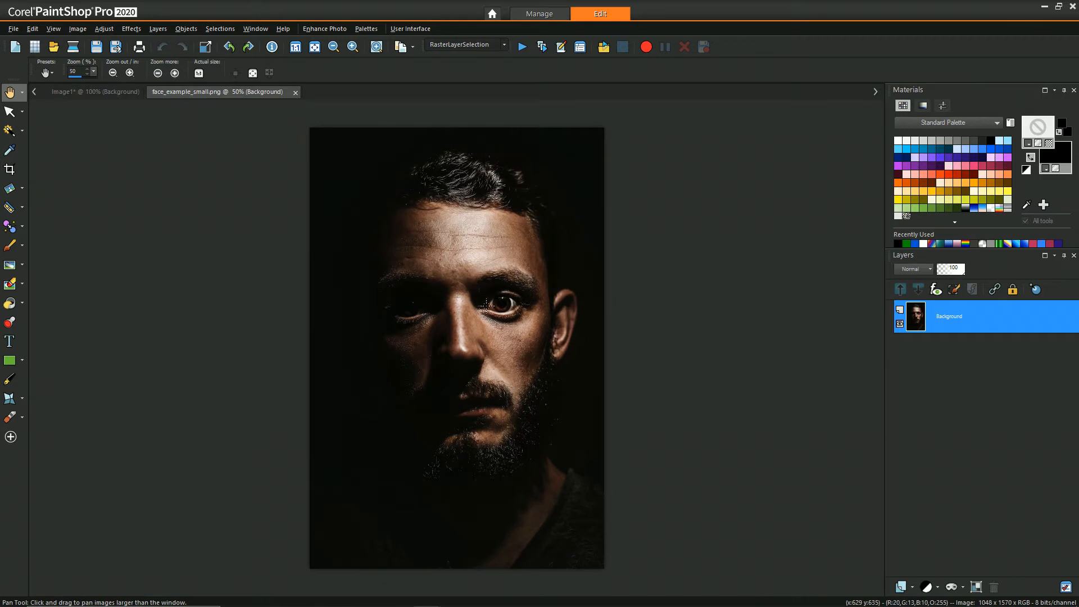
right_click(489, 305)
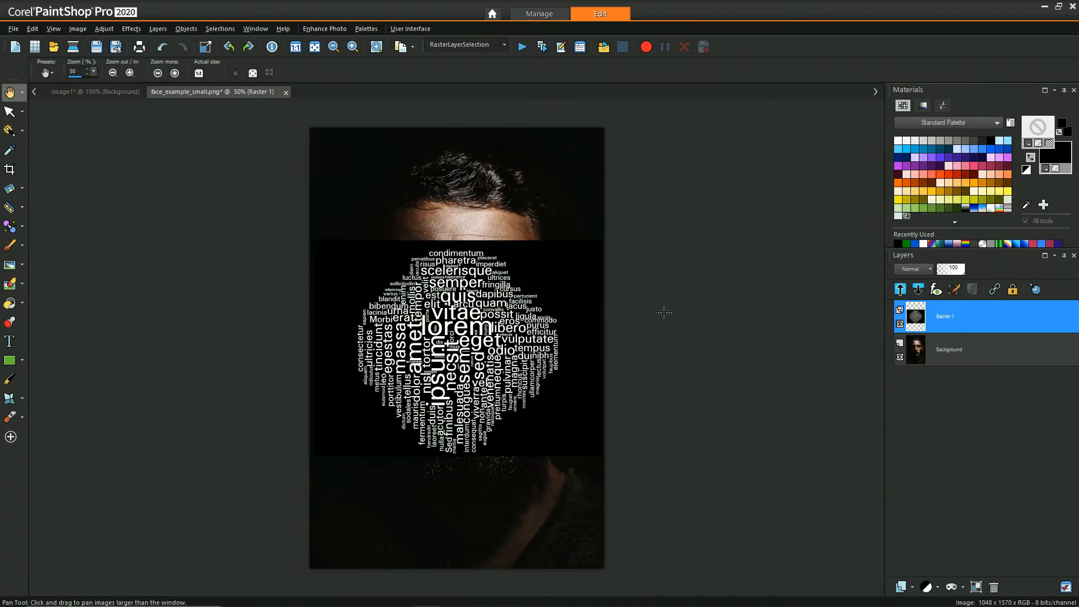
mouse_move(39, 143)
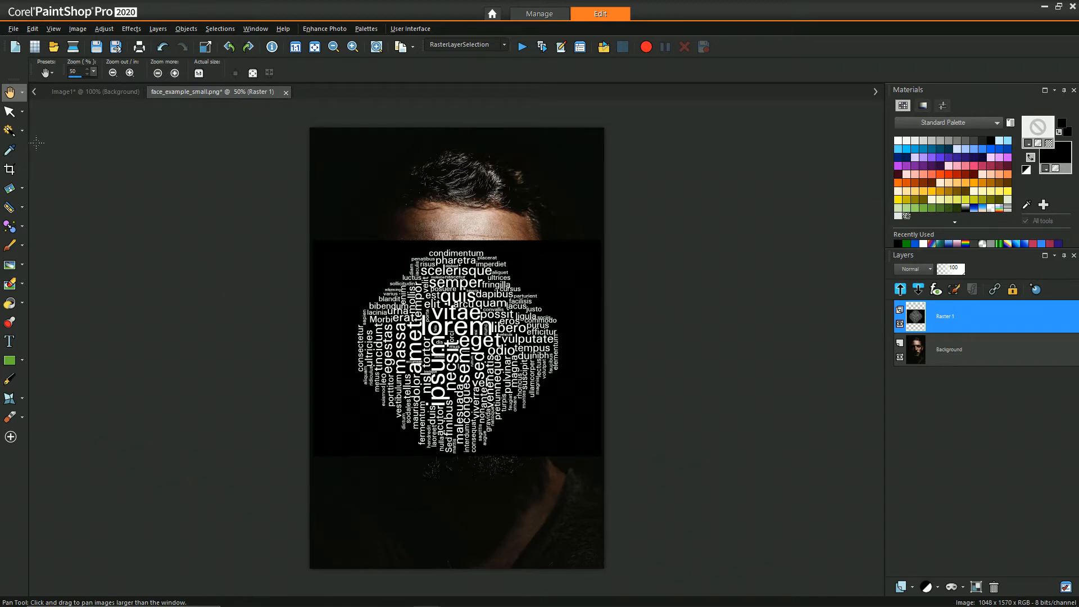
left_click(10, 111)
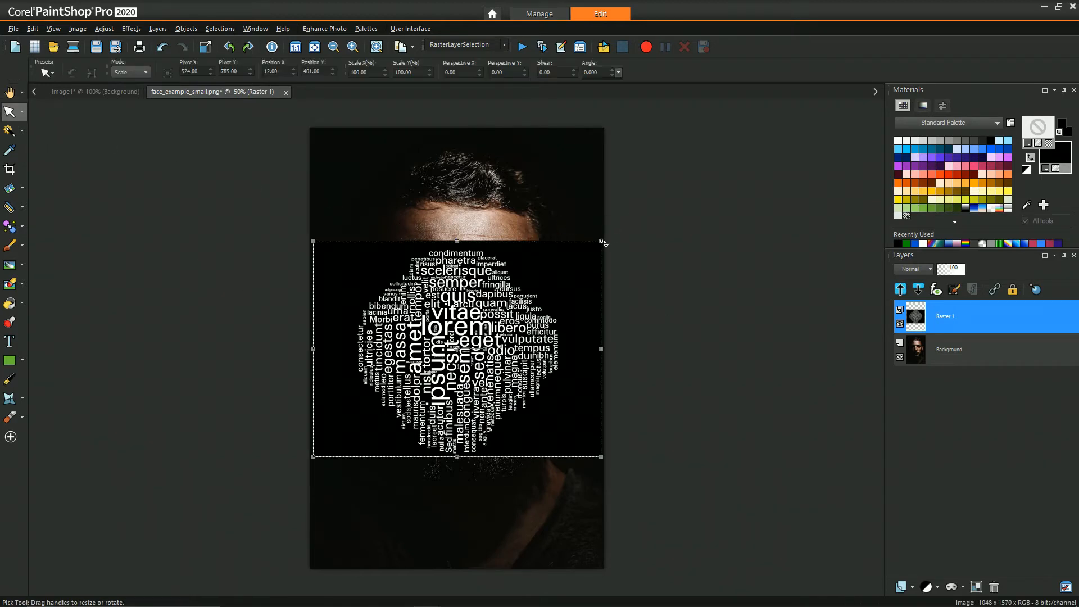
left_click_drag(600, 241, 628, 195)
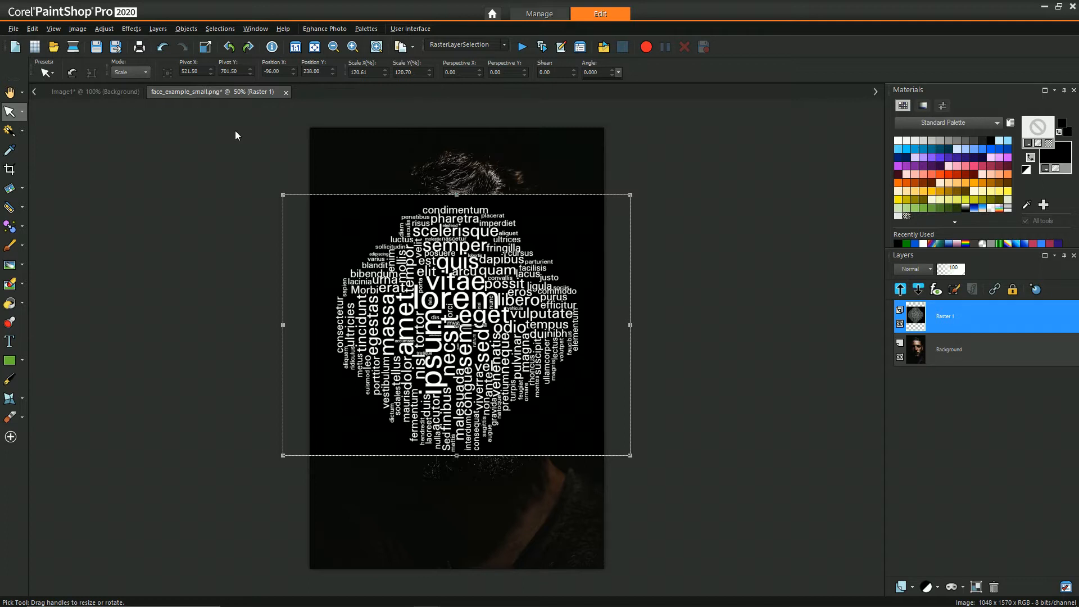
mouse_move(248, 136)
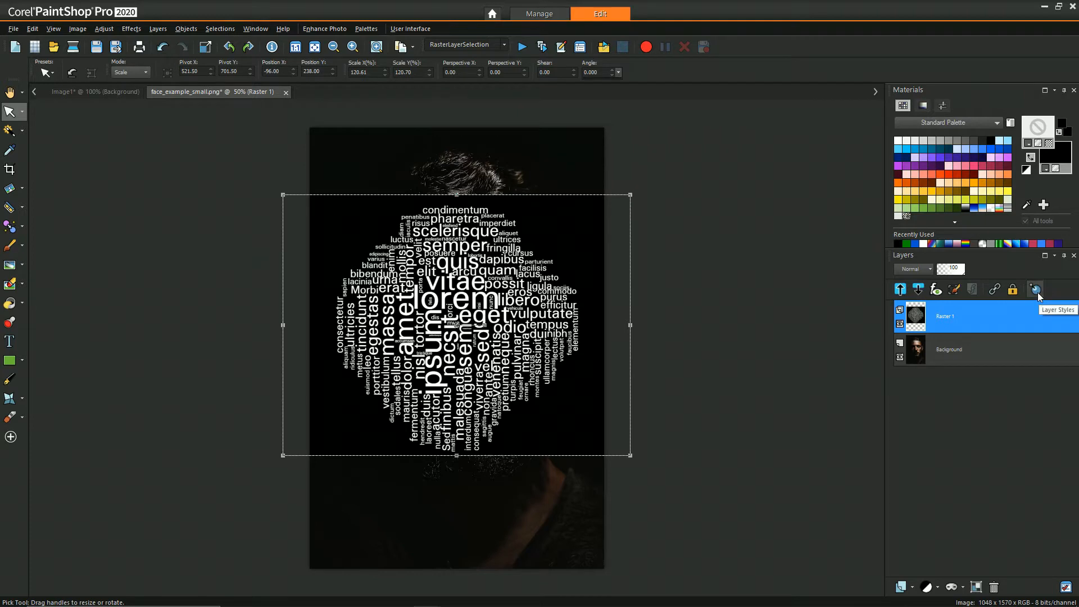
left_click(1034, 289)
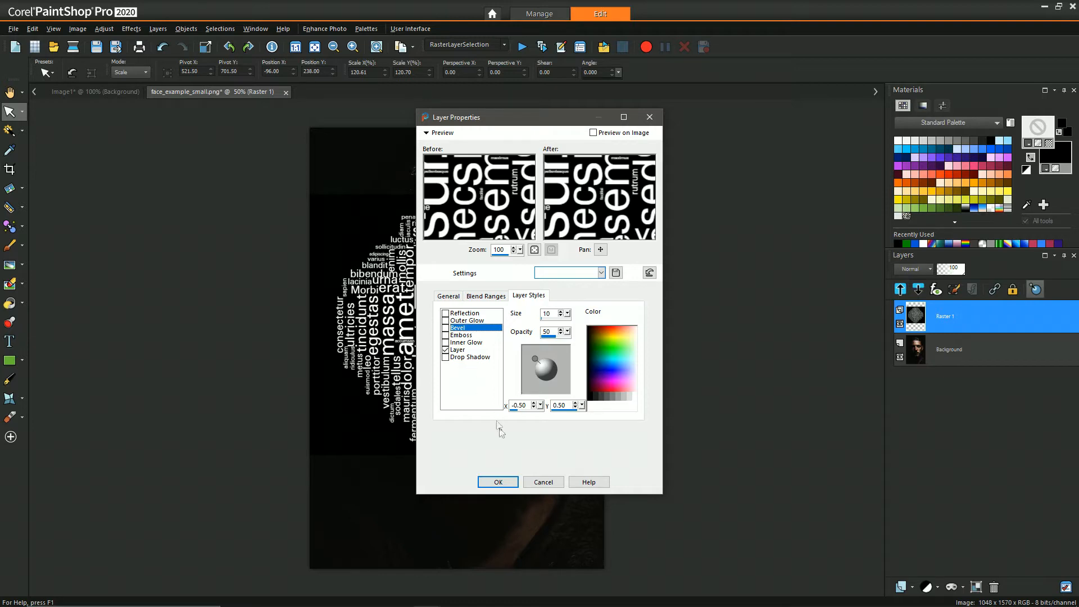
left_click(496, 482)
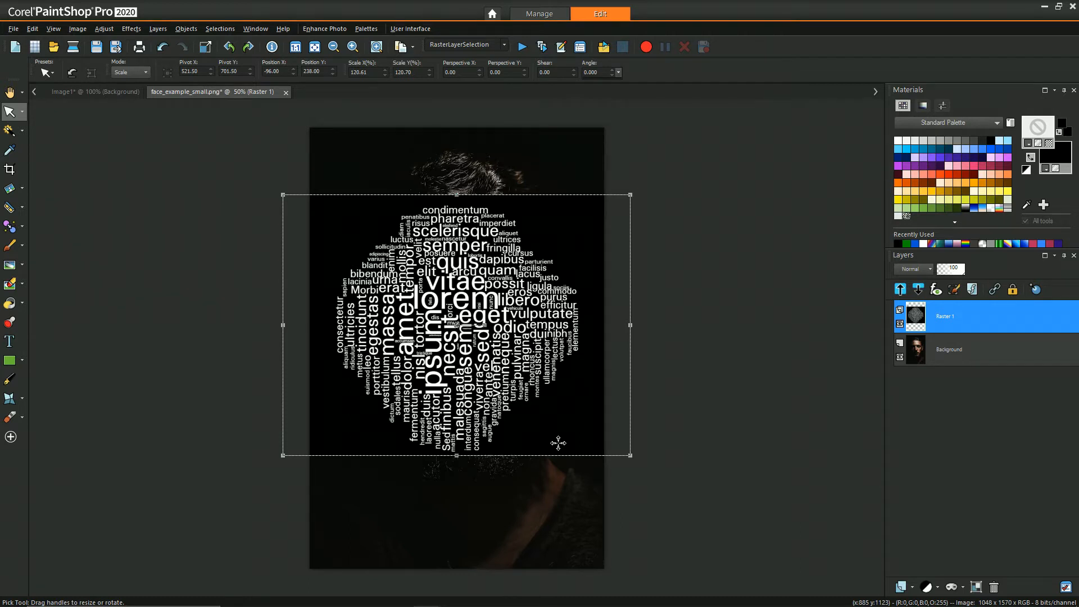
mouse_move(916, 316)
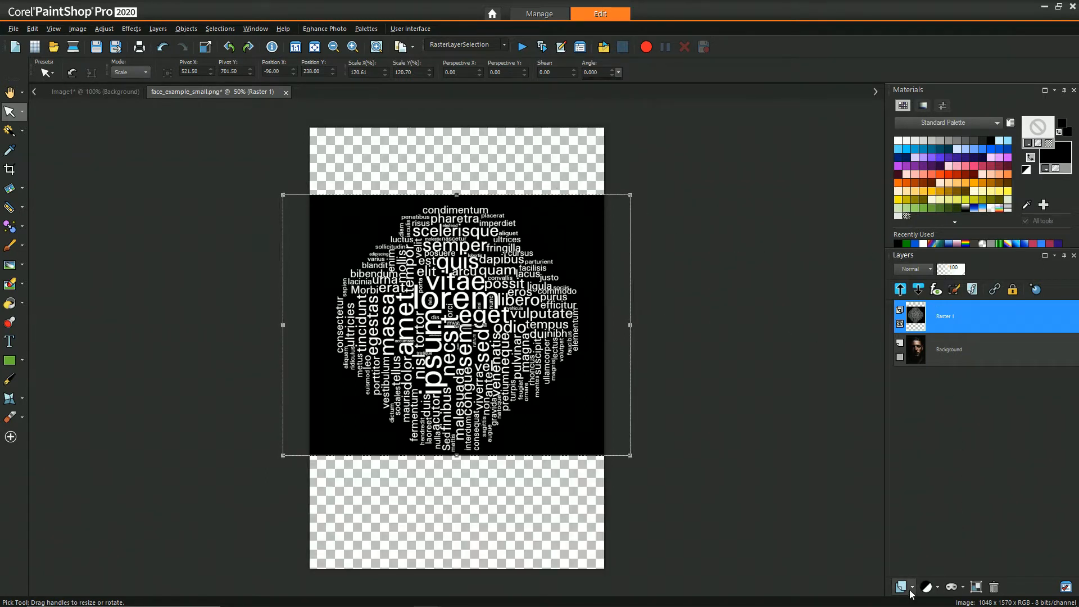
- Add a new raster layer above the word cloud and fill it with black
left_click(900, 586)
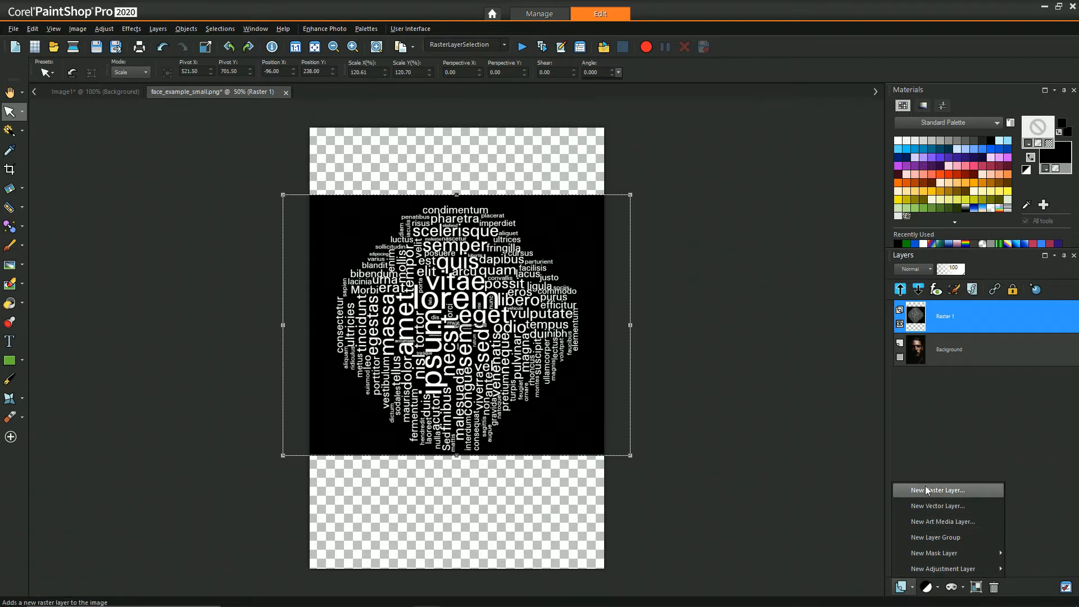
left_click(936, 490)
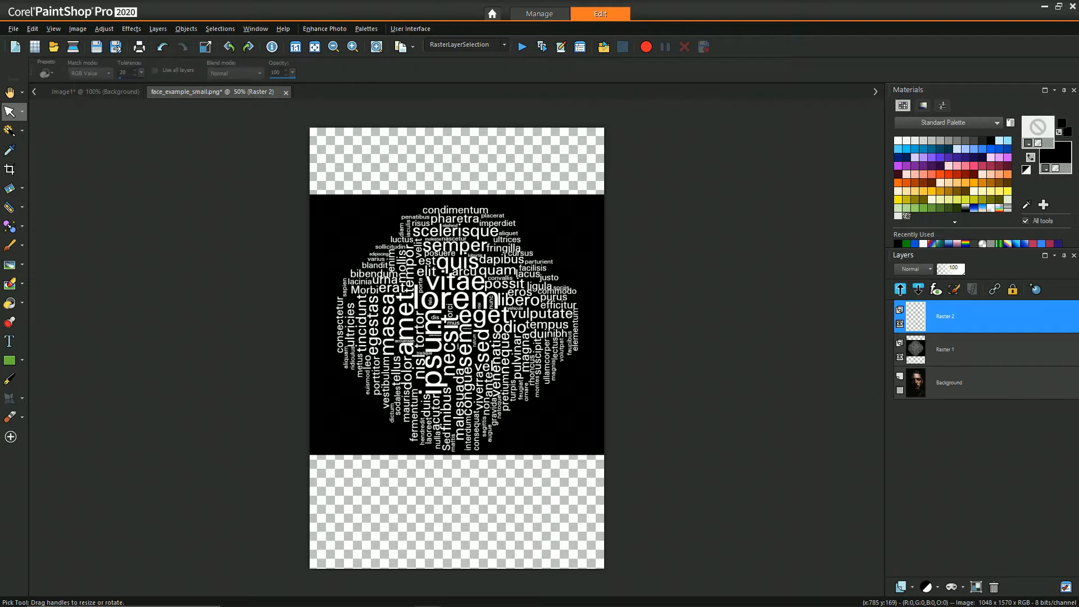
left_click(9, 303)
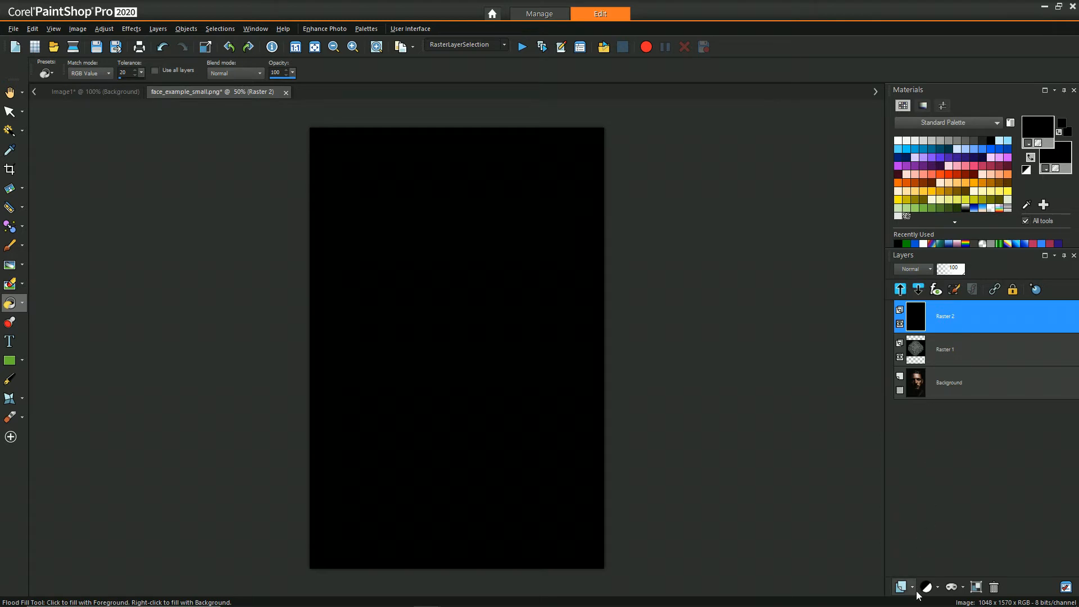
- Add another raster layer on top and flood-fill it with white
left_click(900, 587)
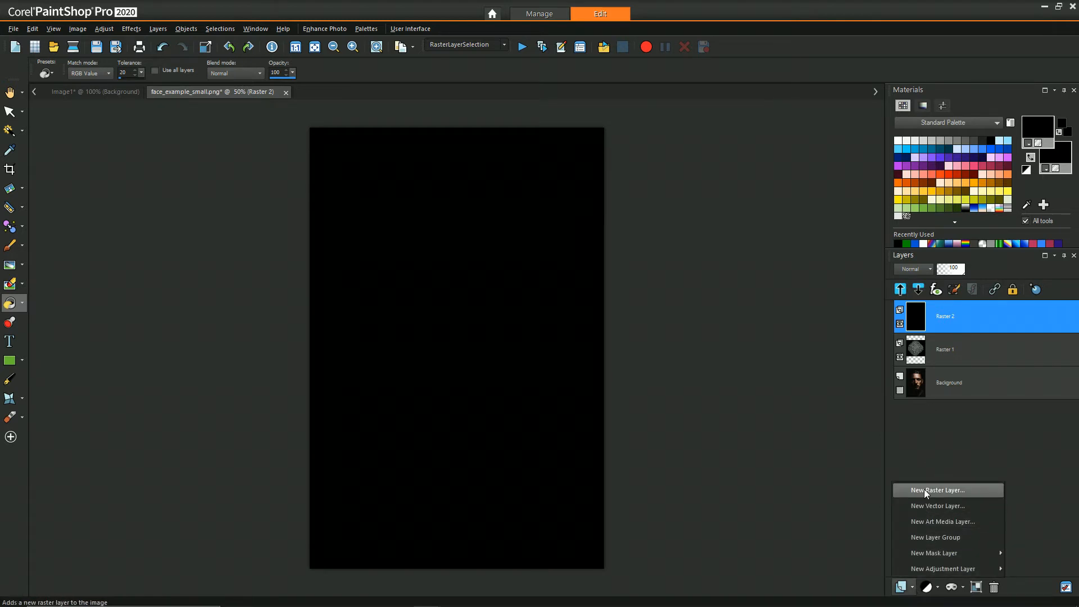
left_click(936, 490)
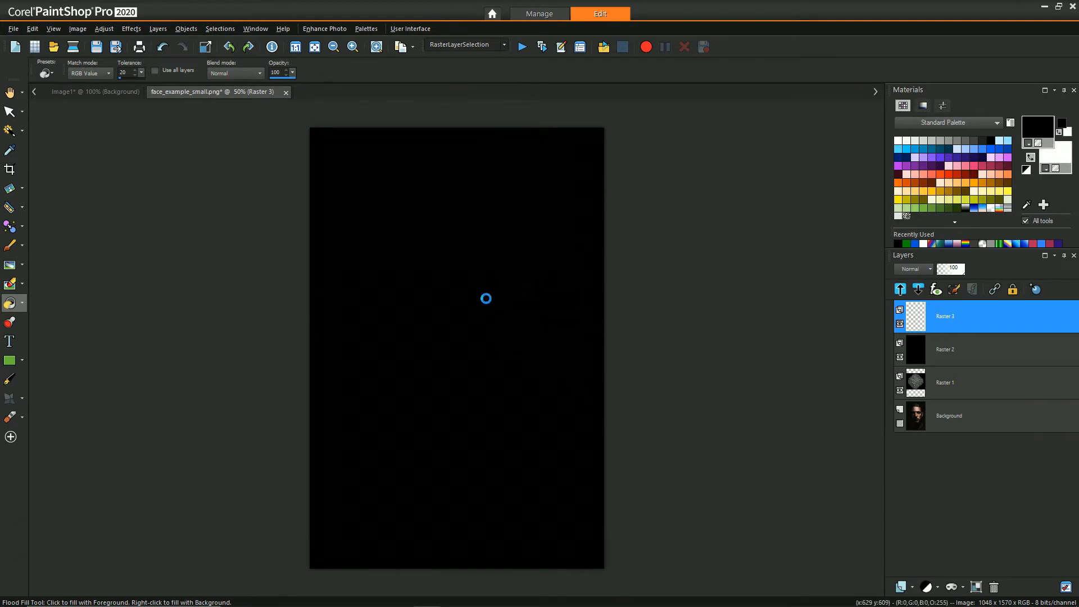
left_click(486, 298)
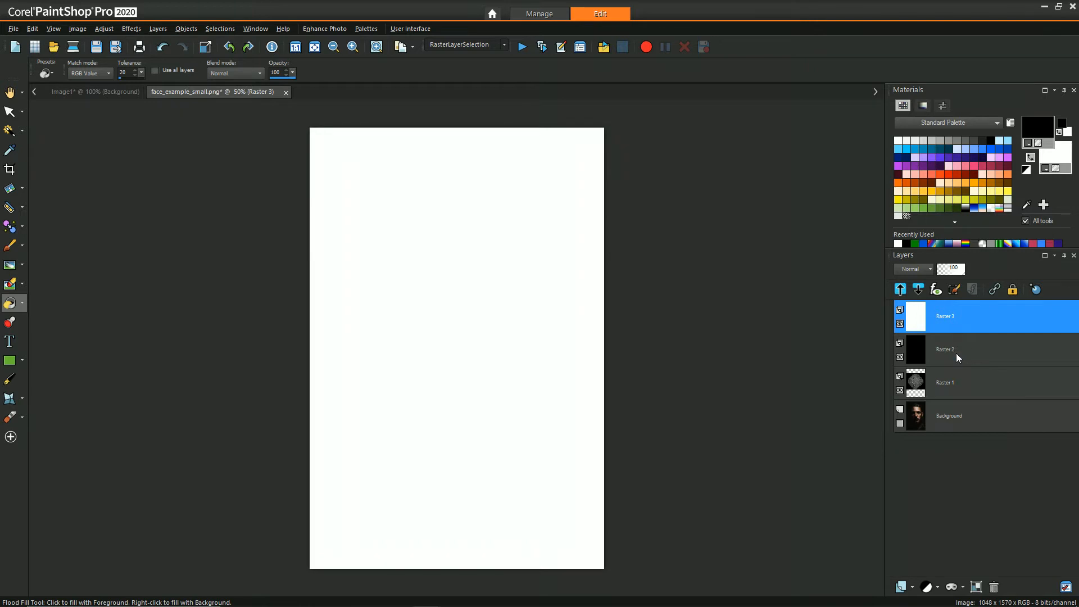
mouse_move(950, 350)
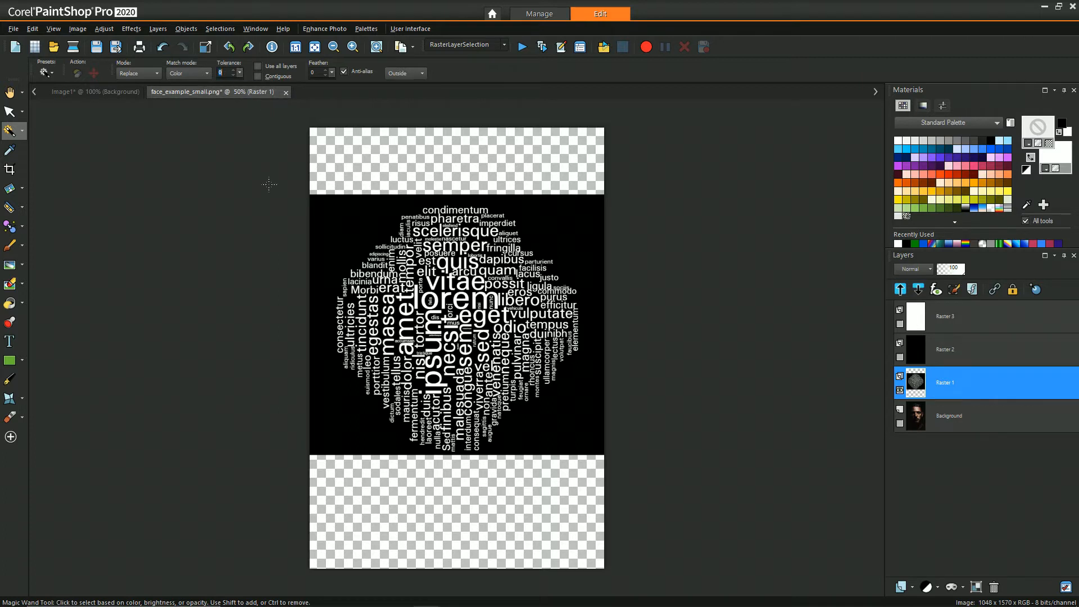
mouse_move(385, 223)
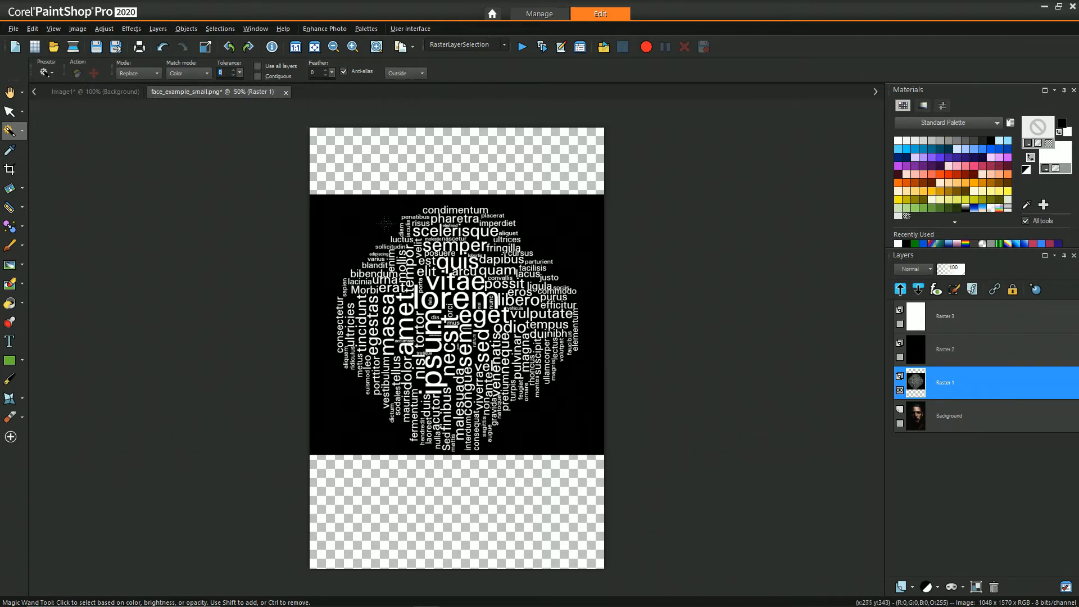
- Magic-wand all white letters on Raster 1, then activate the white Raster 3 and black Raster 2 layers
left_click(431, 303)
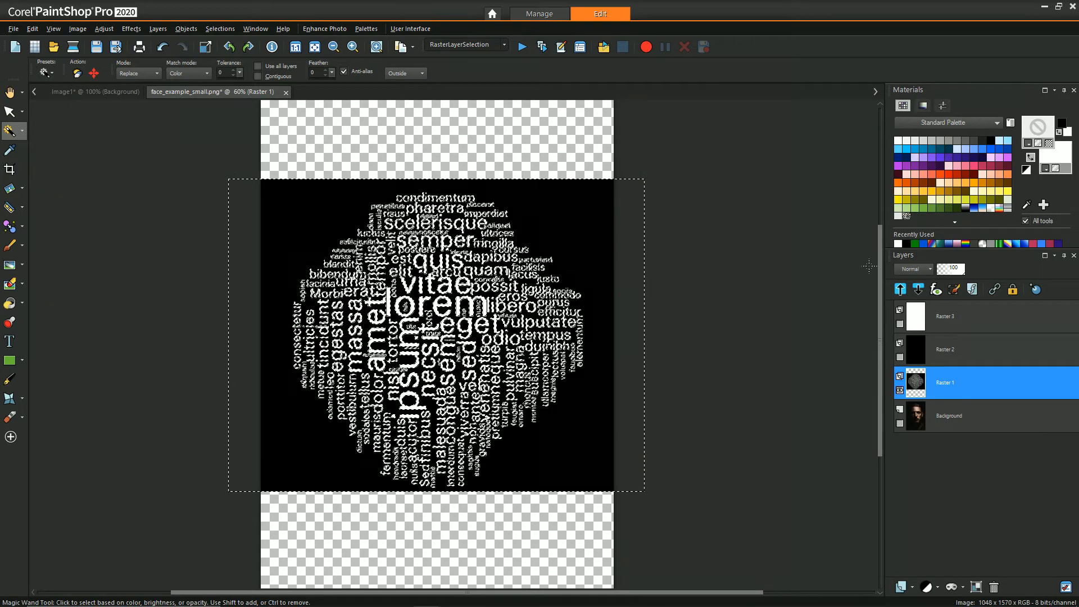
left_click(963, 316)
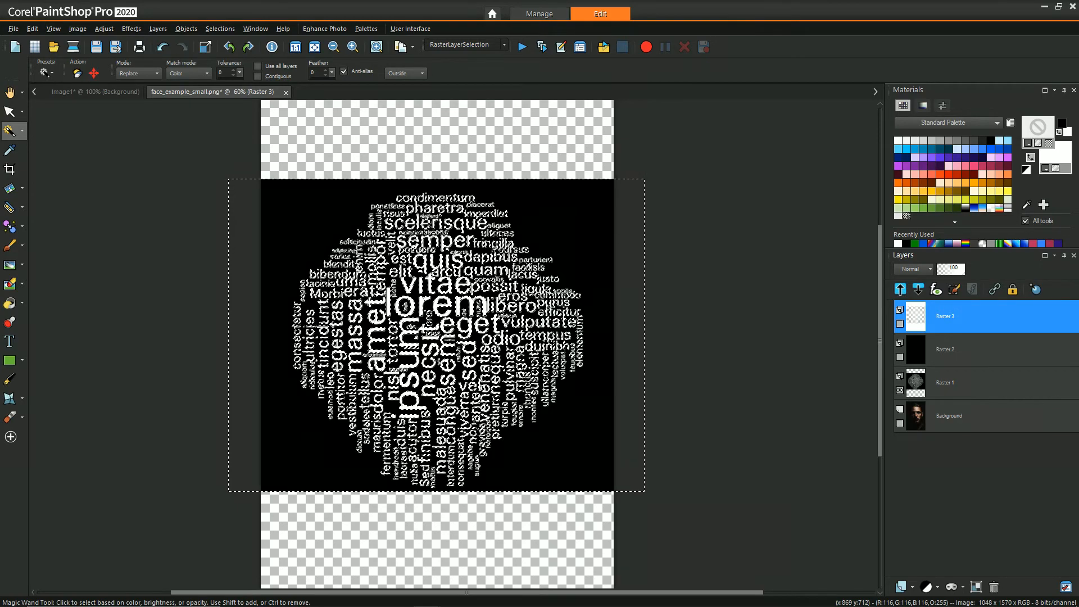
mouse_move(948, 358)
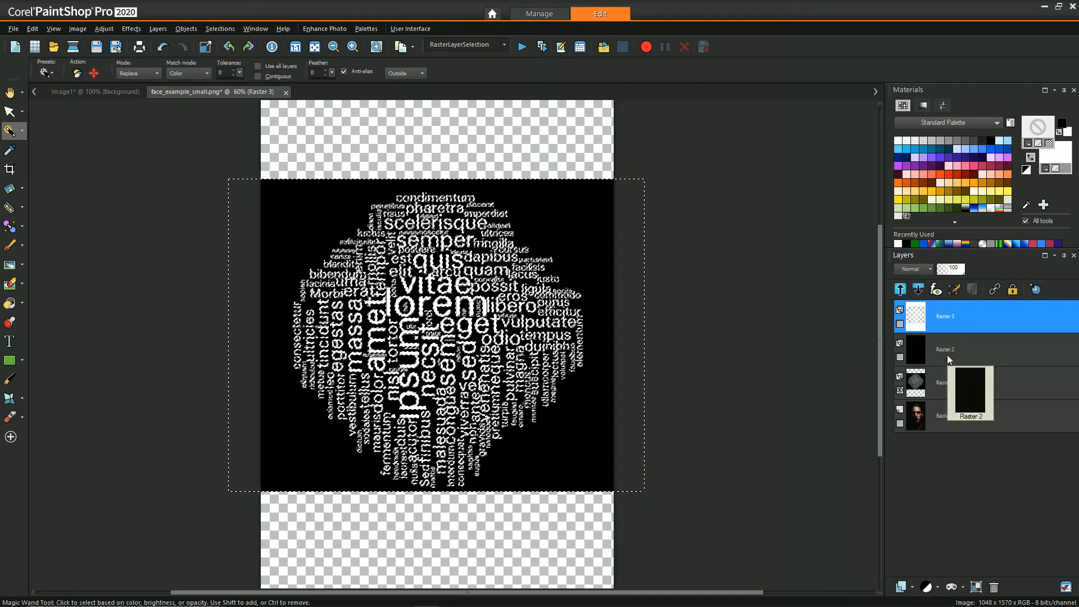
left_click(963, 349)
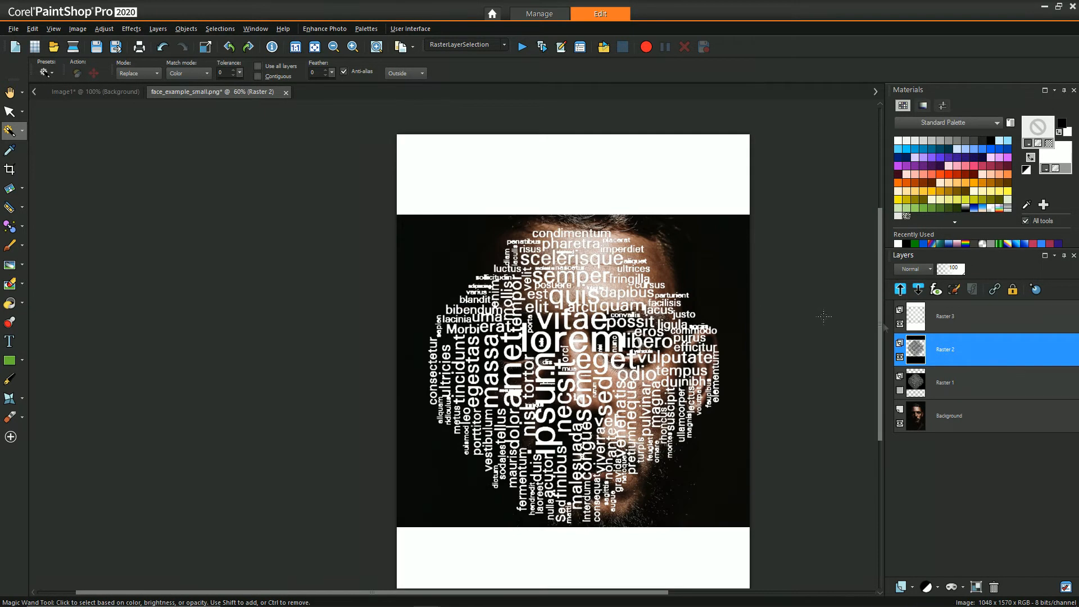
mouse_move(943, 349)
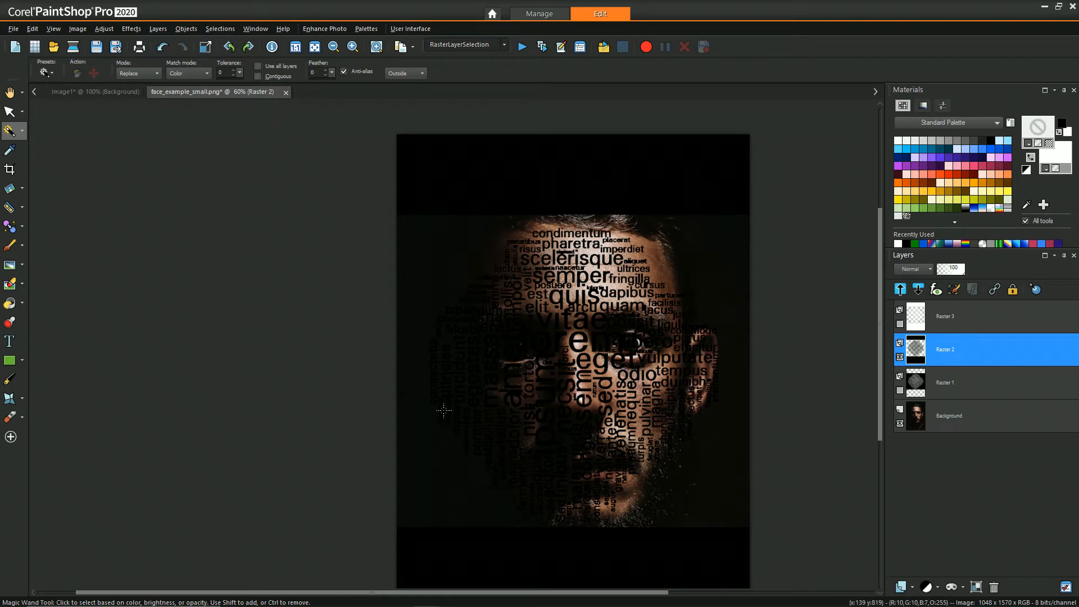
- Rectangle-select the strips outside the word cloud, delete them, and activate the top layer
left_click(10, 131)
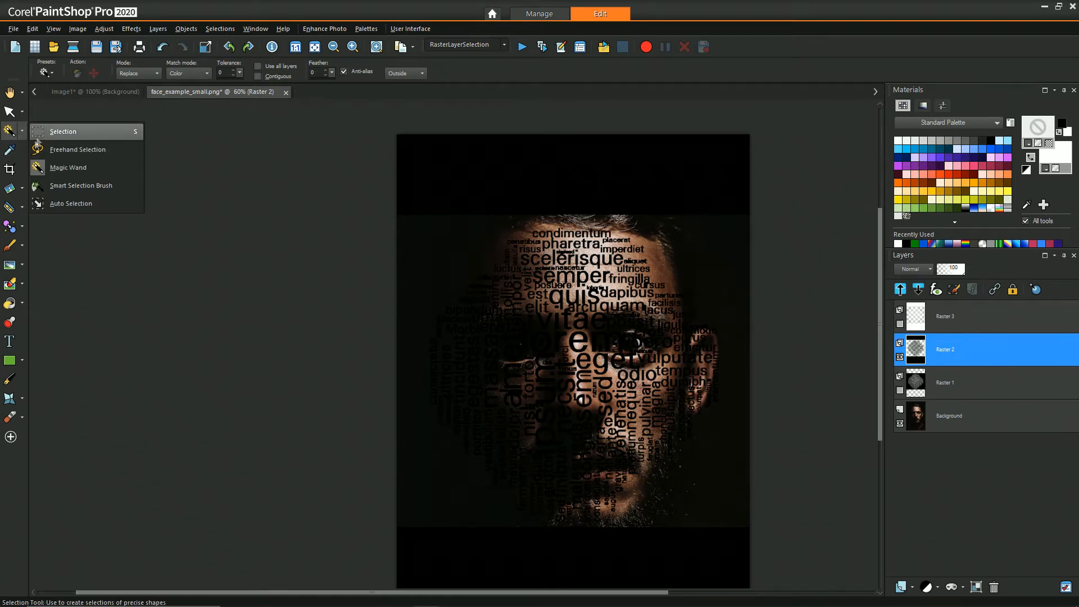
left_click(63, 131)
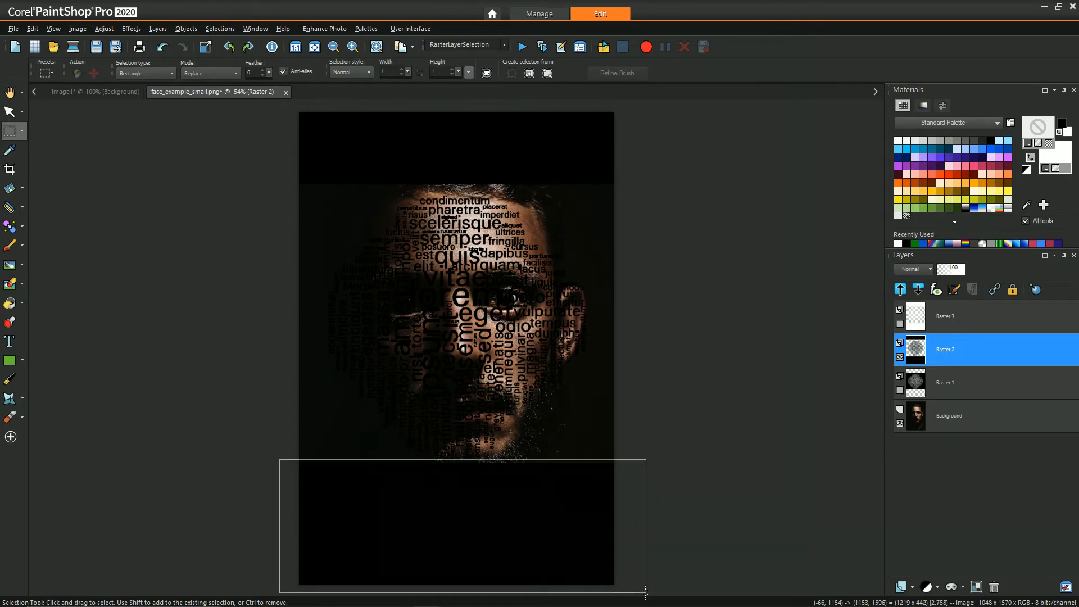
left_click_drag(281, 460, 643, 592)
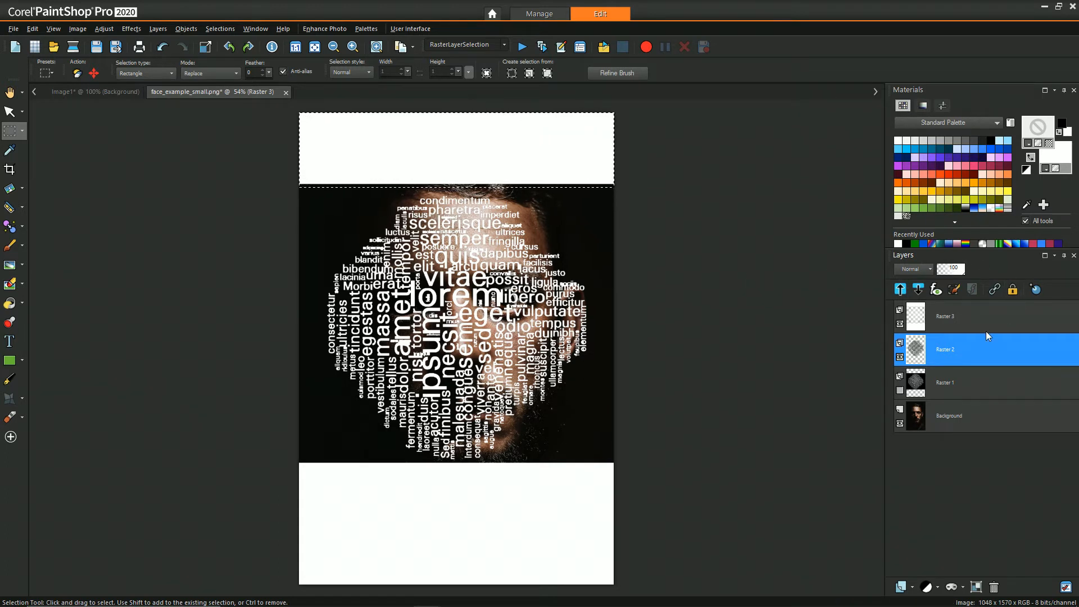
left_click(945, 316)
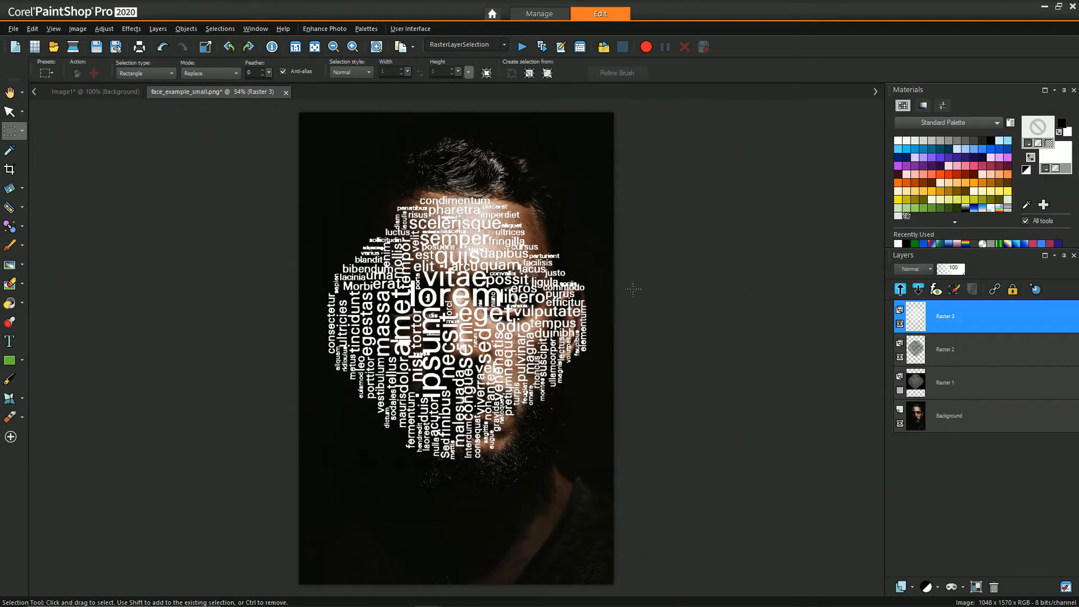
mouse_move(948, 348)
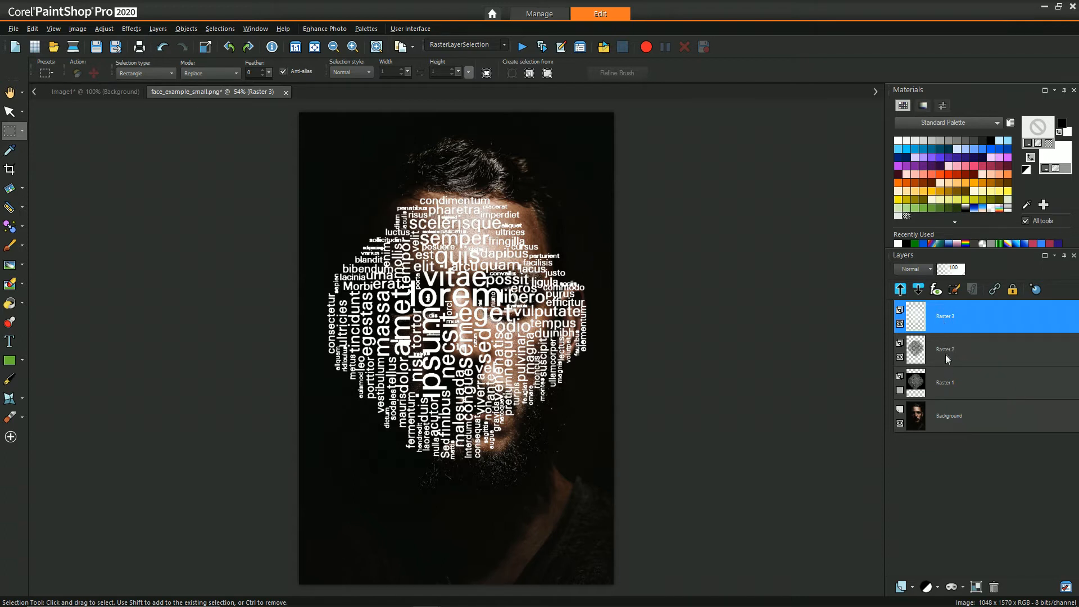
- Apply a Gaussian blur of radius 3.00 to the Raster 2 masking layer
left_click(945, 348)
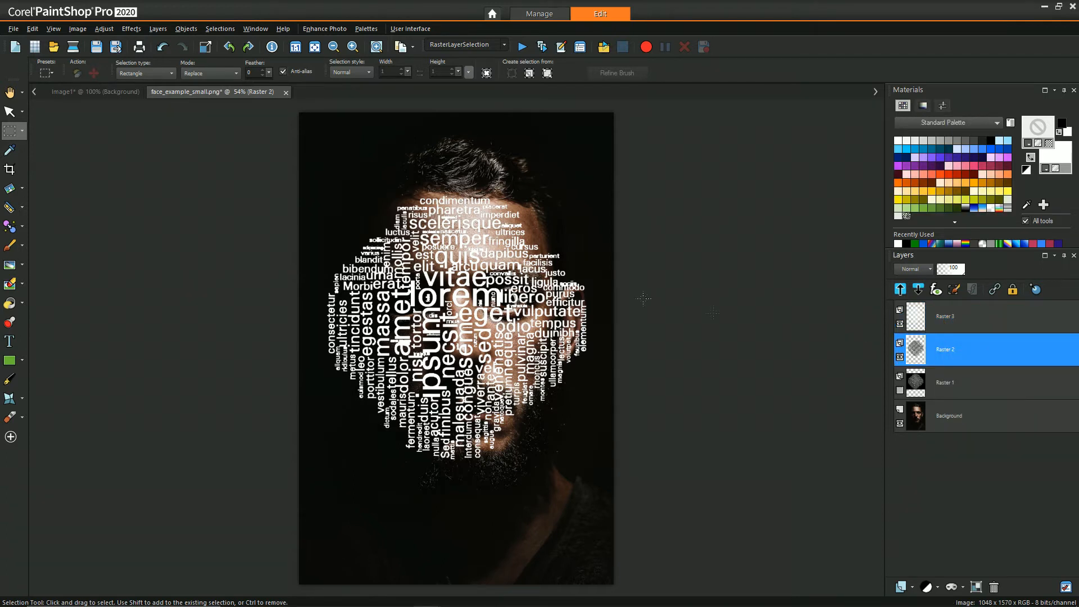
left_click(103, 28)
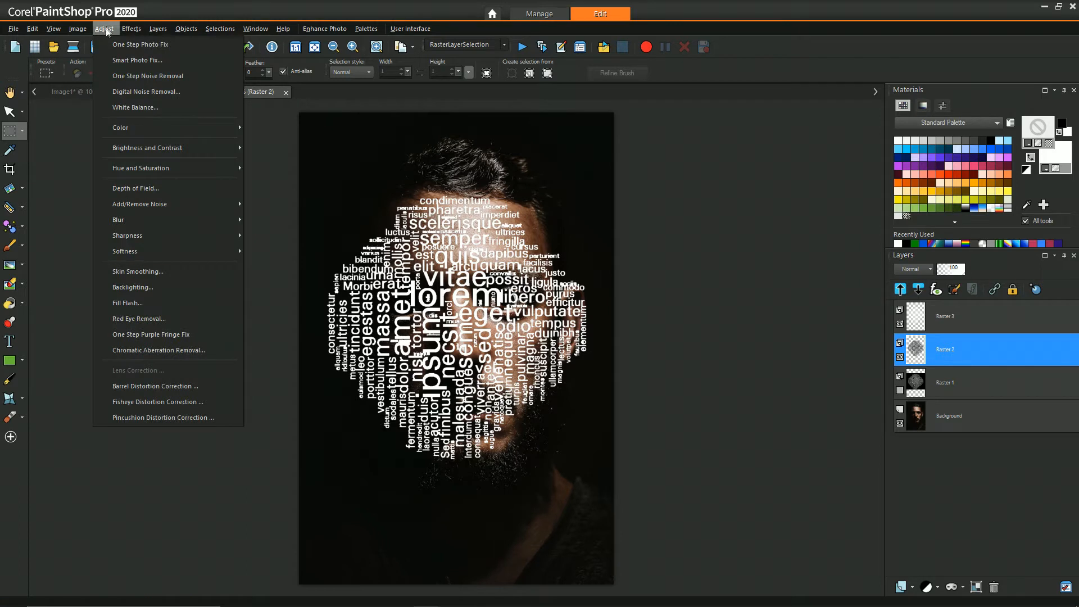
mouse_move(118, 219)
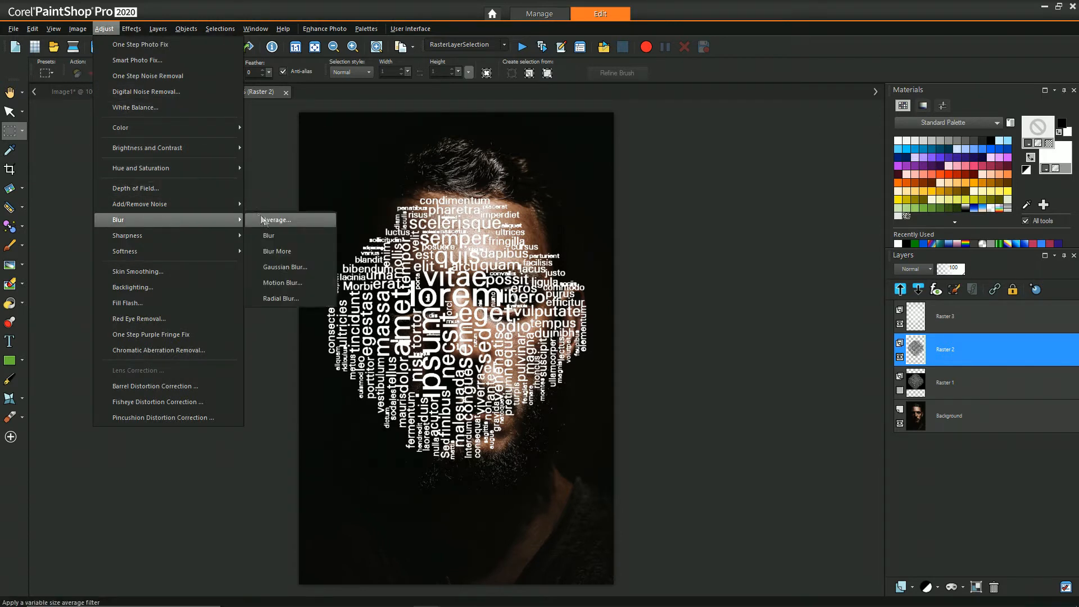
left_click(284, 268)
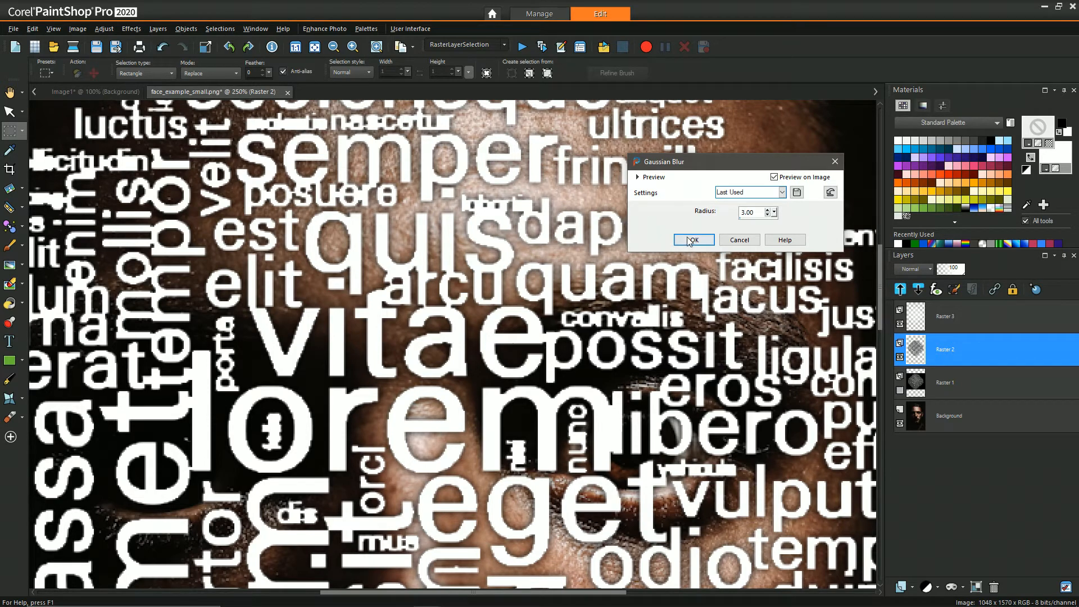
left_click(692, 239)
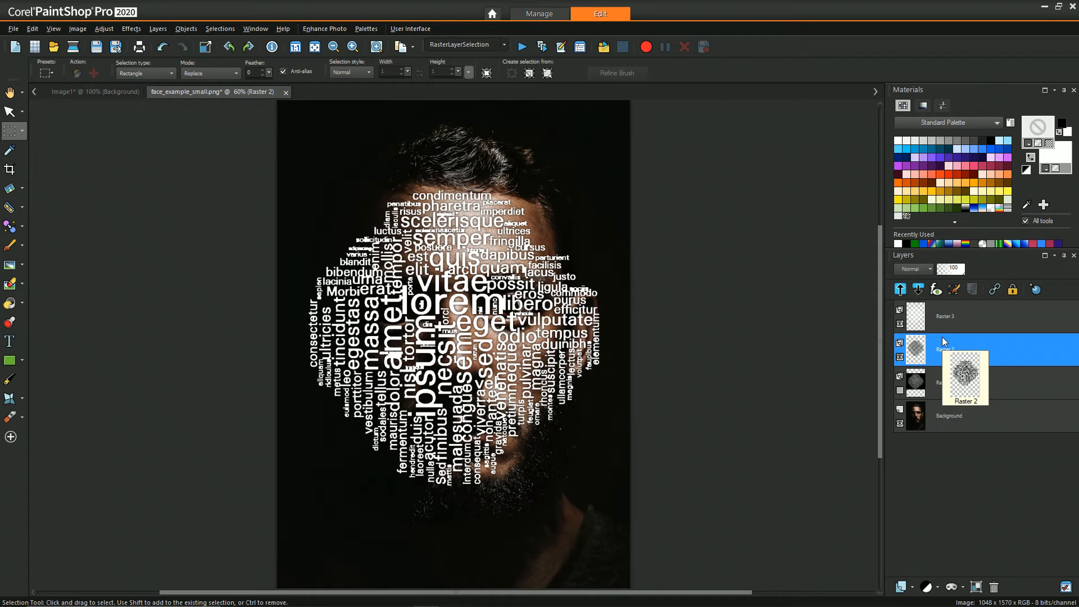
- Hide the portrait Background layer and bring up merge options on the top Raster 3 layer
left_click(944, 316)
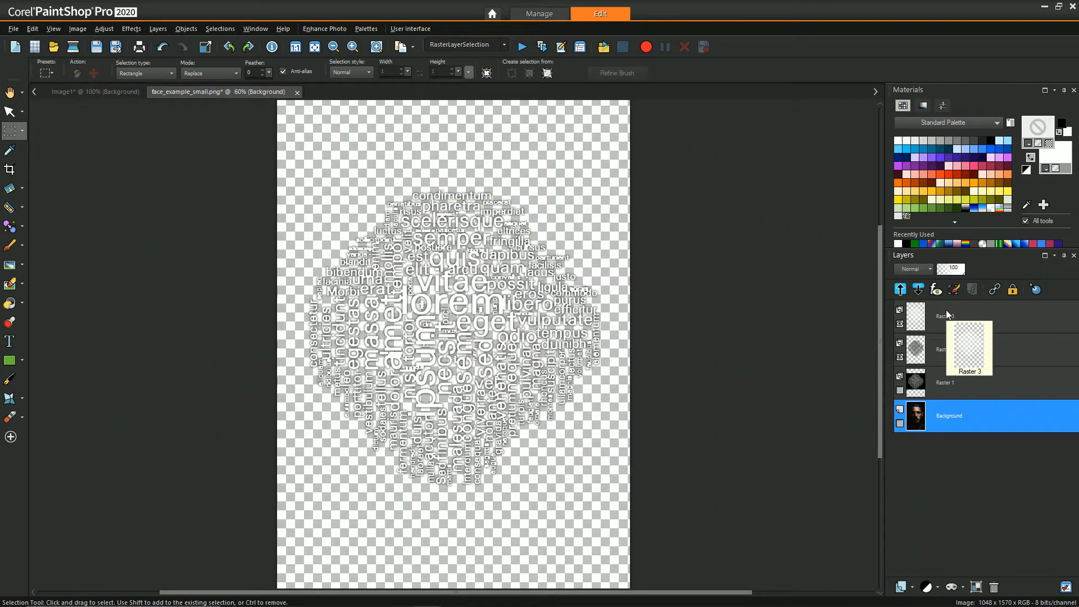
left_click(963, 315)
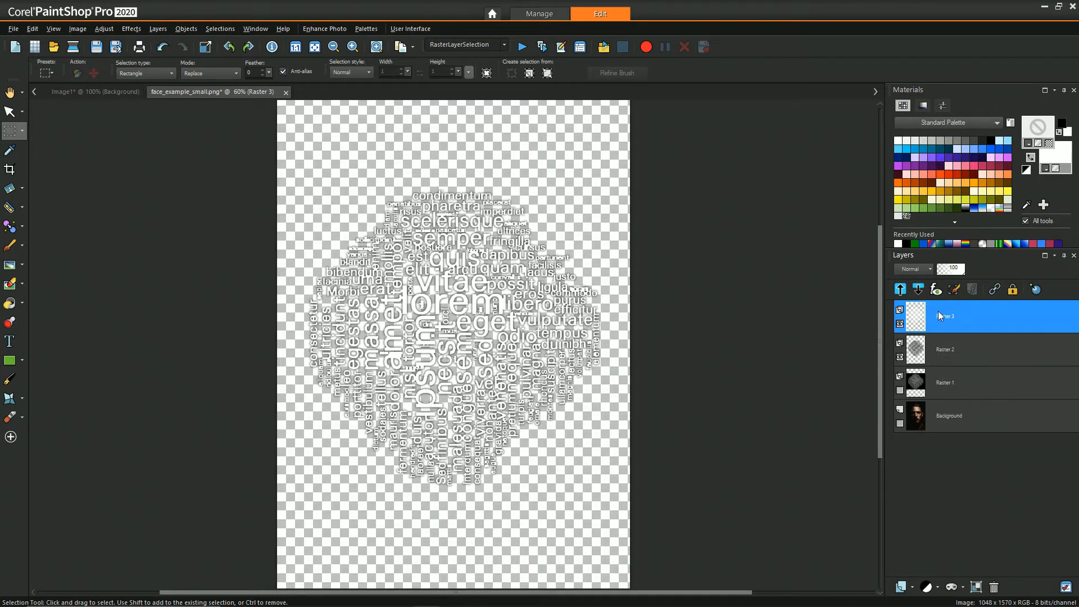
right_click(963, 316)
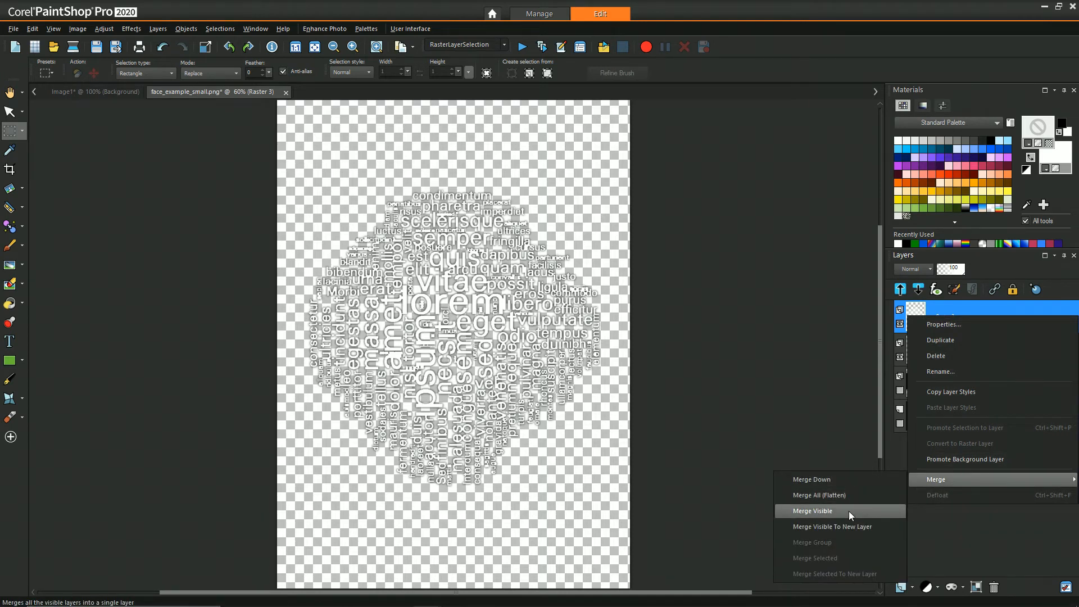
- Merge the visible word-cloud layers and select the lower copy for rotating and flipping
left_click(811, 510)
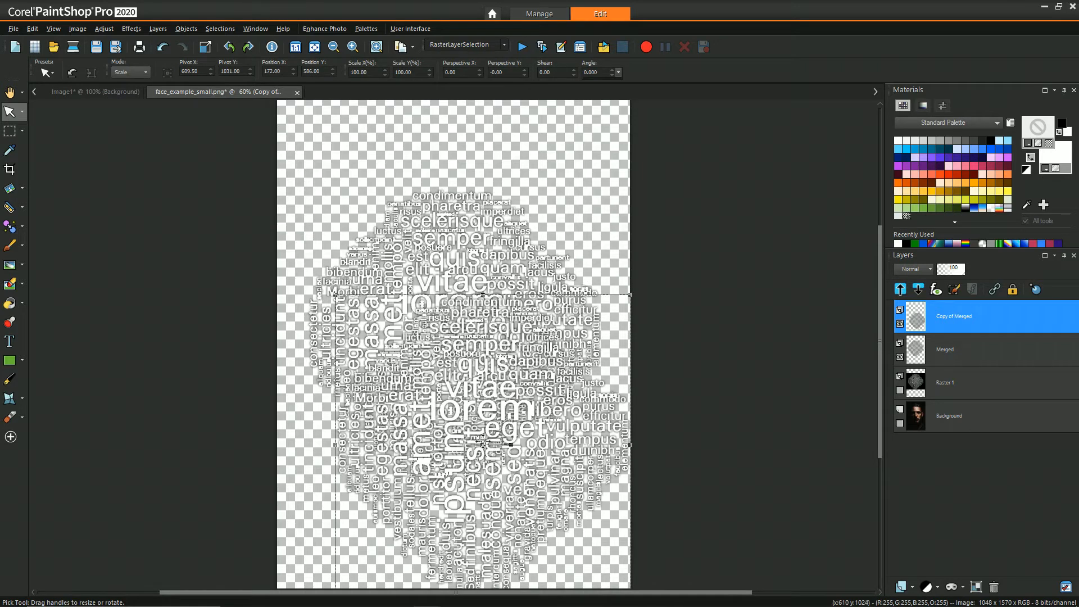
mouse_move(495, 445)
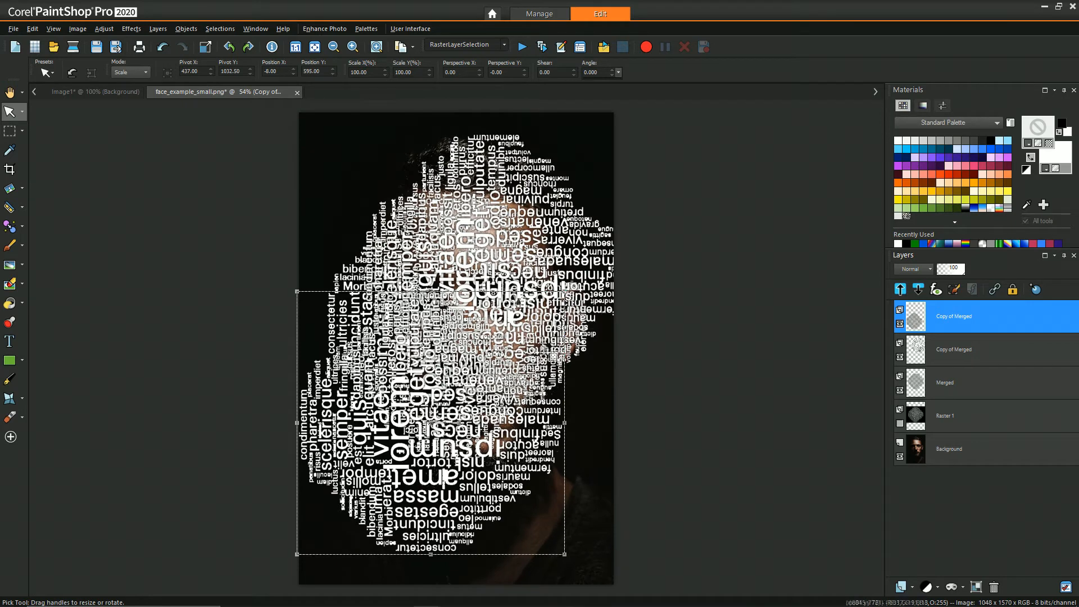
mouse_move(640, 266)
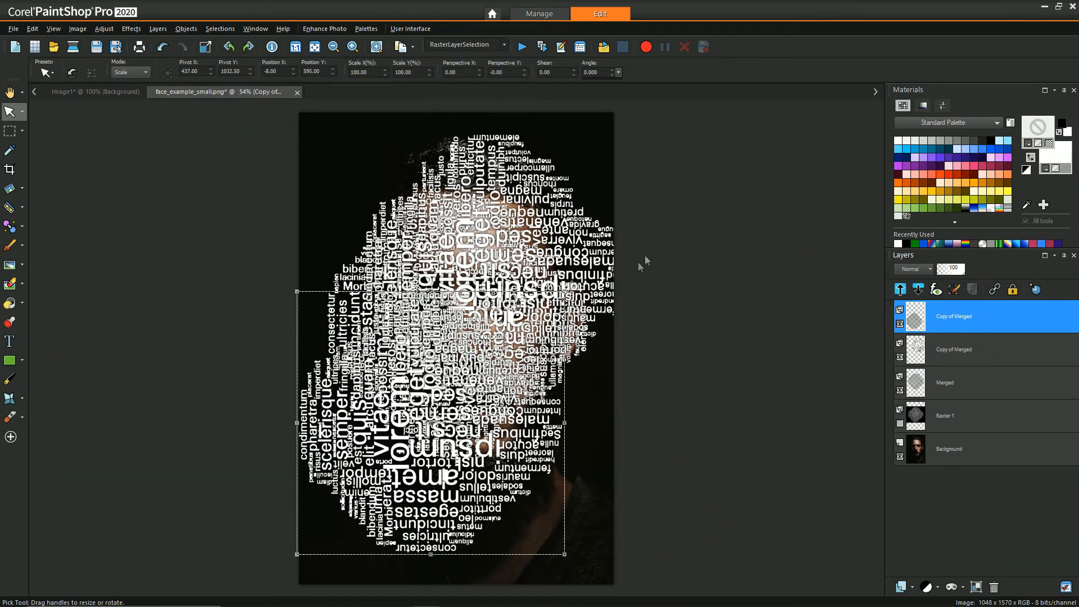
mouse_move(984, 366)
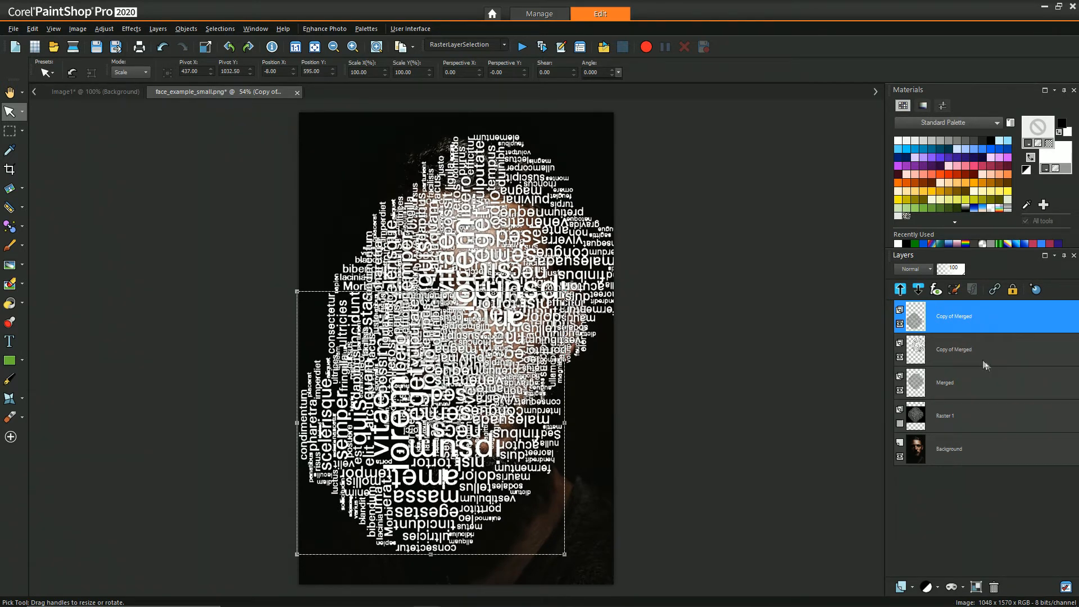
left_click(953, 349)
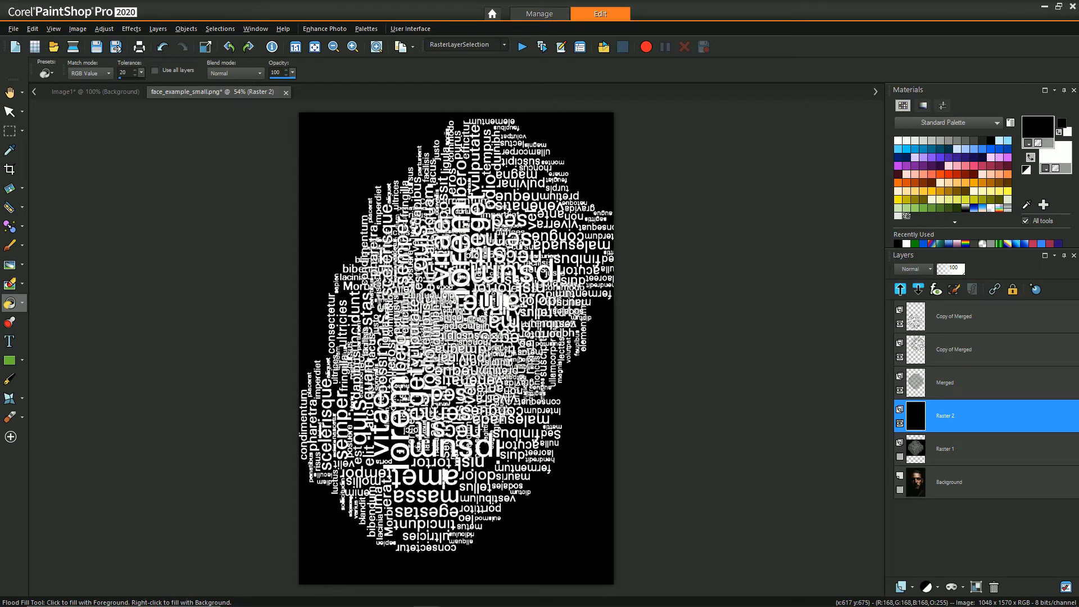
mouse_move(931, 440)
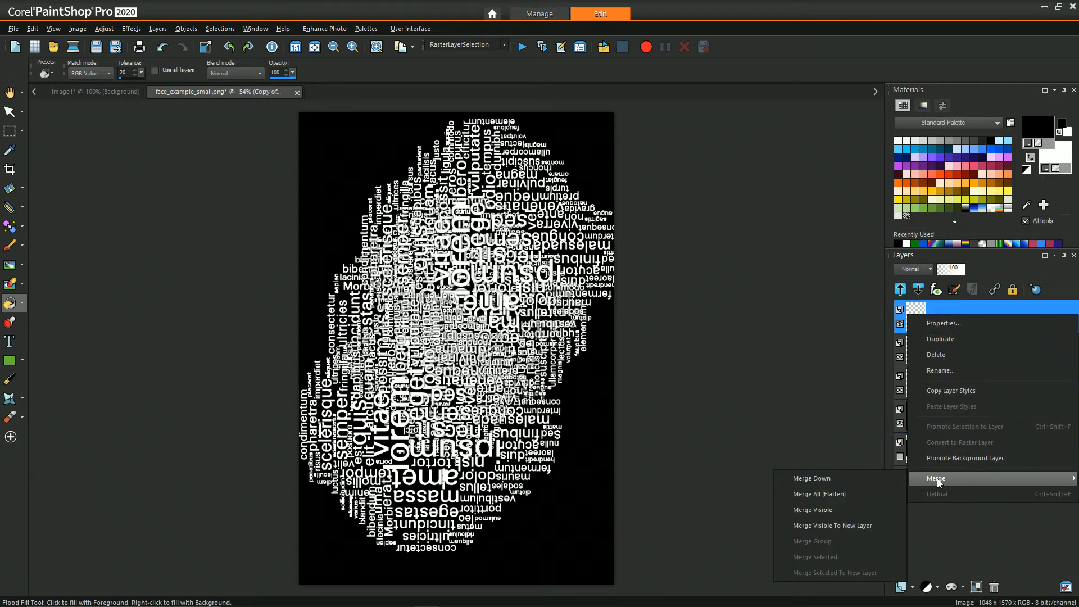
mouse_move(831, 525)
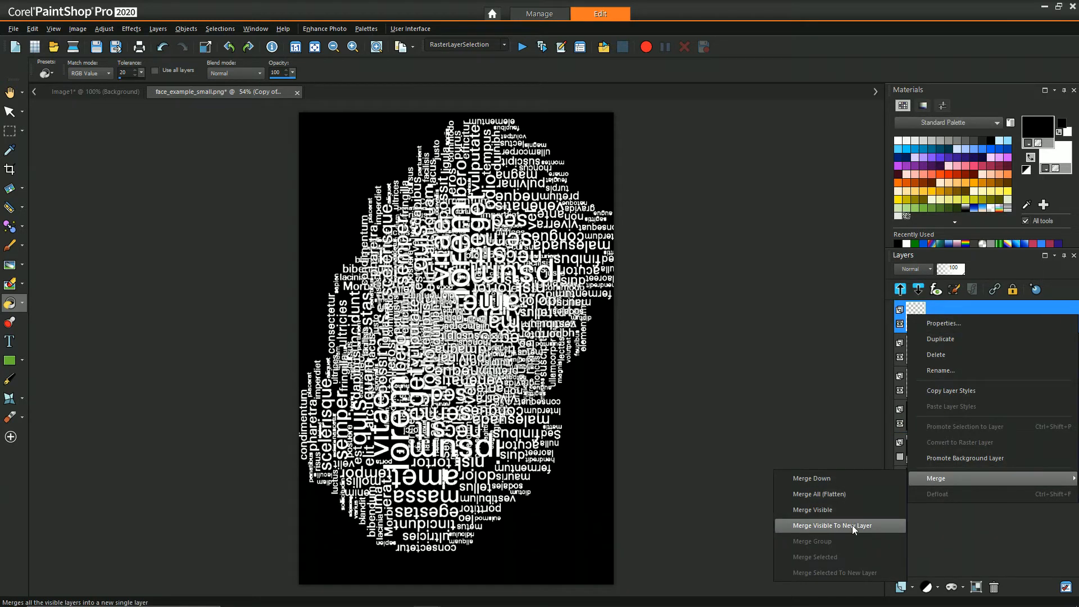
- Merge all visible lettering and the black fill into one new top layer
left_click(834, 525)
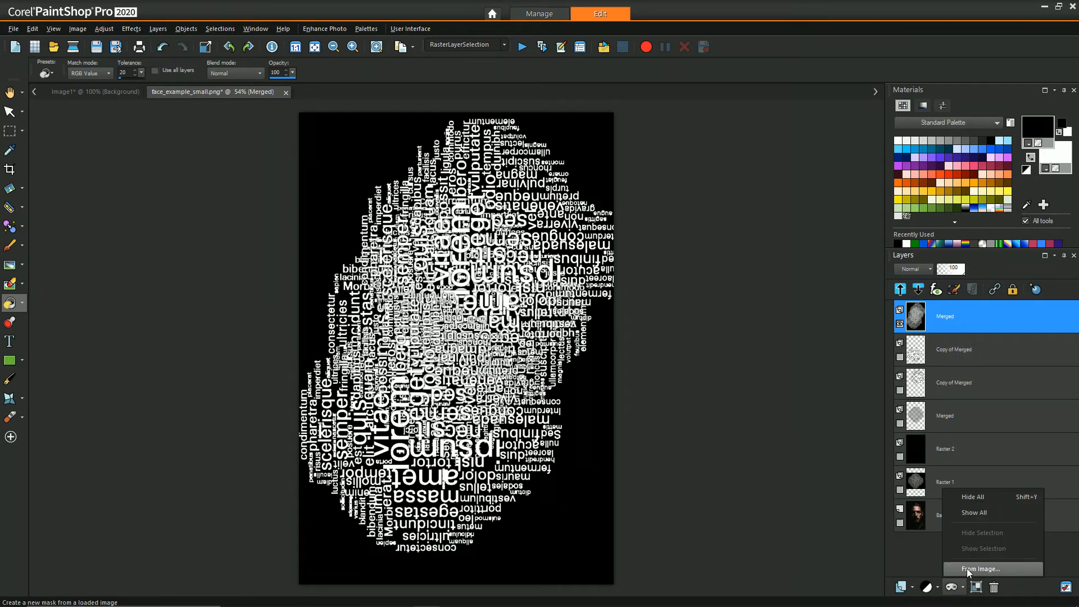
mouse_move(967, 587)
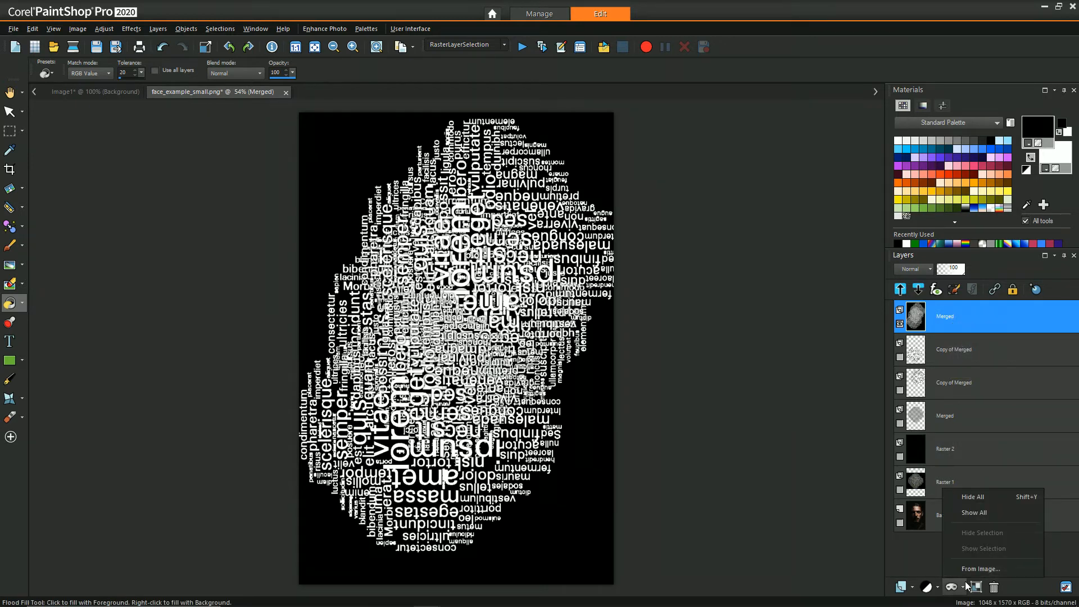
- Create a mask from the image's source luminance on the merged text layer
left_click(980, 568)
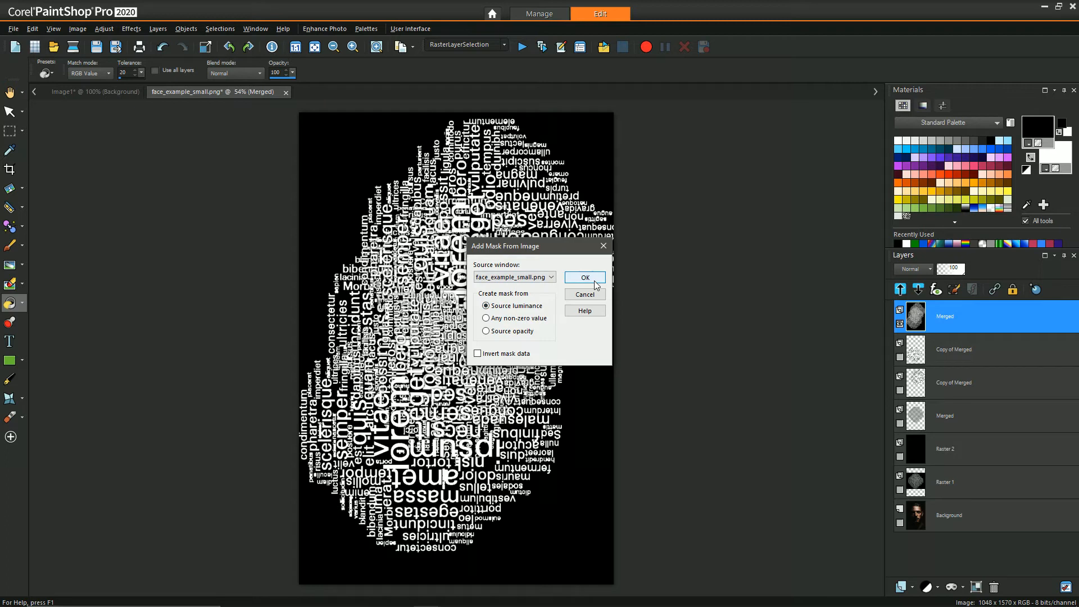
left_click(585, 276)
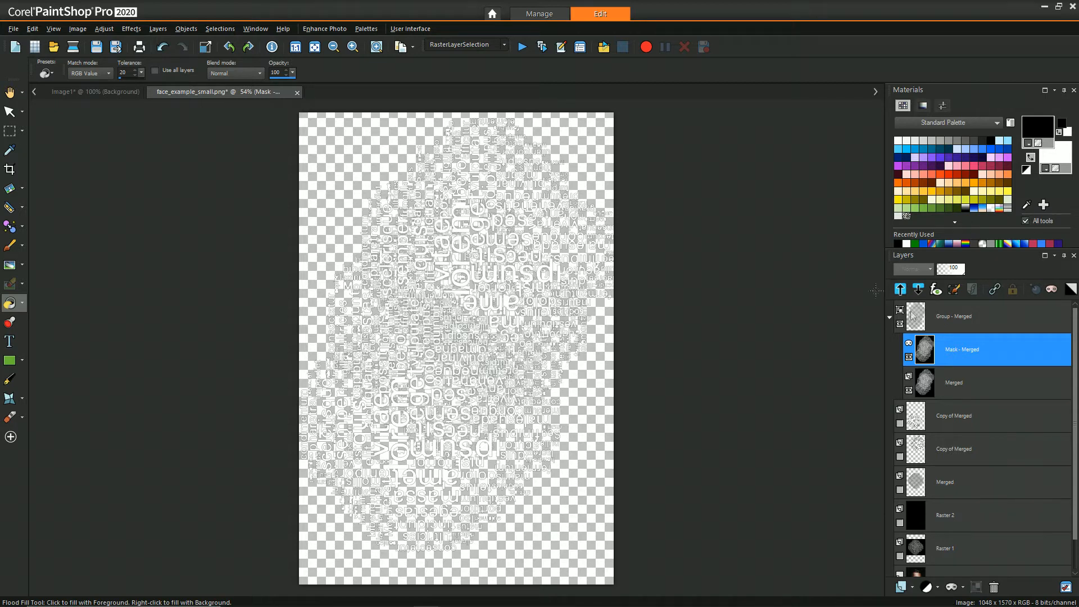
- Leave mask view so the portrait shows through the masked lettering over transparency
left_click(963, 548)
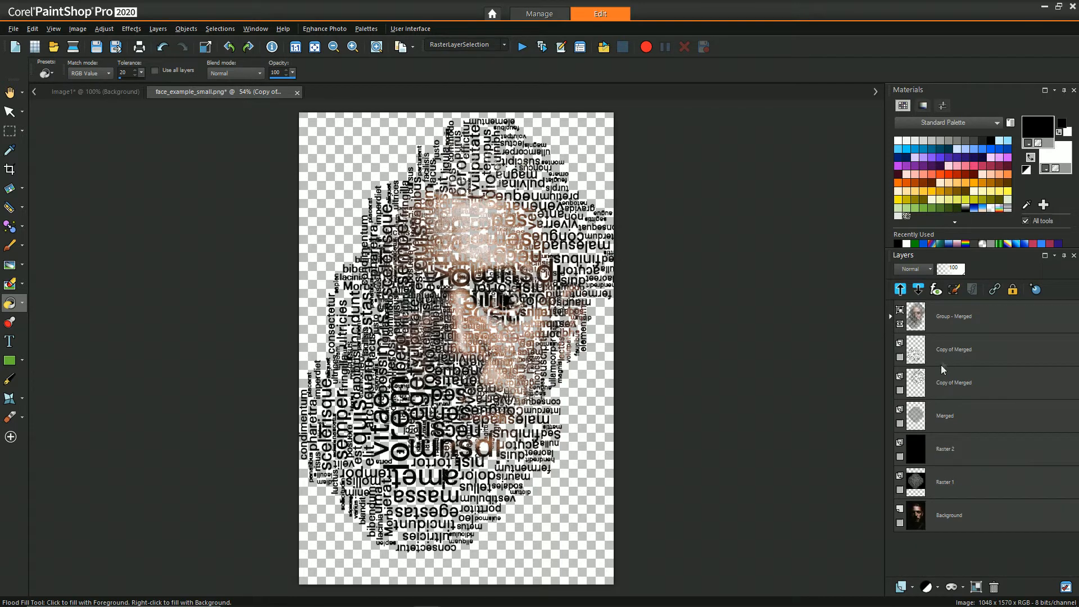
mouse_move(949, 333)
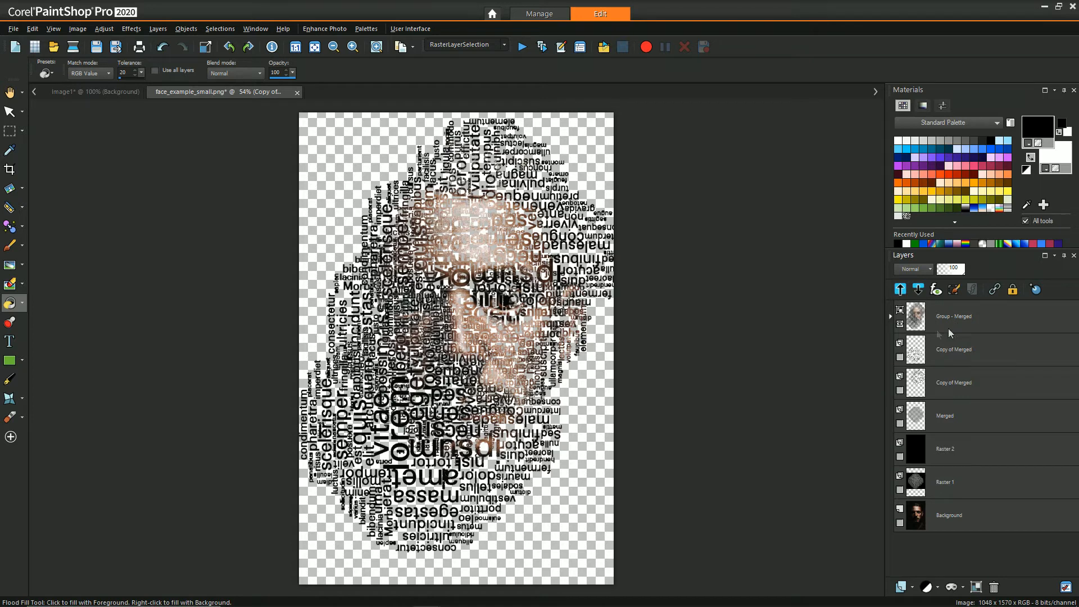
mouse_move(937, 323)
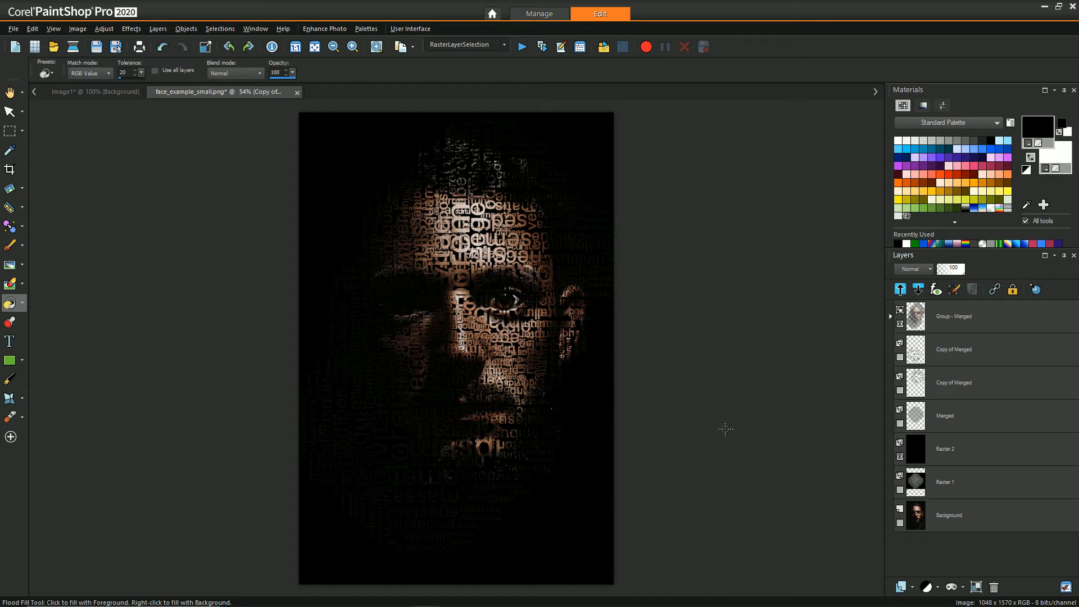
mouse_move(746, 402)
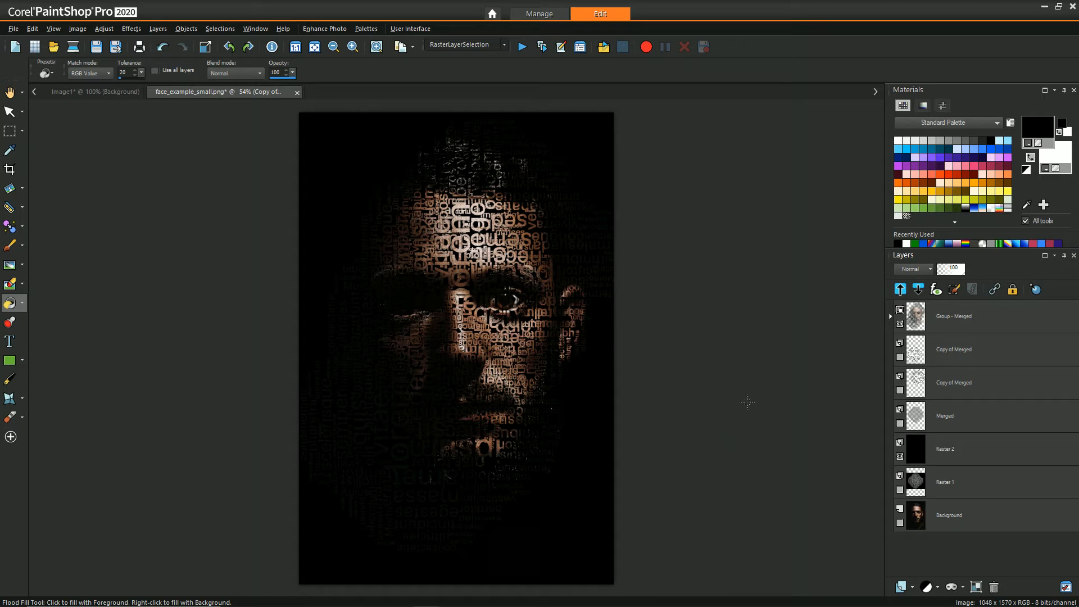
mouse_move(697, 381)
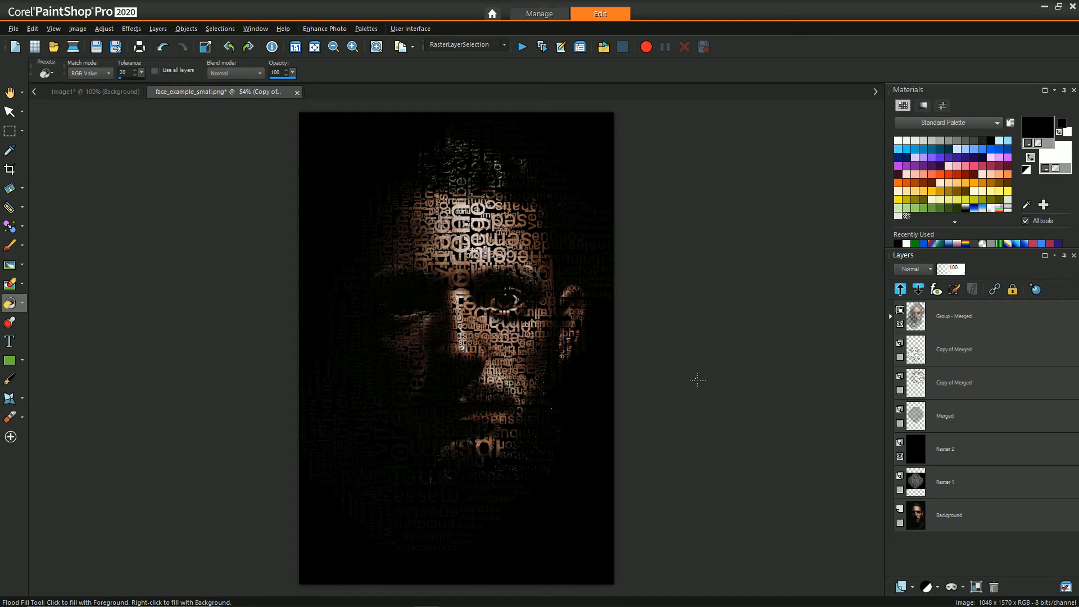
mouse_move(939, 336)
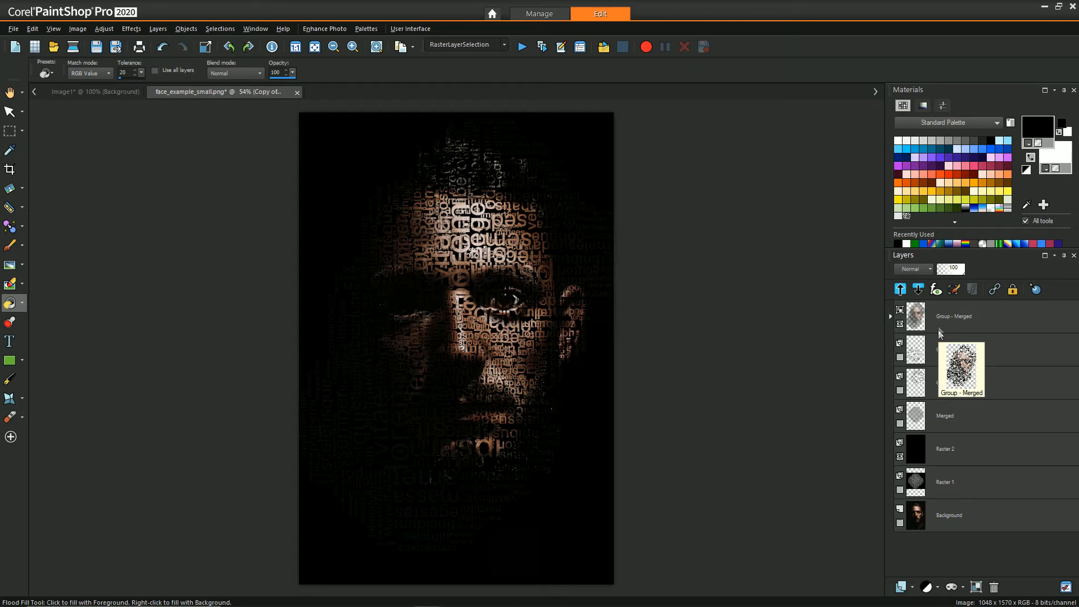
- Add a Levels adjustment on Group - Merged with the black input near 11 to deepen shadows
left_click(927, 587)
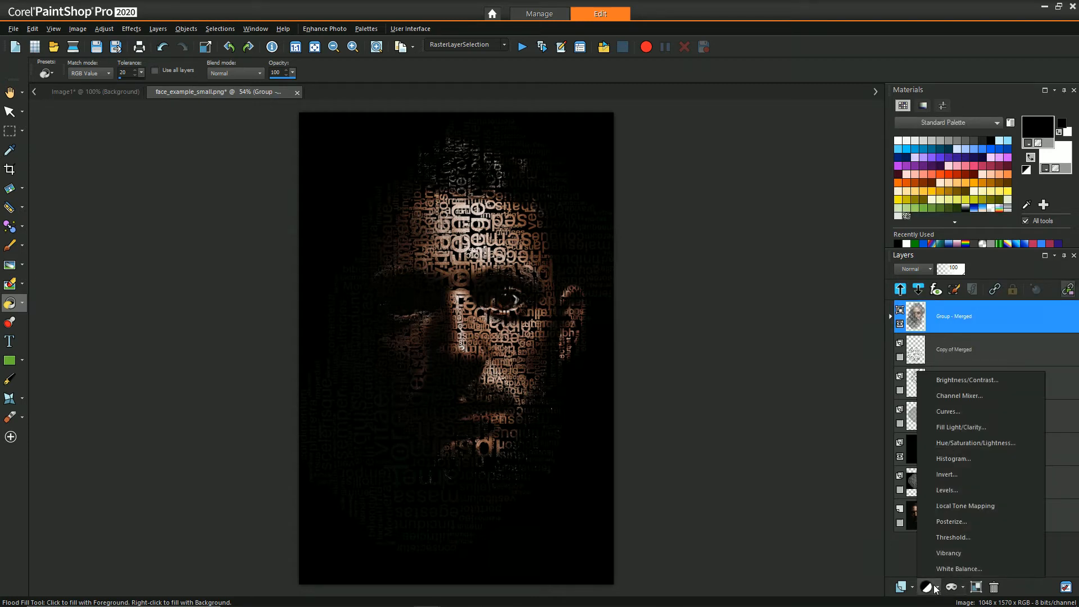
left_click(947, 489)
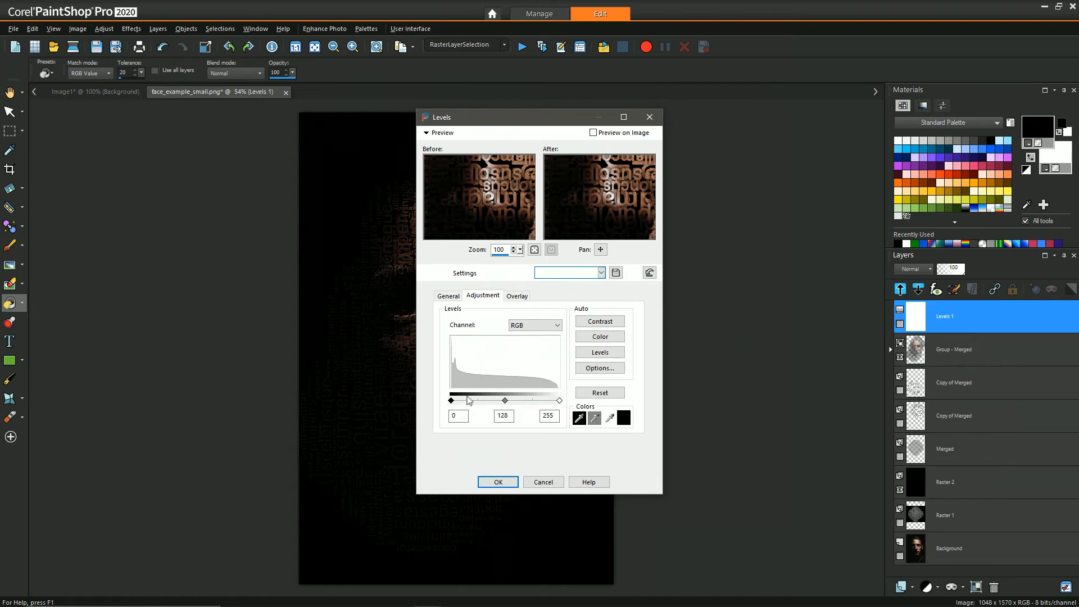
left_click(593, 133)
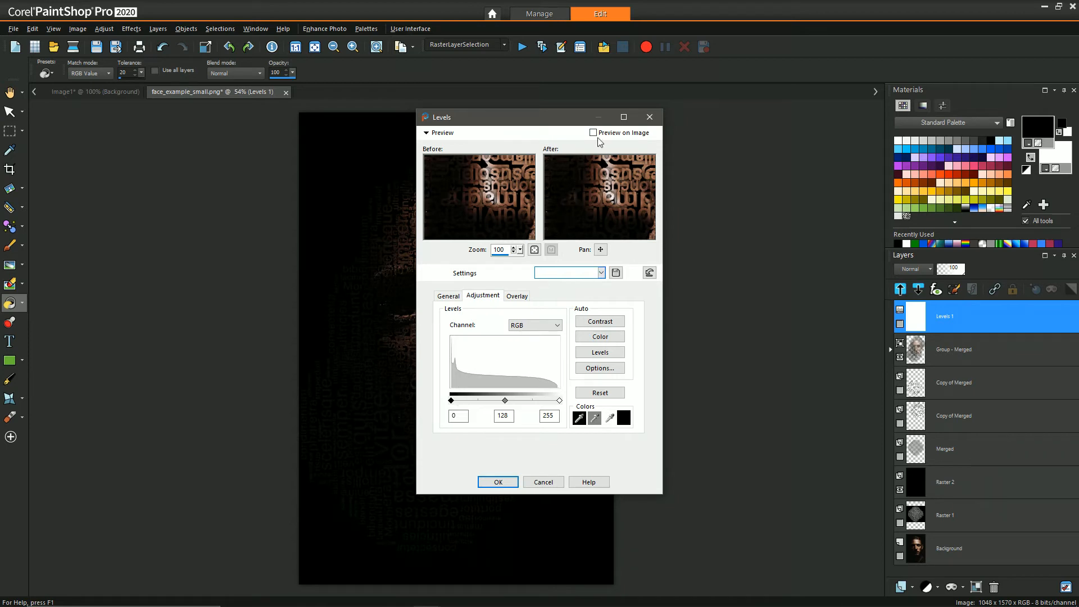
left_click(594, 132)
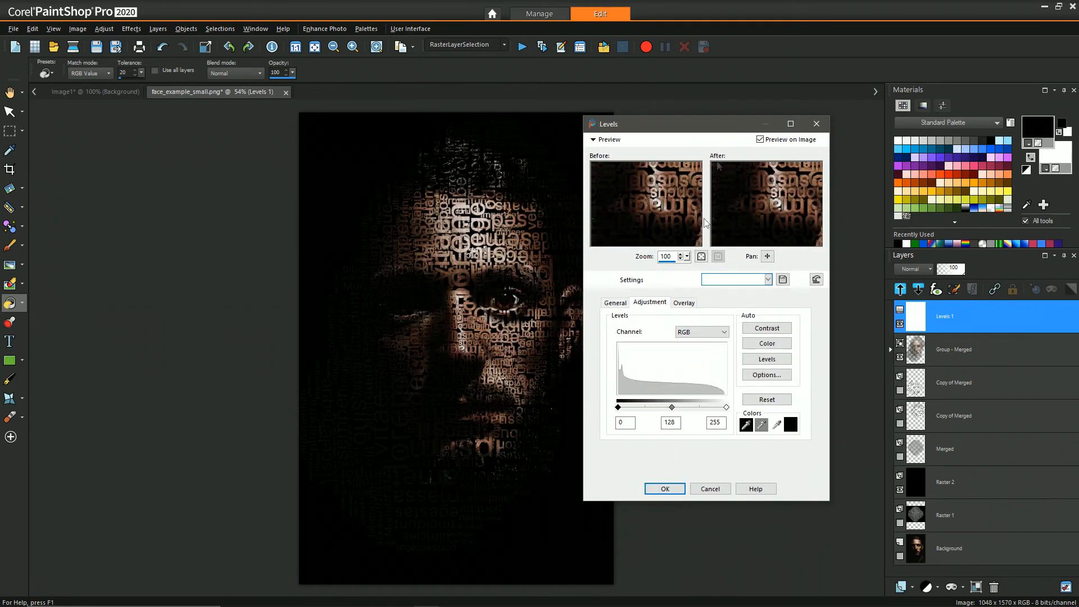
left_click_drag(616, 406, 625, 407)
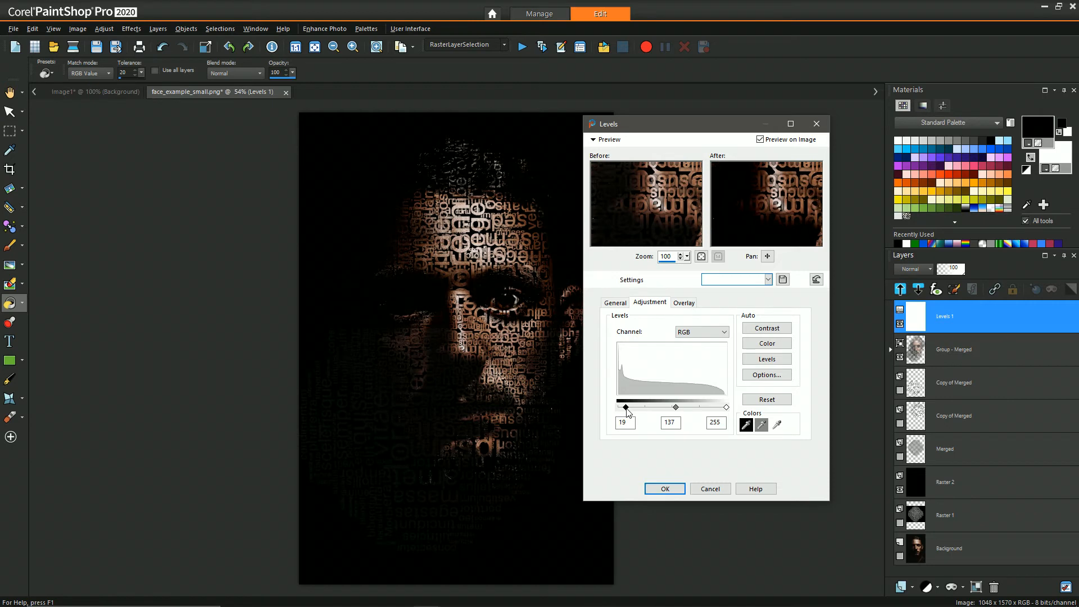
left_click_drag(618, 407, 620, 407)
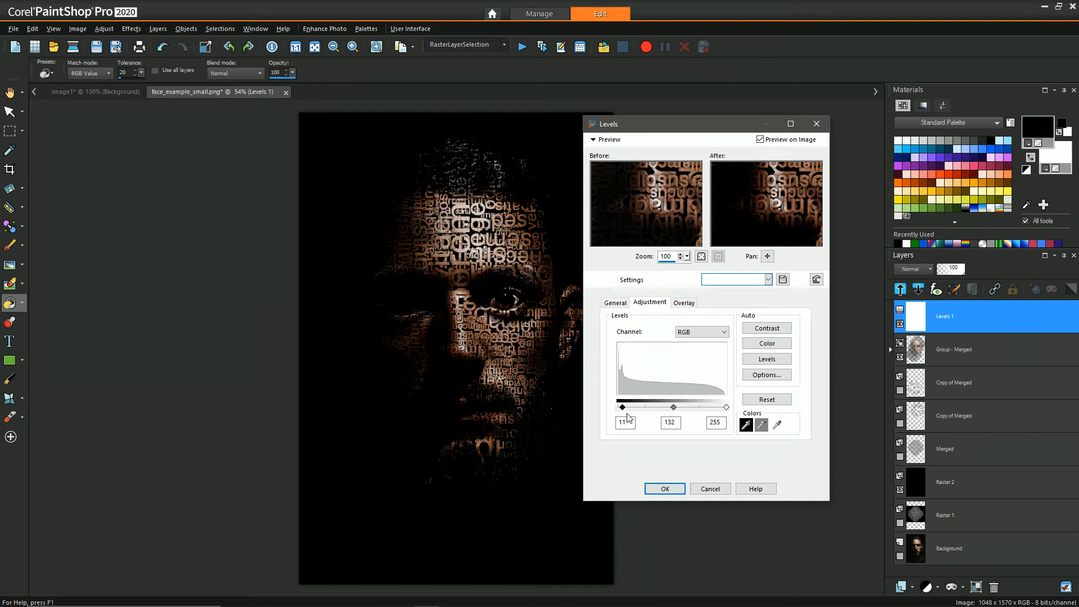
mouse_move(632, 418)
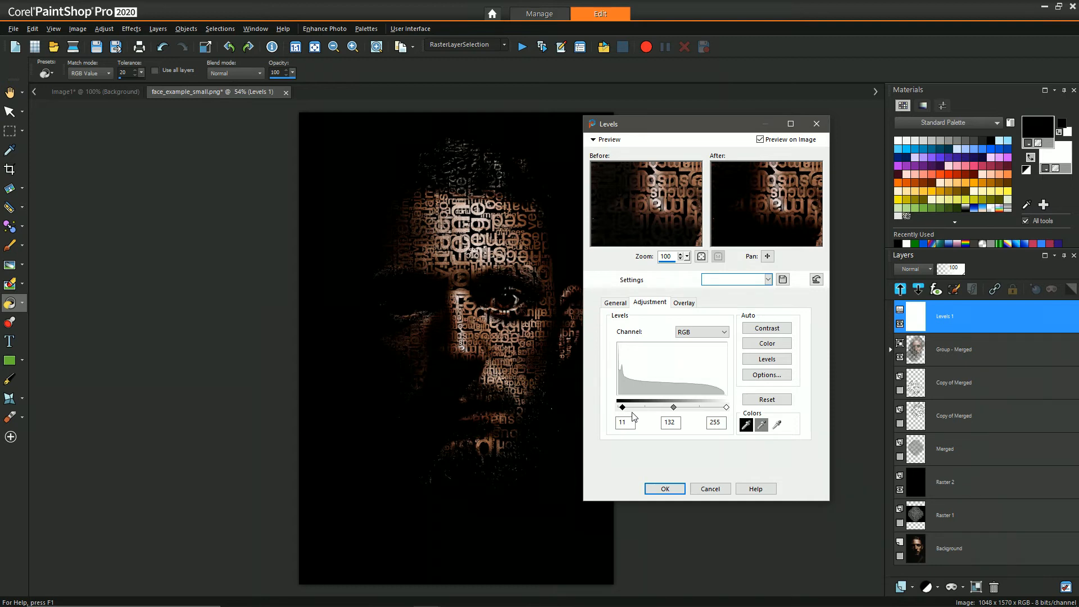
left_click(663, 489)
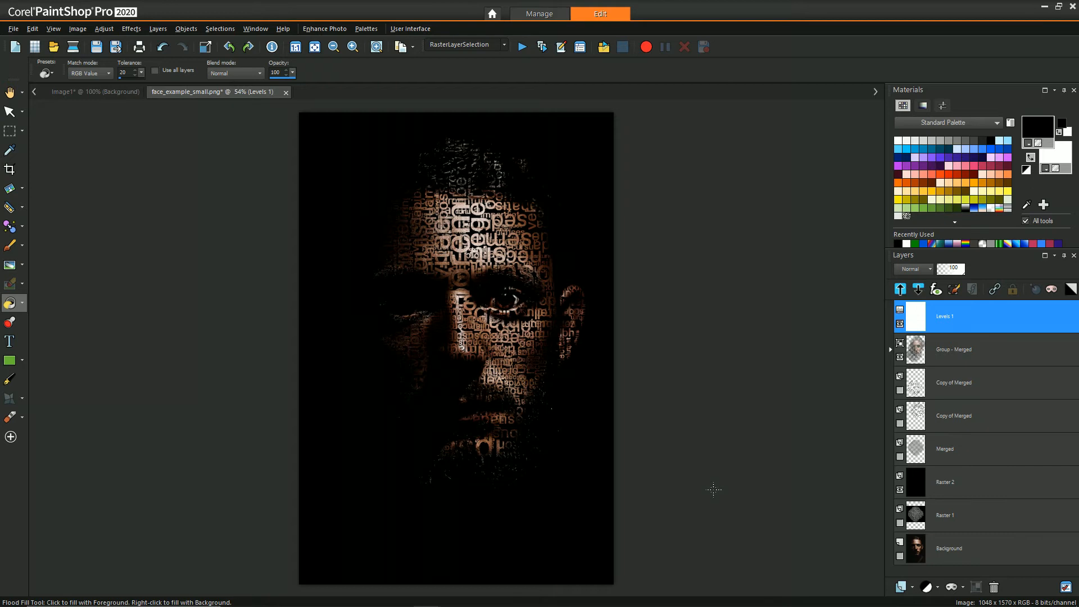
mouse_move(724, 488)
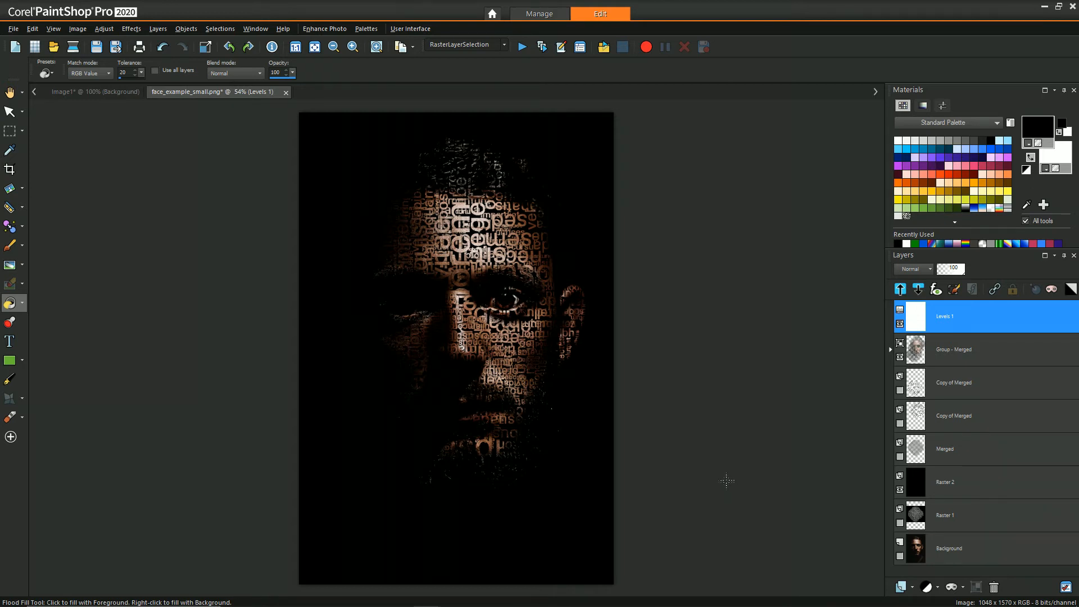
mouse_move(670, 384)
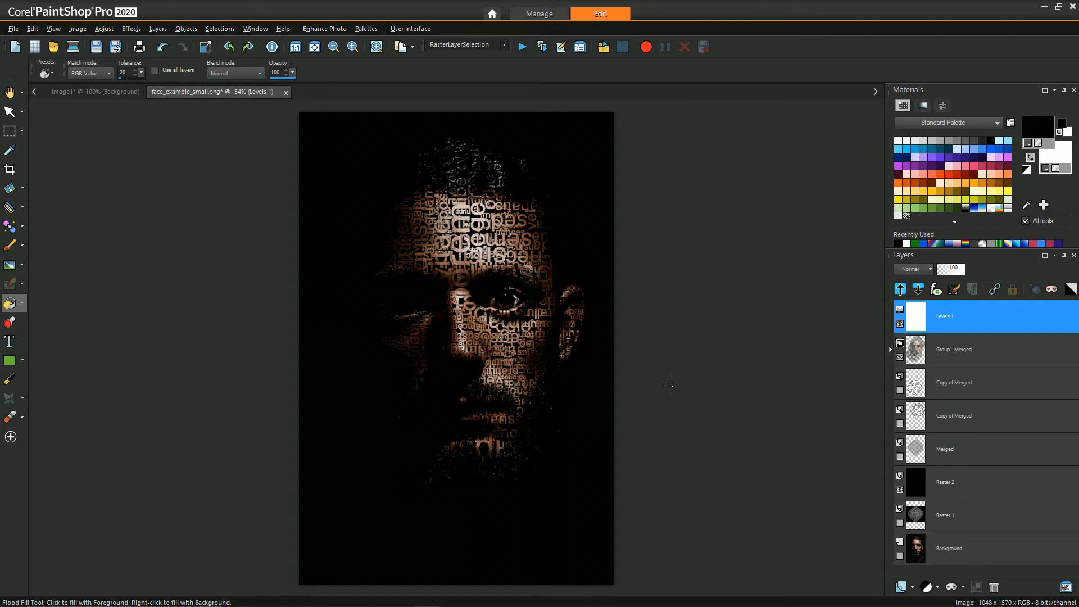
mouse_move(256, 132)
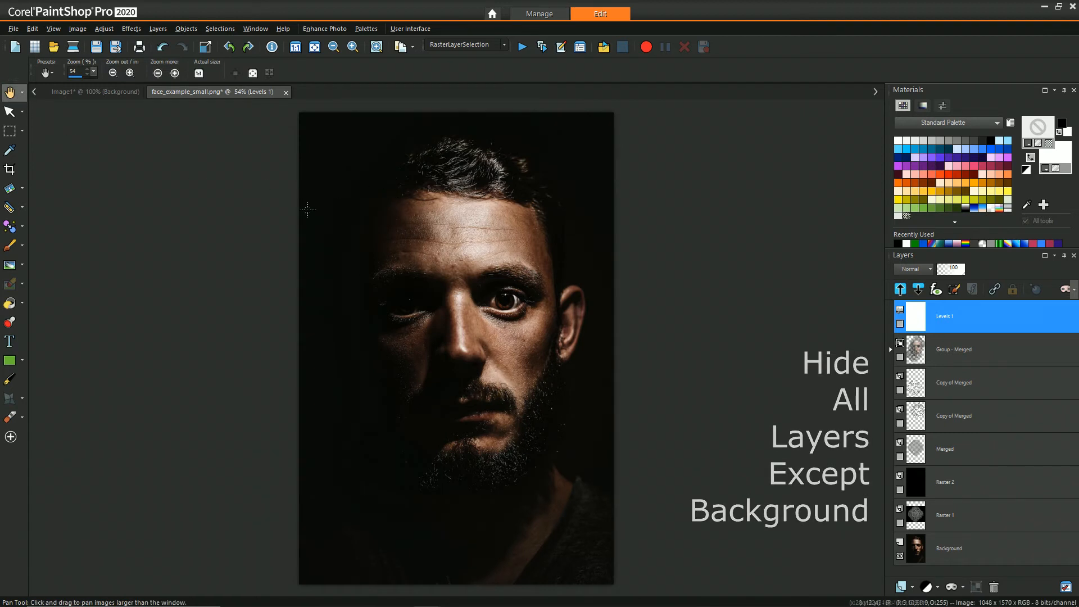
- Copy the merged plain portrait, paste it as a new image, and reshow the text layers
right_click(308, 210)
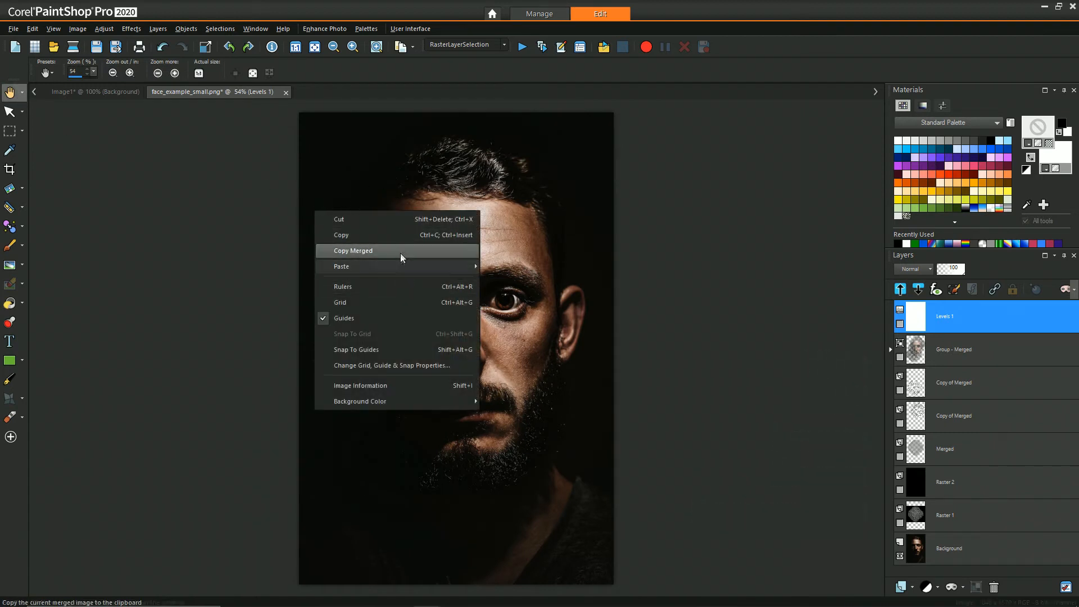
left_click(351, 251)
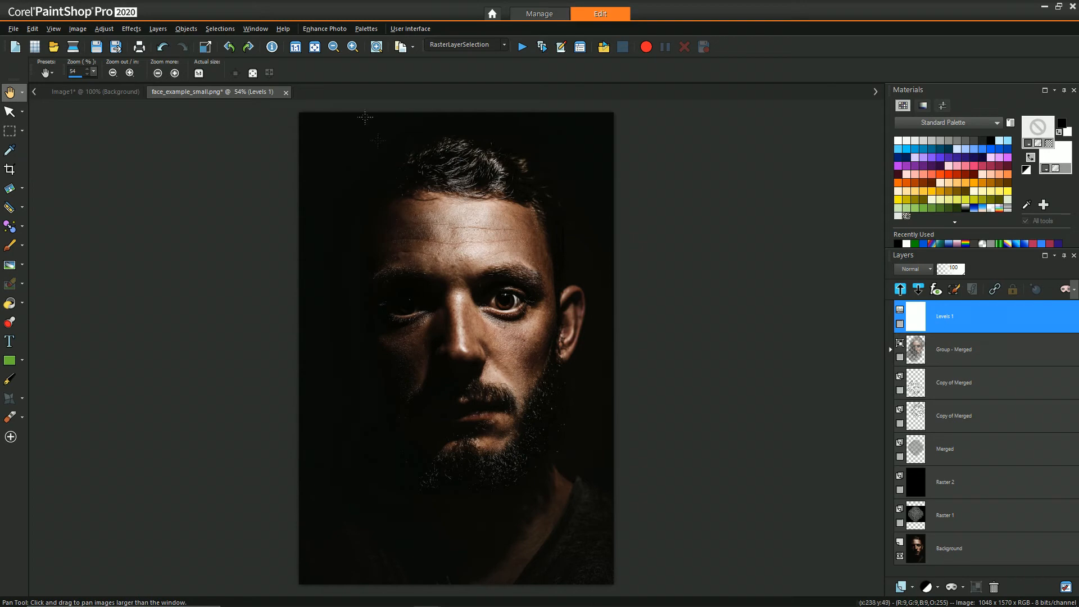
left_click(13, 28)
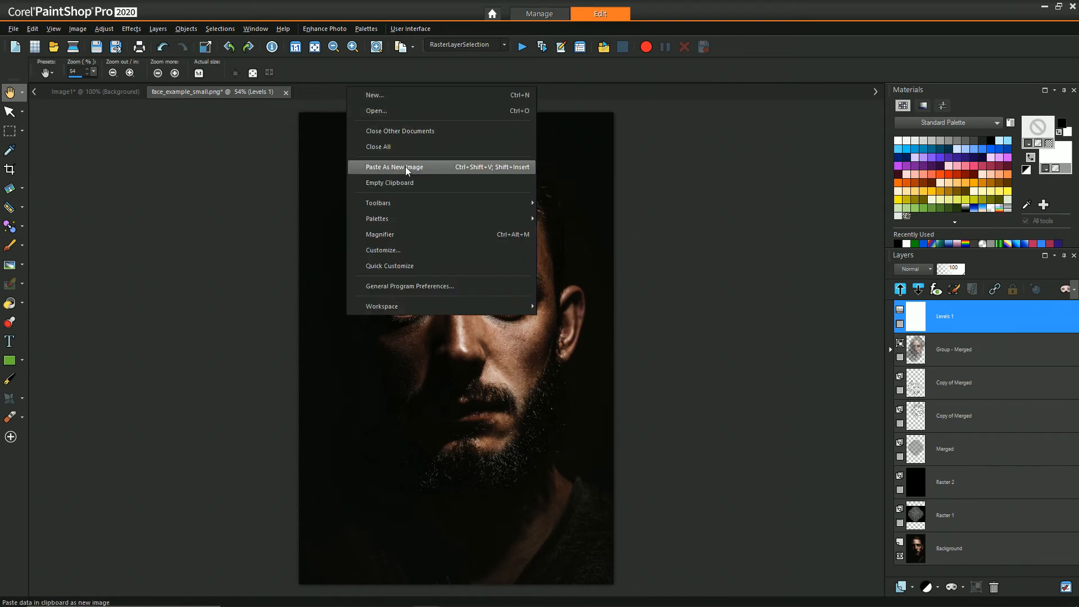
left_click(394, 166)
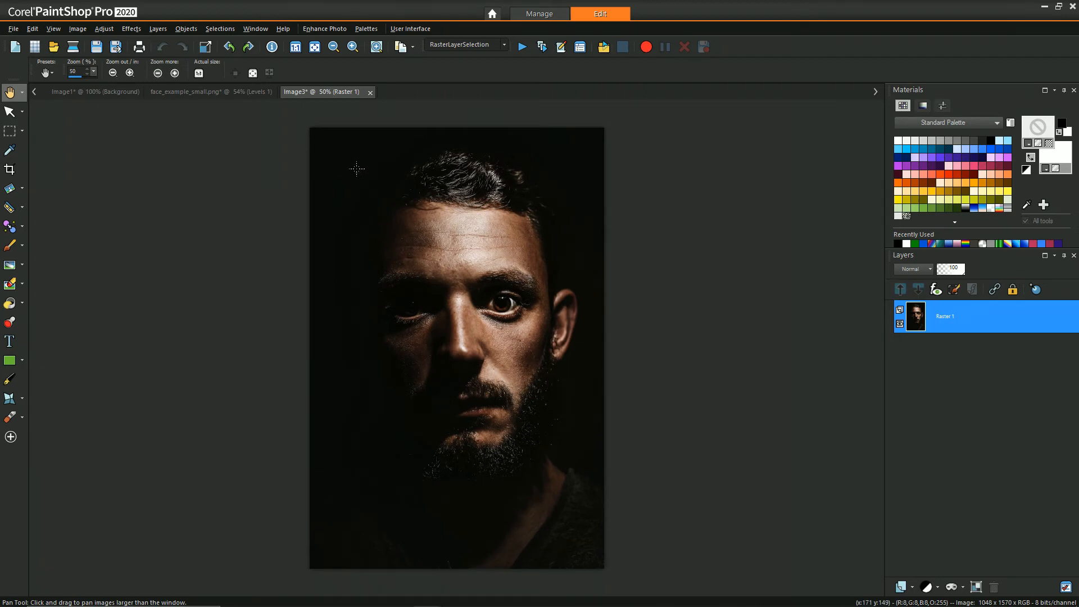
left_click(186, 91)
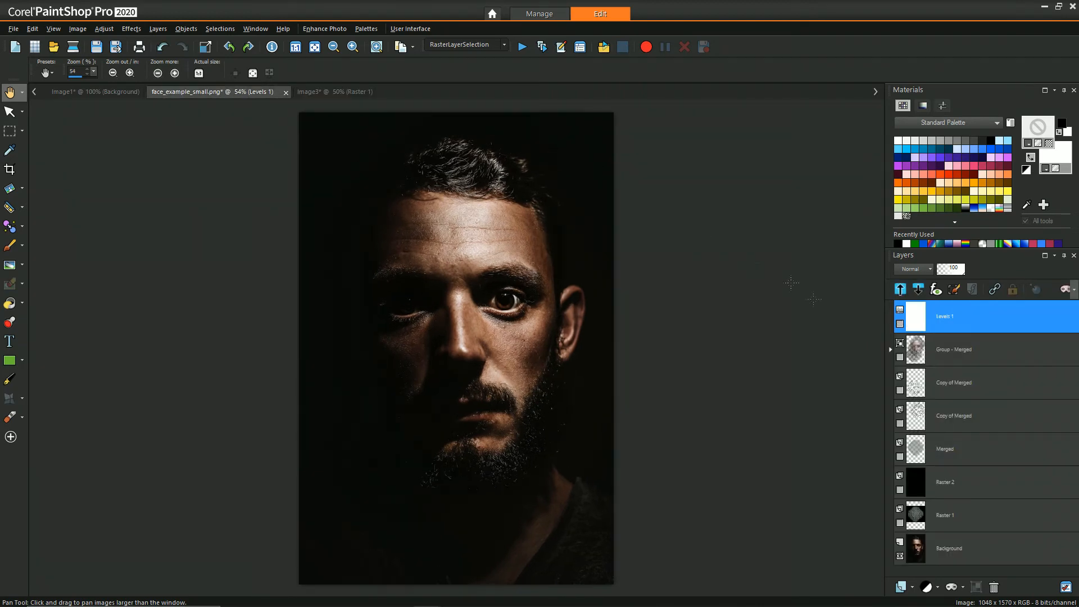
left_click(963, 348)
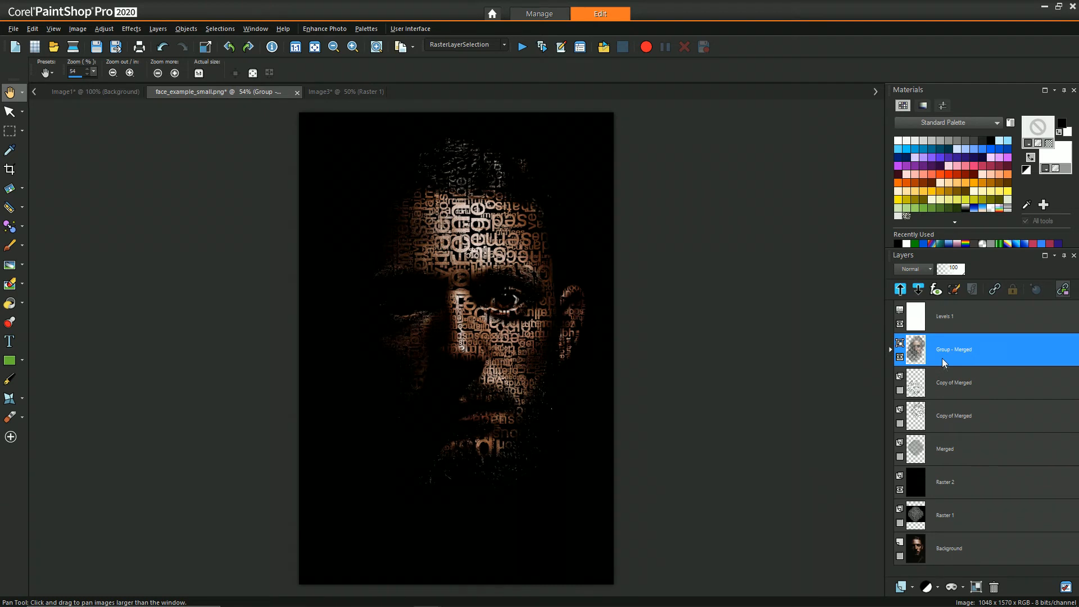
- Toggle Group - Merged visibility and start the Displacement Map effect on its copy
right_click(953, 348)
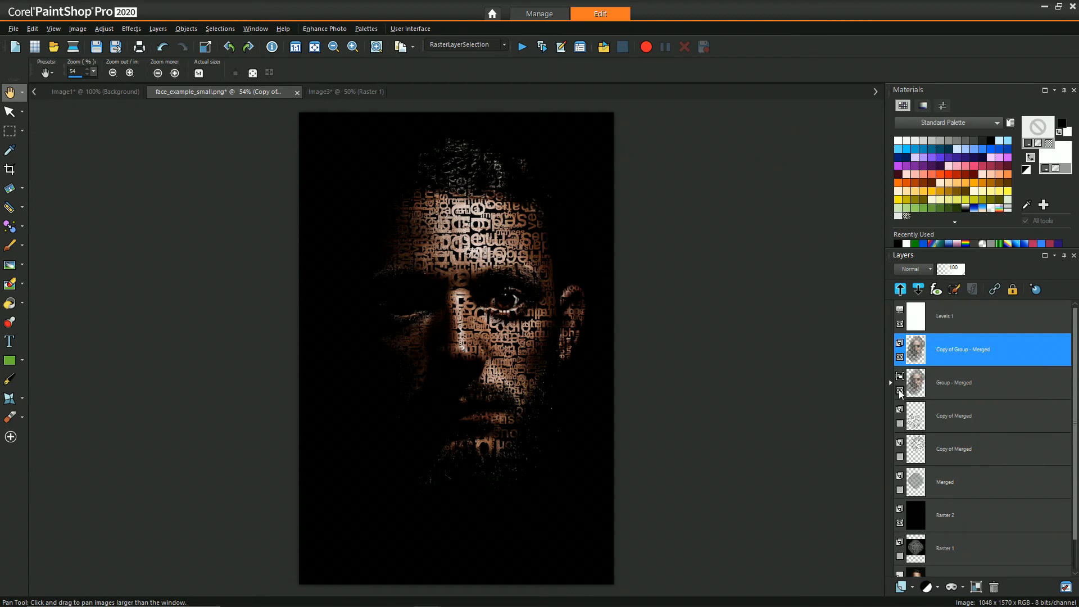
left_click(130, 28)
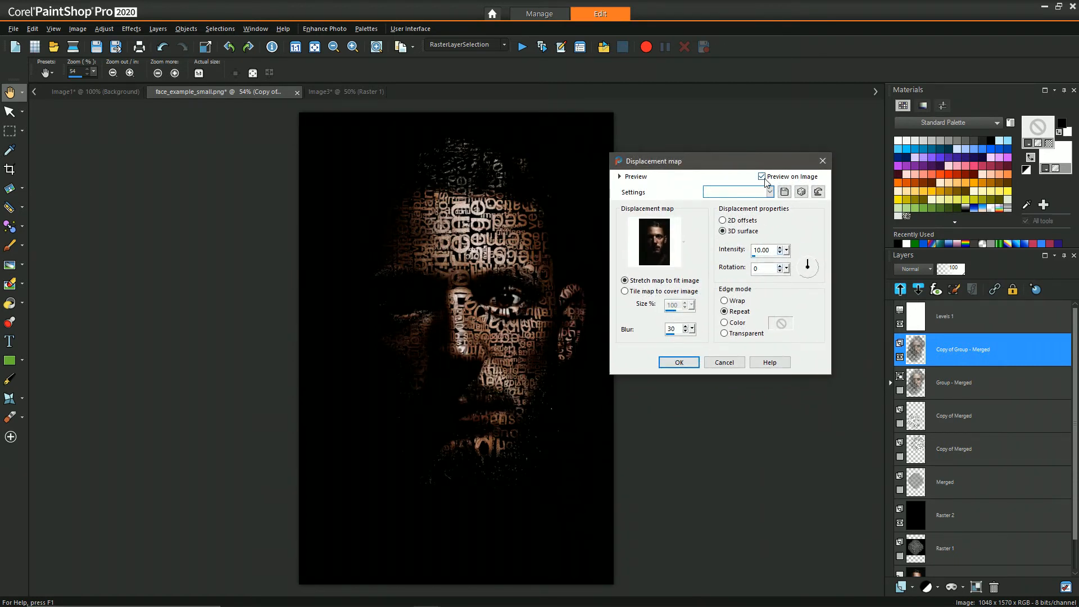
mouse_move(807, 232)
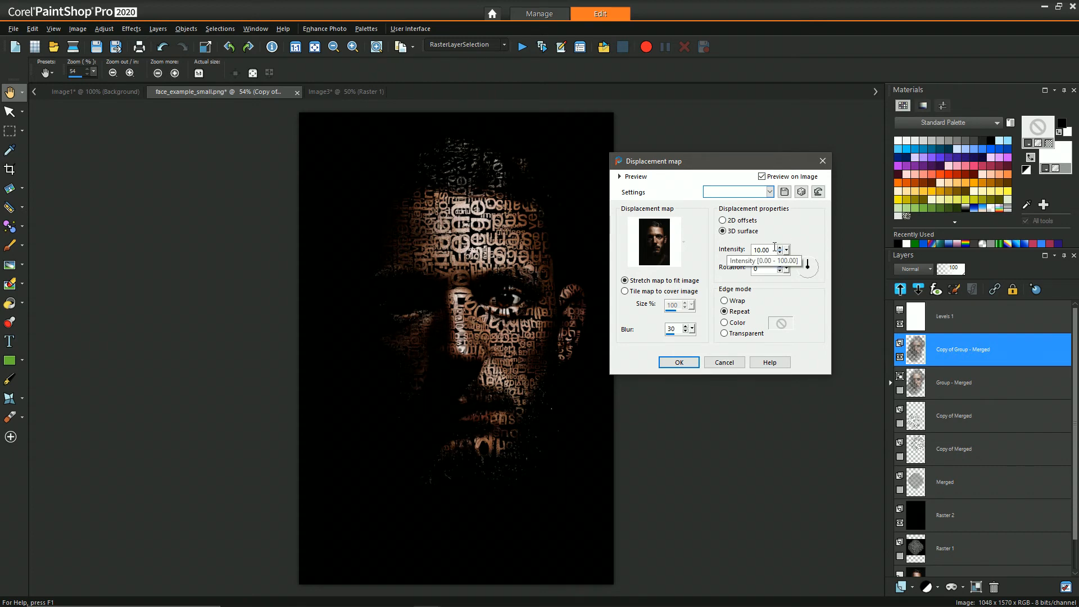
mouse_move(749, 334)
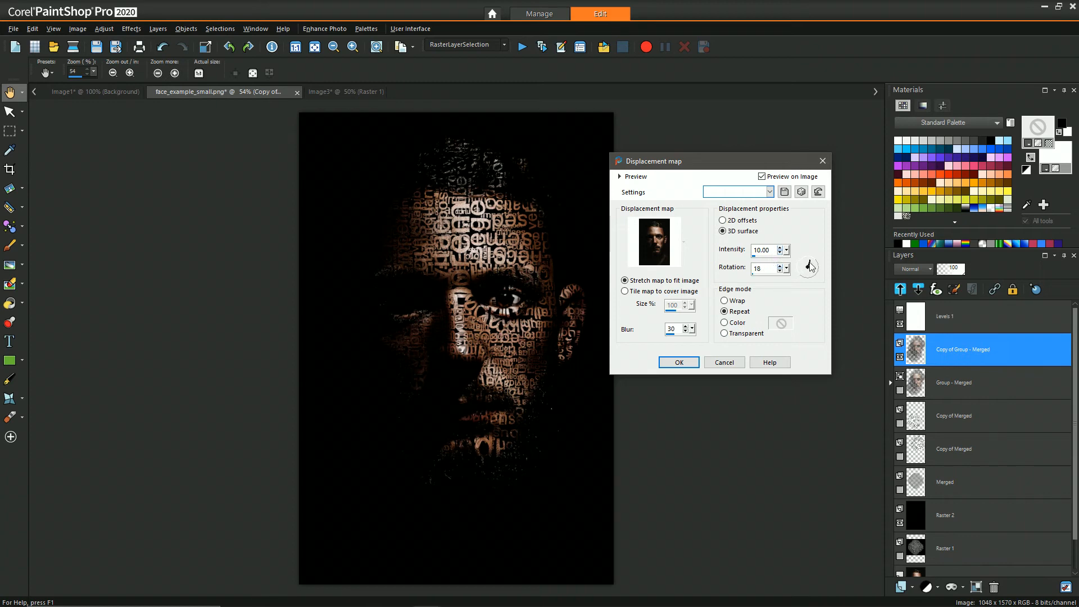
- Apply the displacement map with 3D surface, Repeat, rotation 15 and lowered intensity
left_click(811, 268)
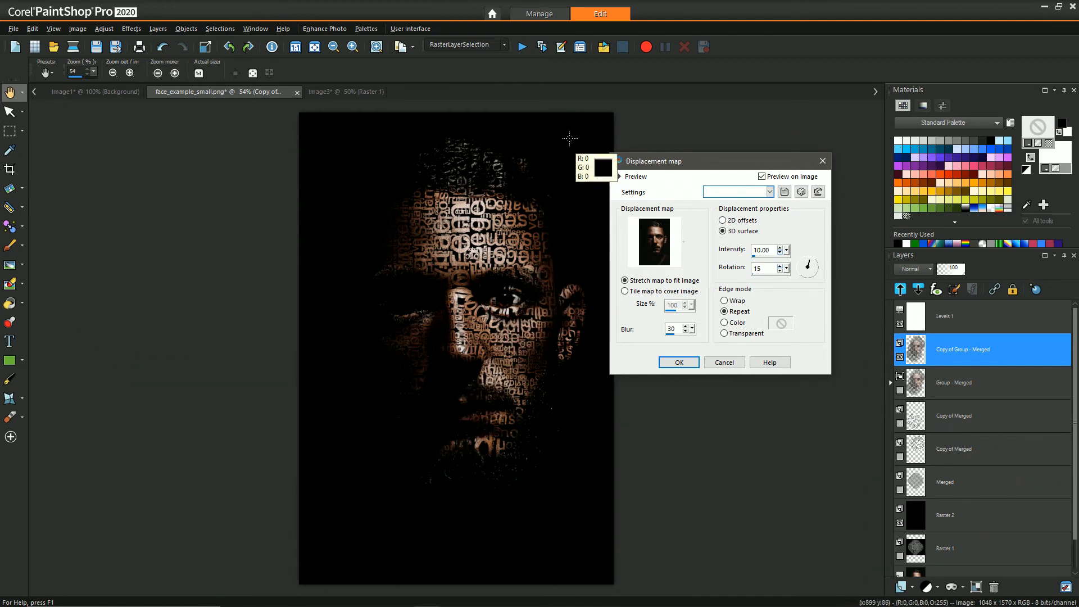
mouse_move(434, 372)
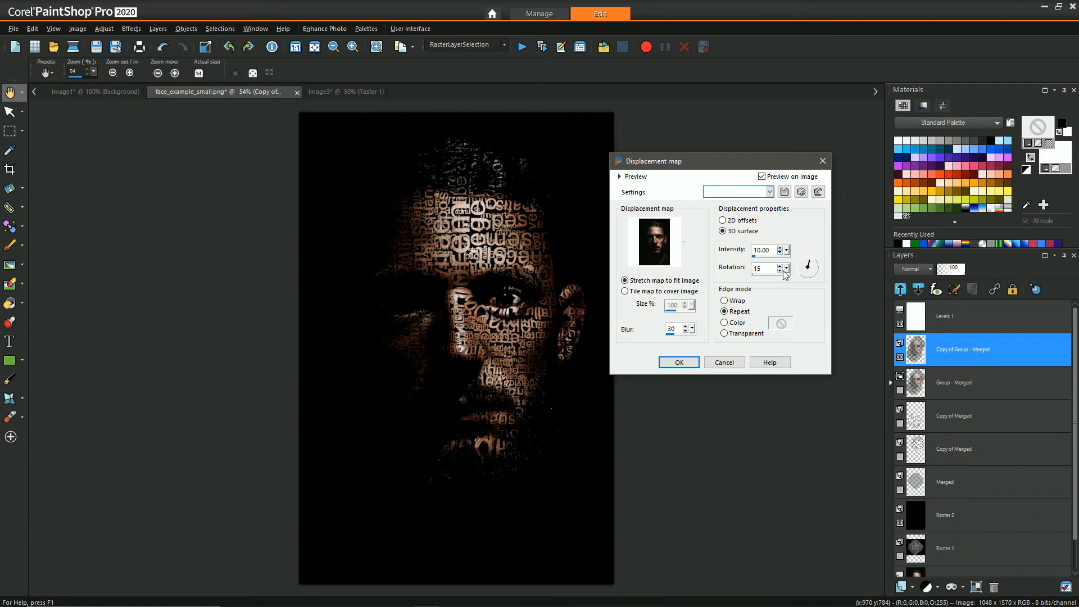
mouse_move(809, 269)
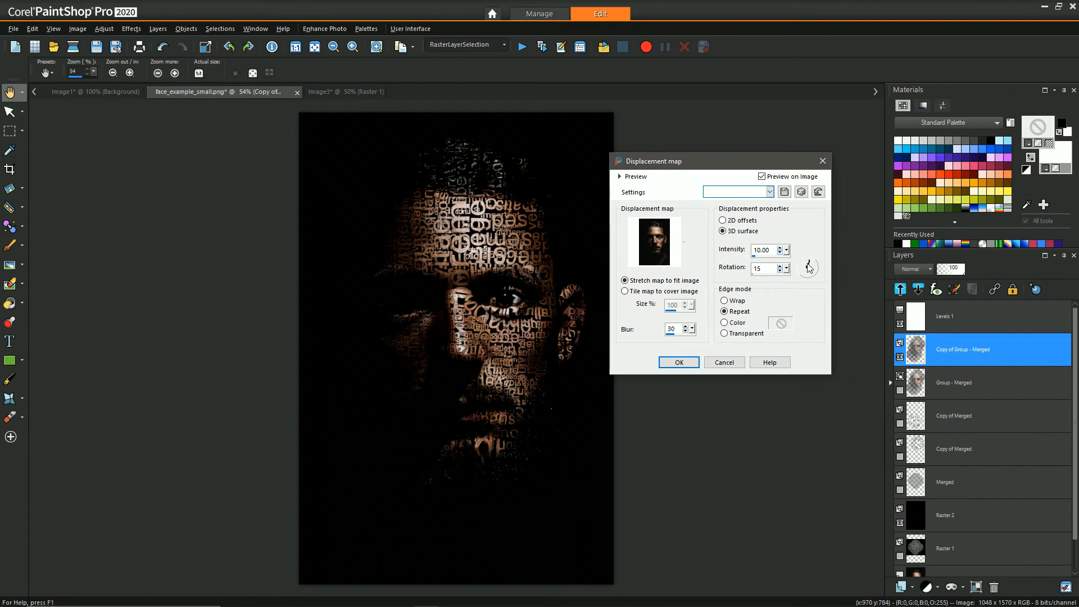
mouse_move(787, 250)
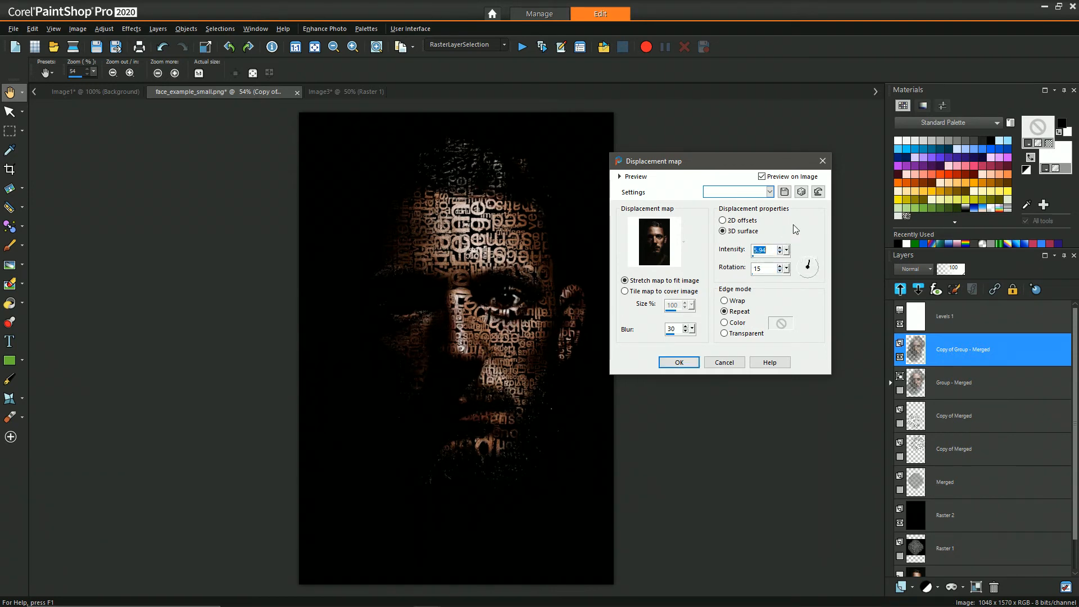
left_click(787, 247)
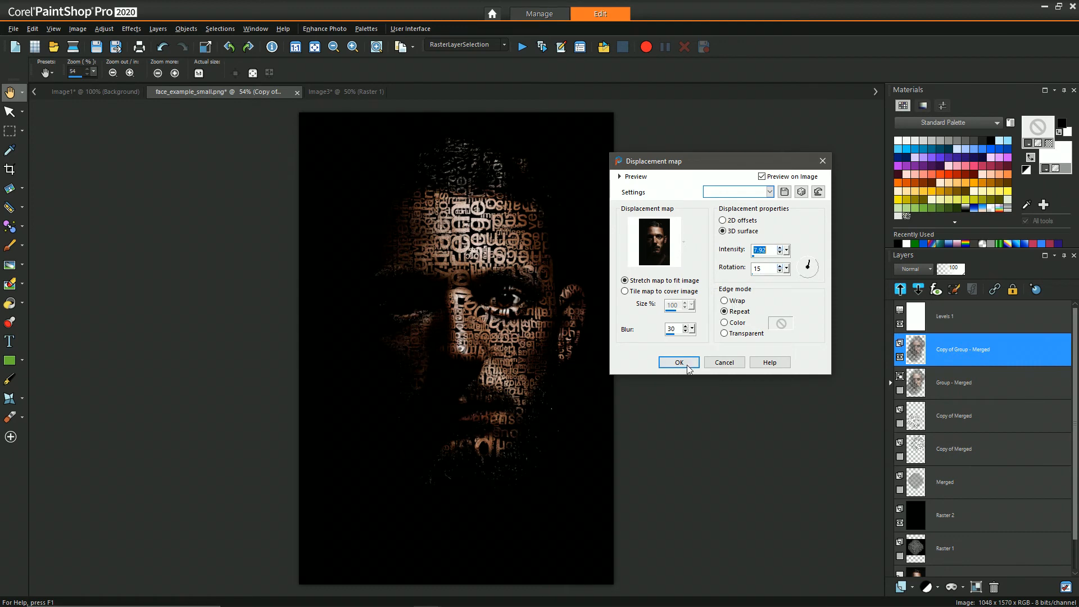
left_click(677, 362)
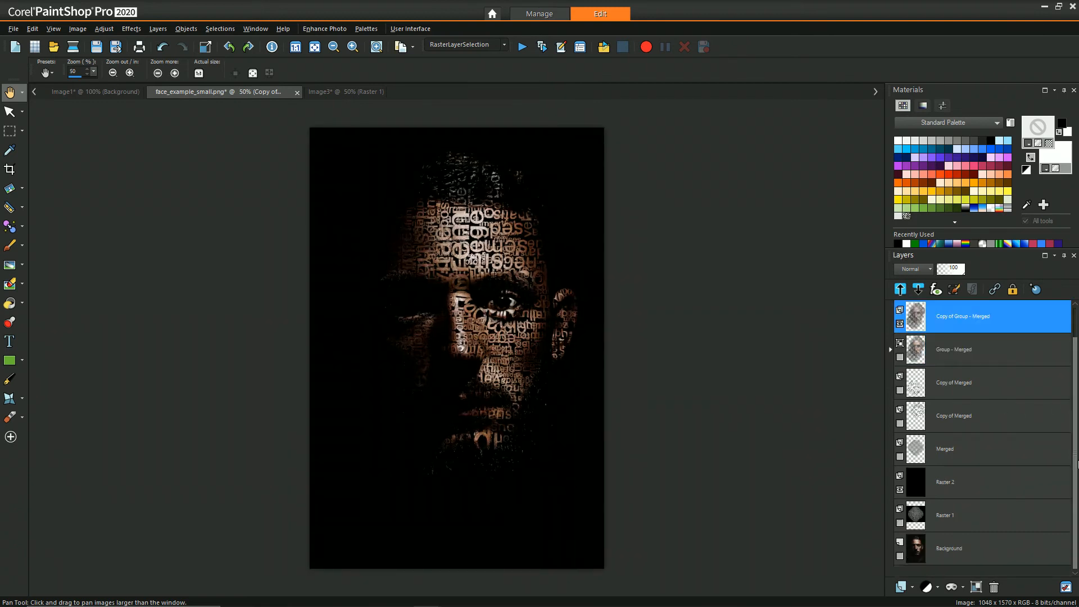
mouse_move(764, 436)
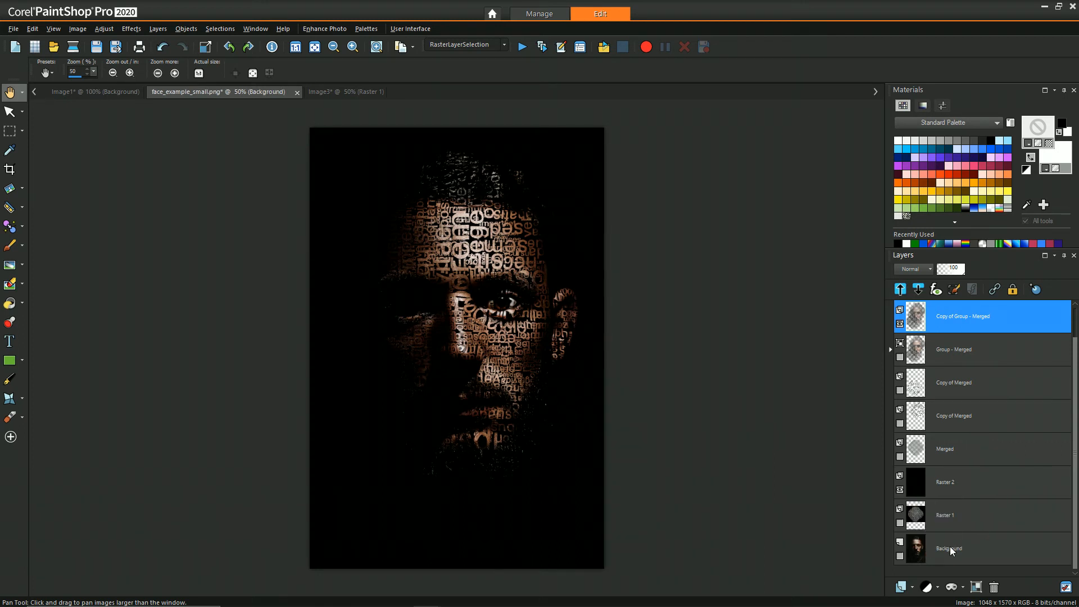
- Duplicate the Background portrait layer to get an unlettered copy of the face
right_click(949, 549)
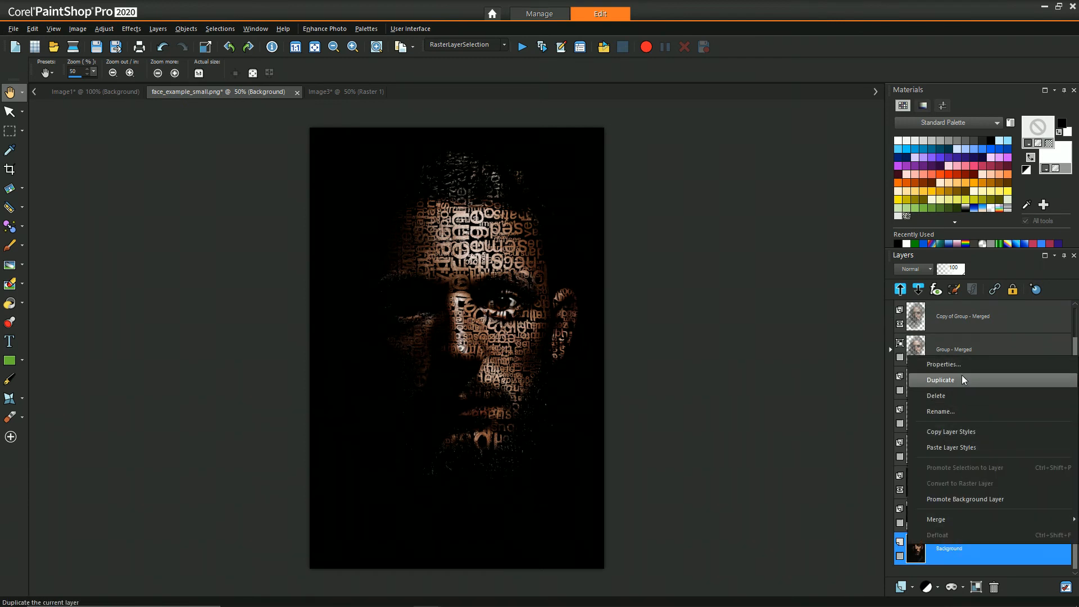
left_click(939, 379)
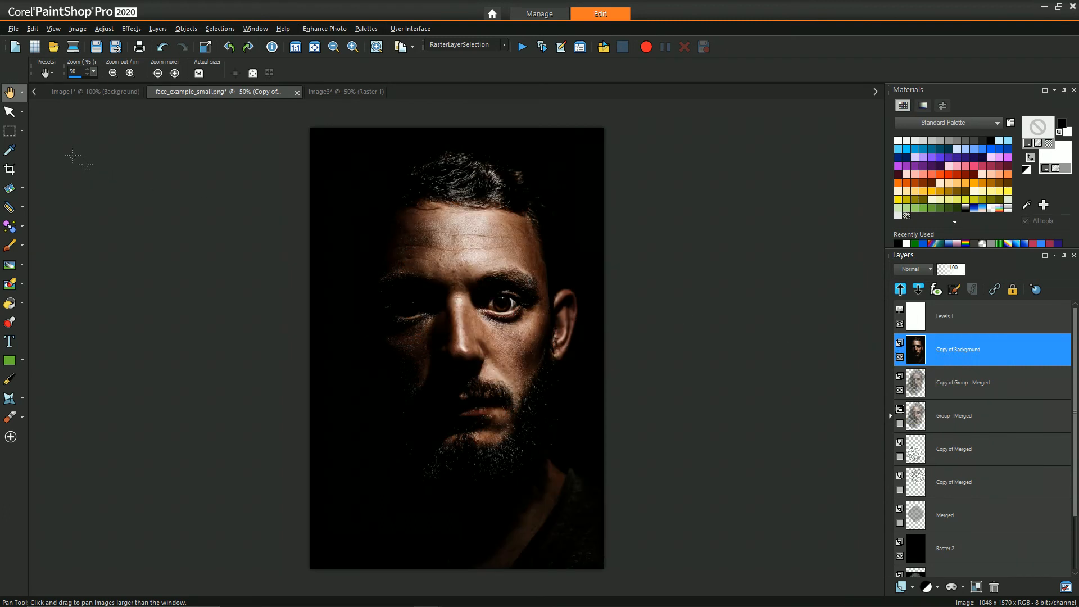
- Freehand-select the lit eye and invert the selection to remove the rest of the copy
left_click(10, 130)
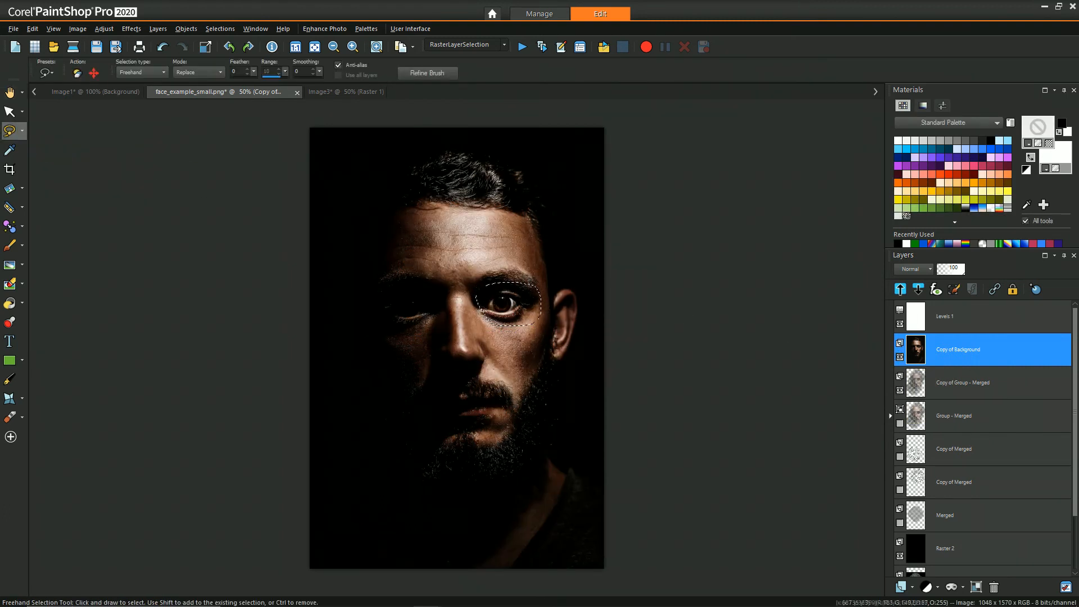
left_click(219, 28)
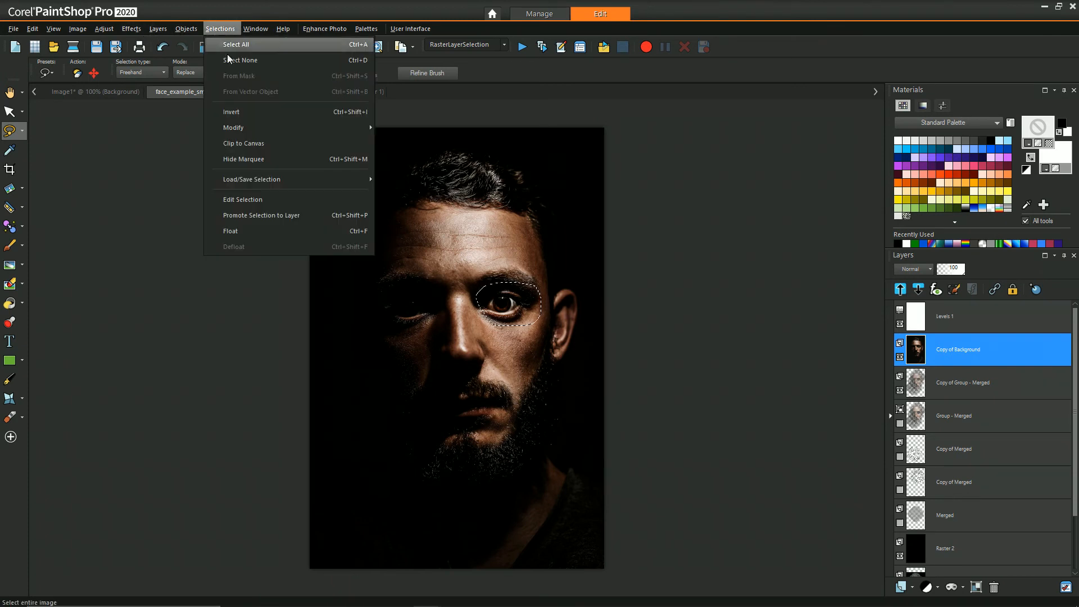
left_click(235, 44)
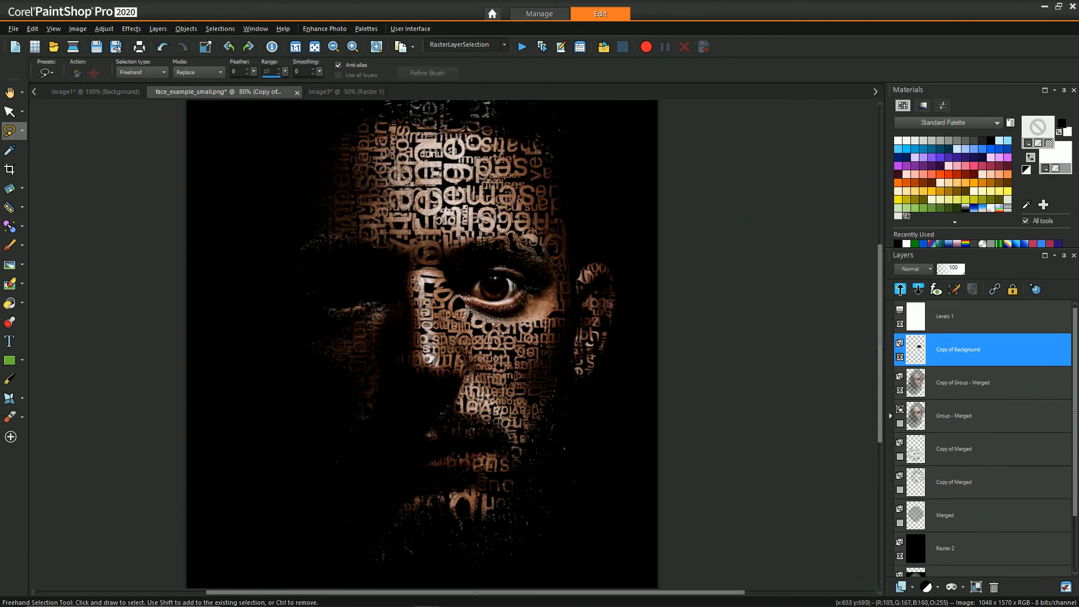
mouse_move(11, 283)
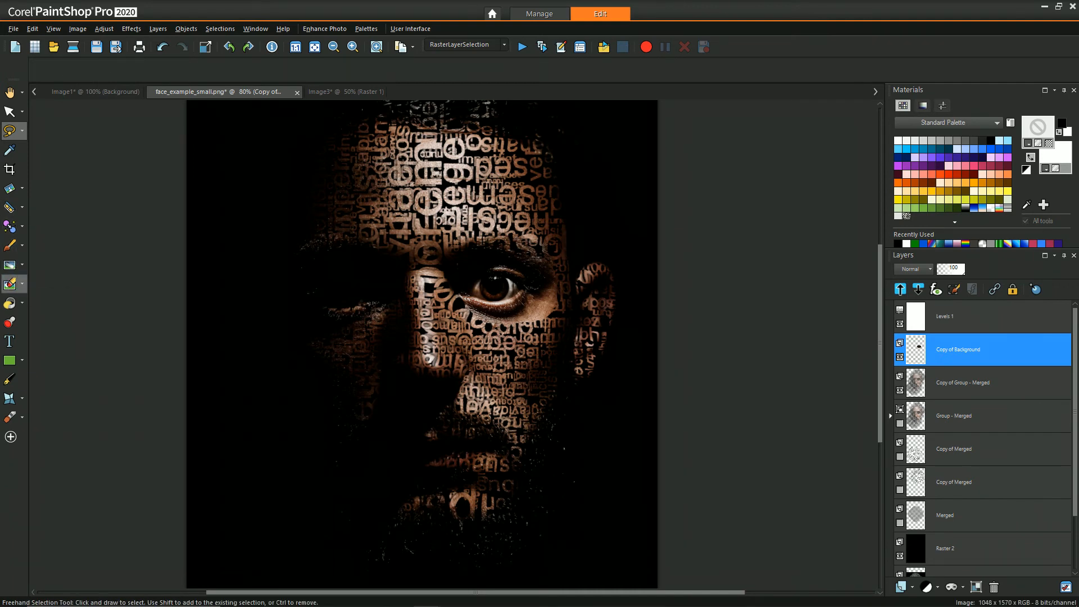
- Blend the eye patch edges toward the cheek, below and above with the ordinary Eraser
left_click(20, 284)
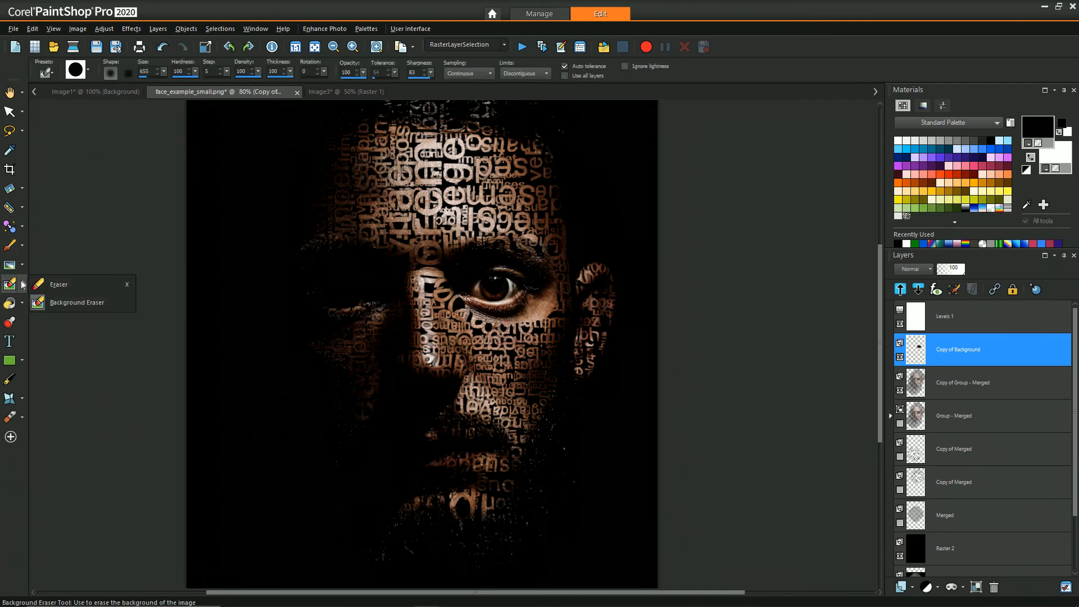
left_click(59, 284)
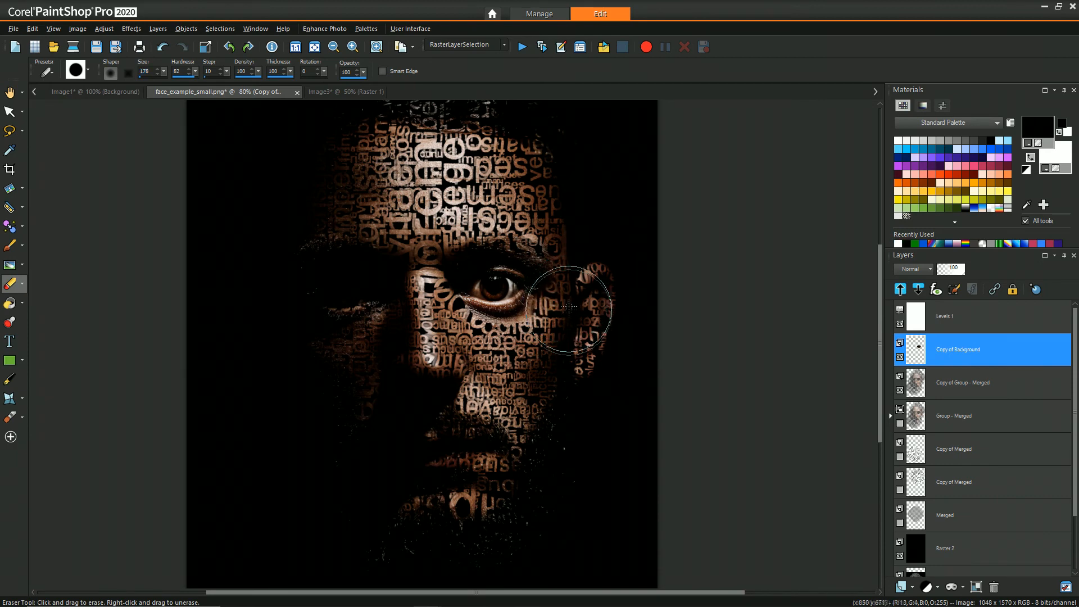
left_click_drag(569, 308, 512, 354)
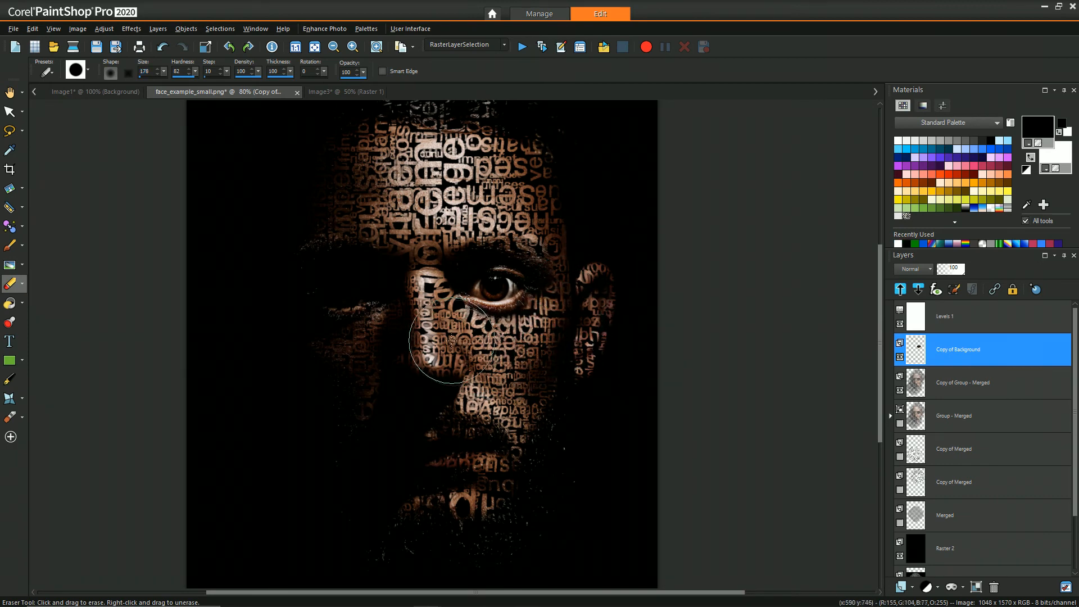
left_click_drag(450, 340, 489, 354)
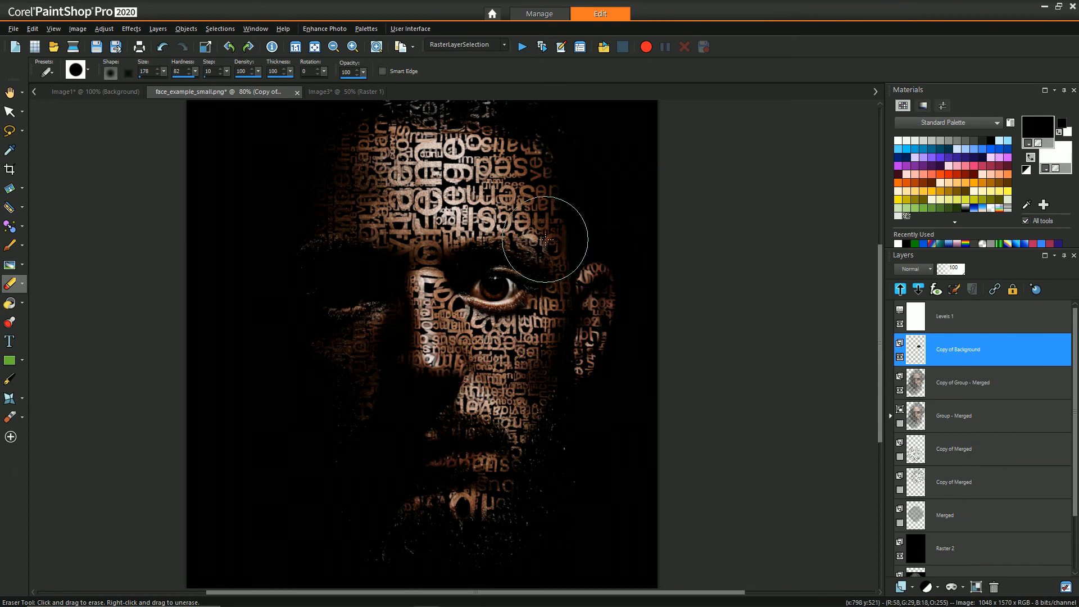
left_click_drag(547, 240, 427, 272)
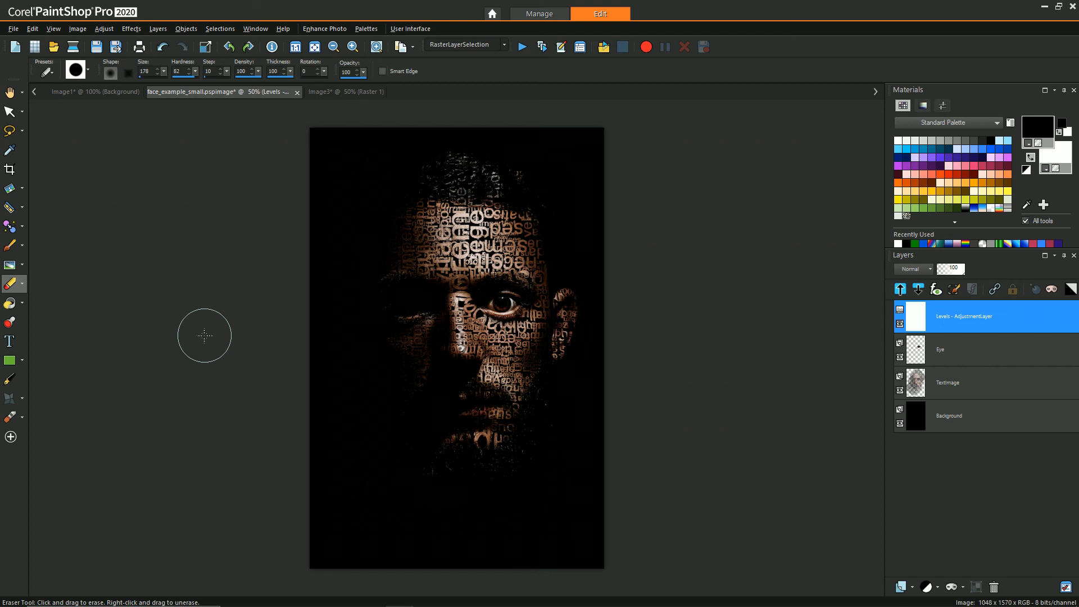
mouse_move(827, 314)
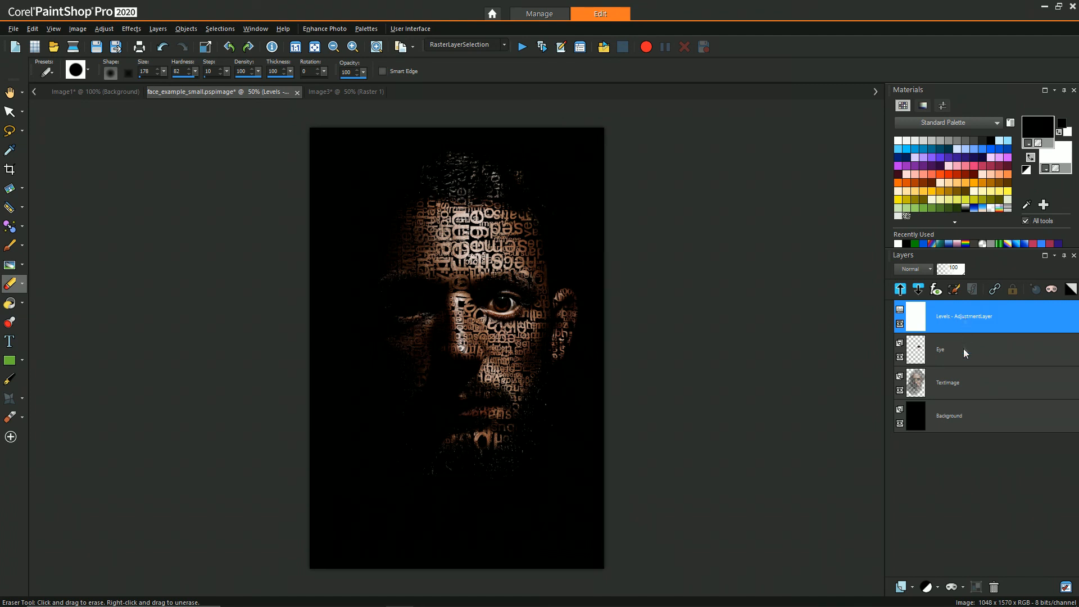
- Review the Eye, TextImage and black Background layers in turn in the Layers palette
left_click(963, 349)
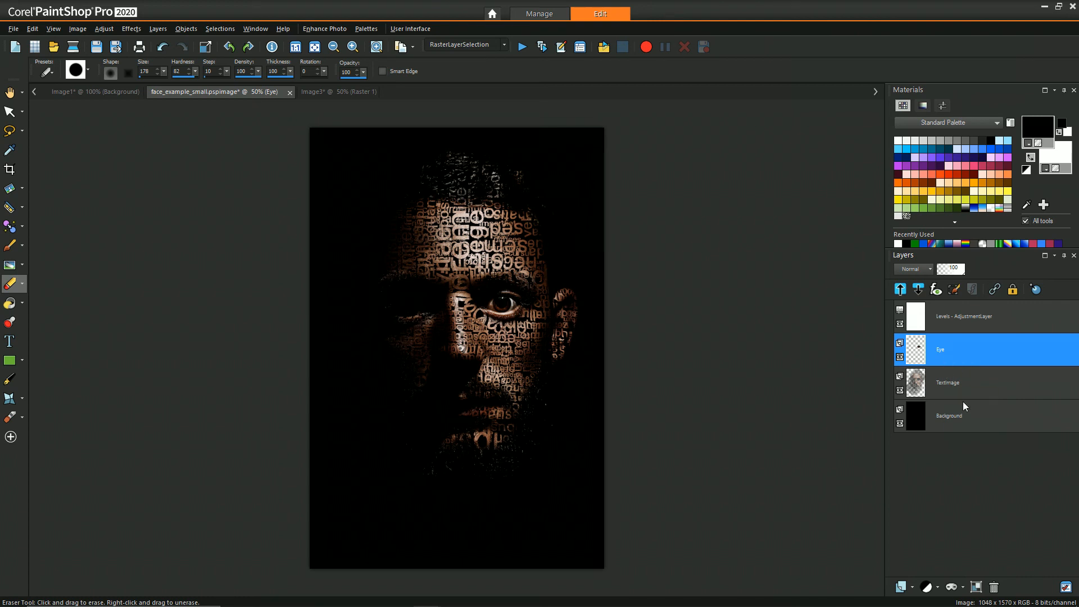
left_click(947, 382)
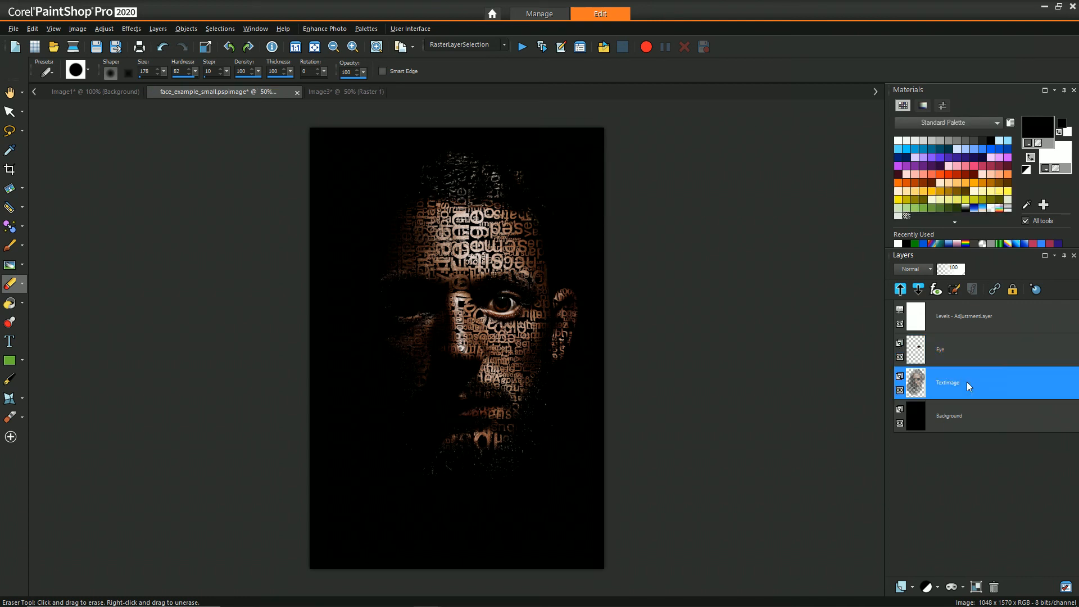
mouse_move(757, 468)
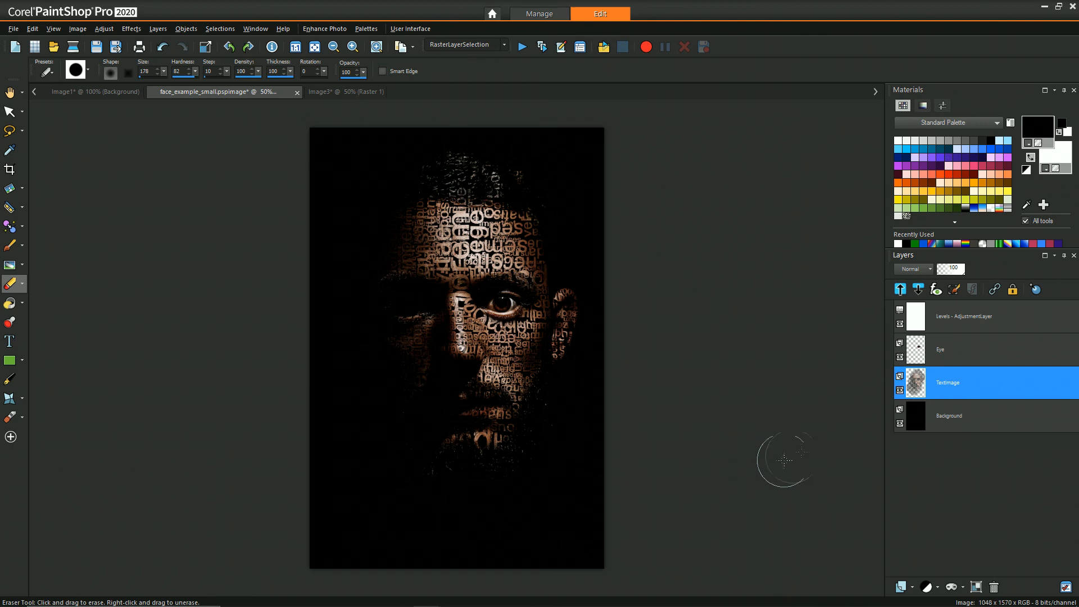
left_click(957, 415)
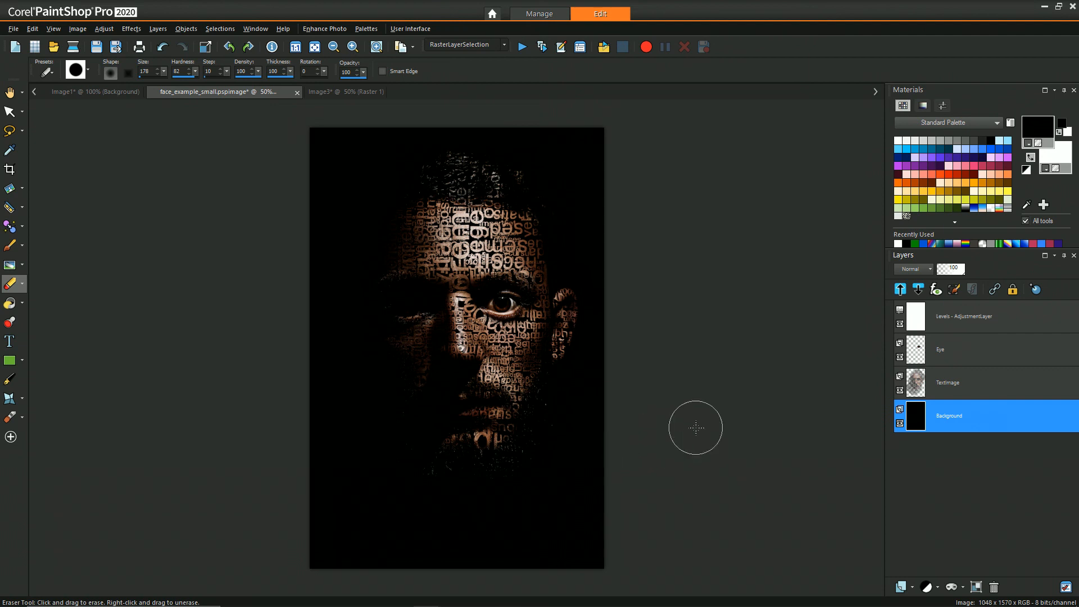